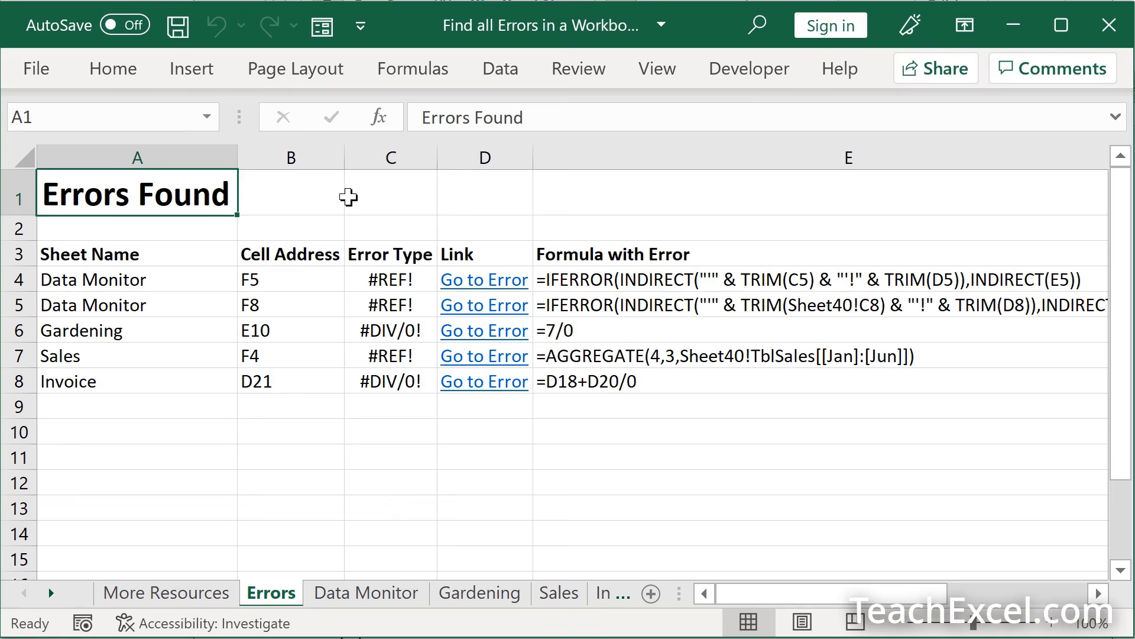
mouse_move(599, 465)
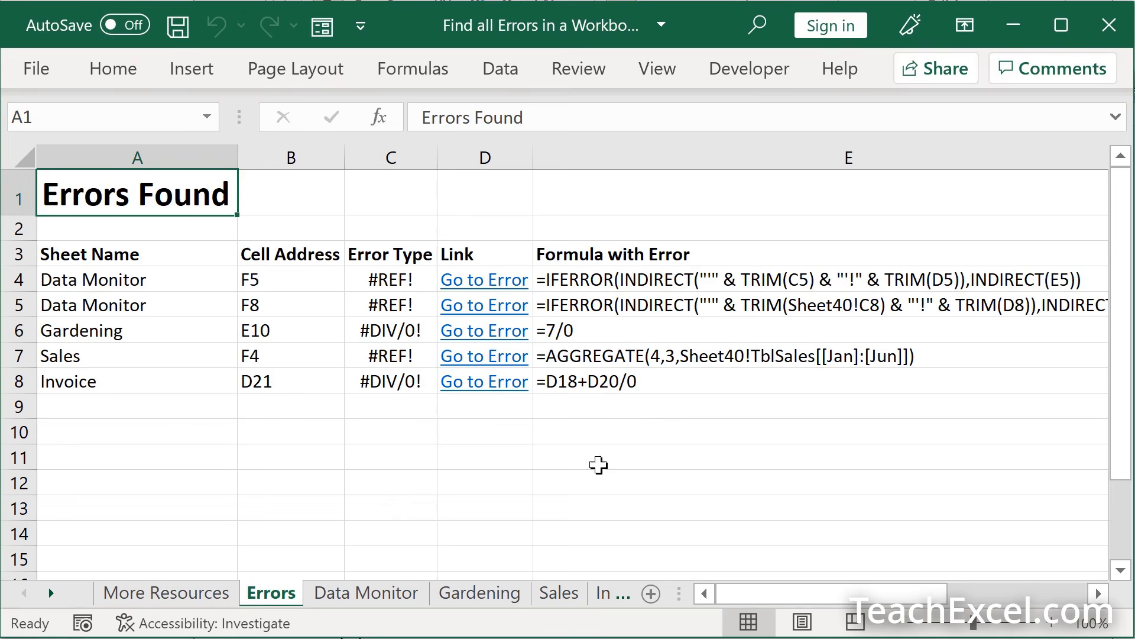
mouse_move(634, 450)
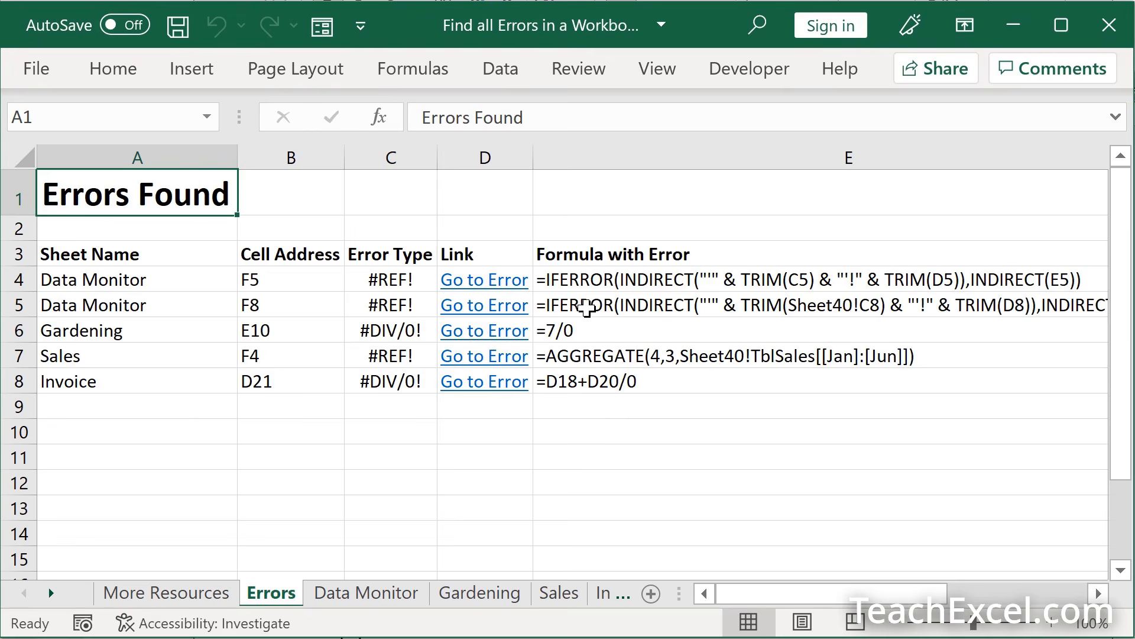
mouse_move(592, 380)
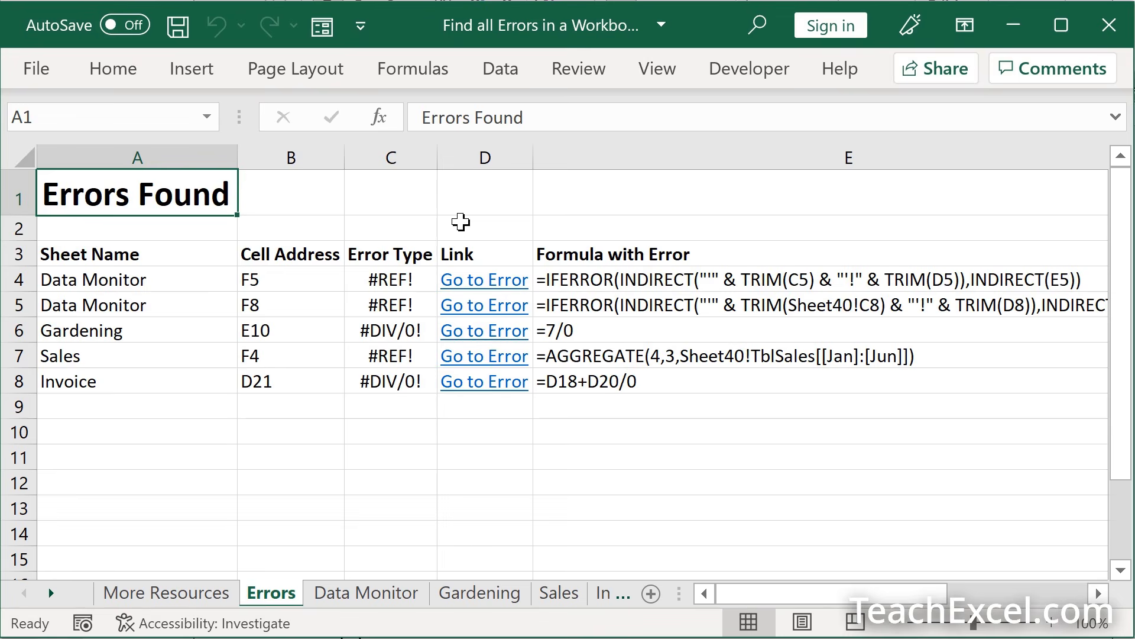
mouse_move(479, 290)
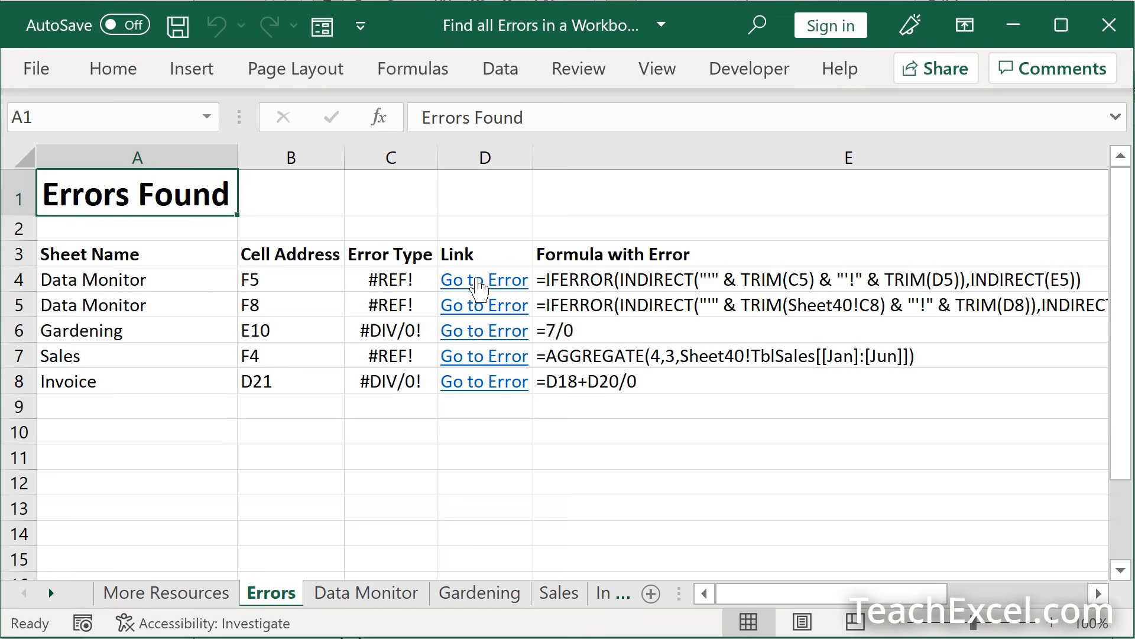
Step: Follow the Errors sheet links to the #REF! cell in Data Monitor F5 and the #DIV/0! on Invoice, returning each time
click(484, 279)
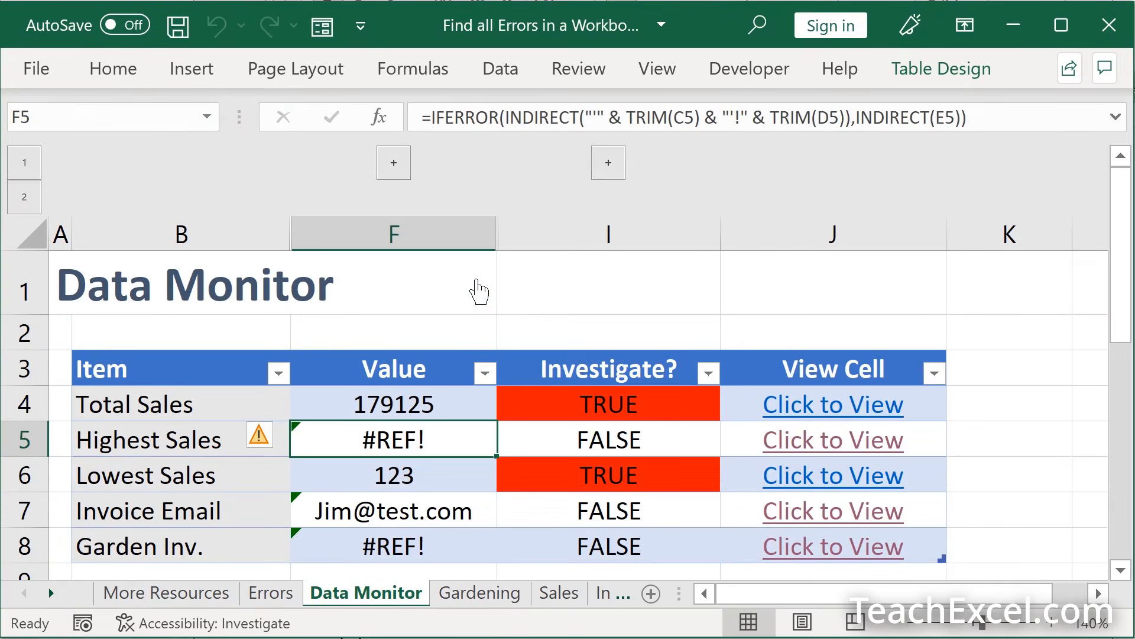
click(271, 593)
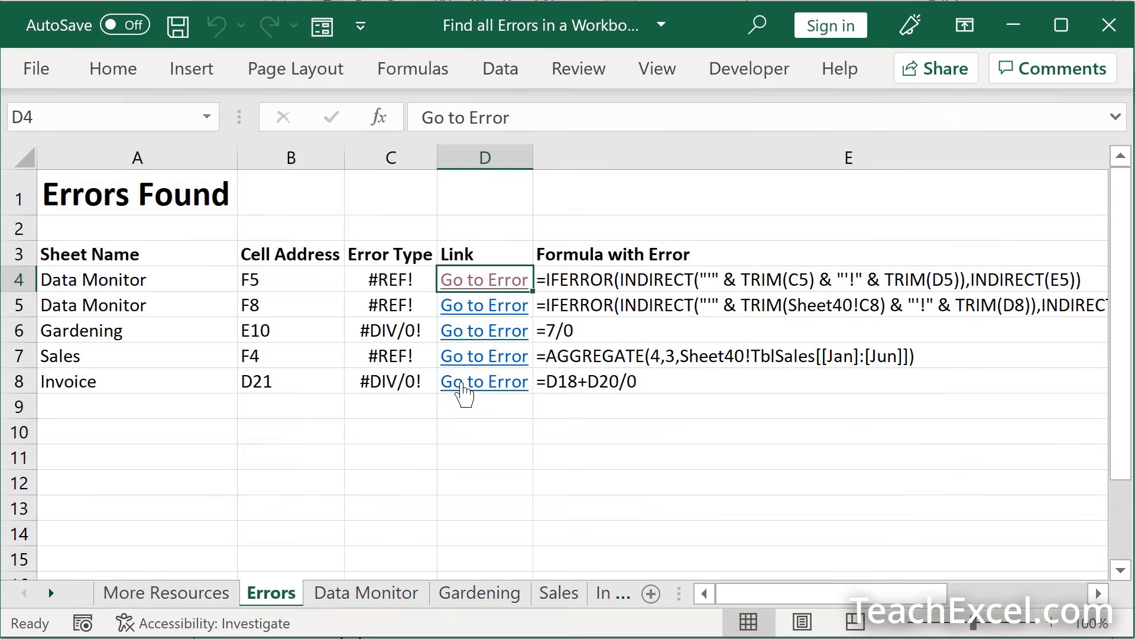
click(483, 380)
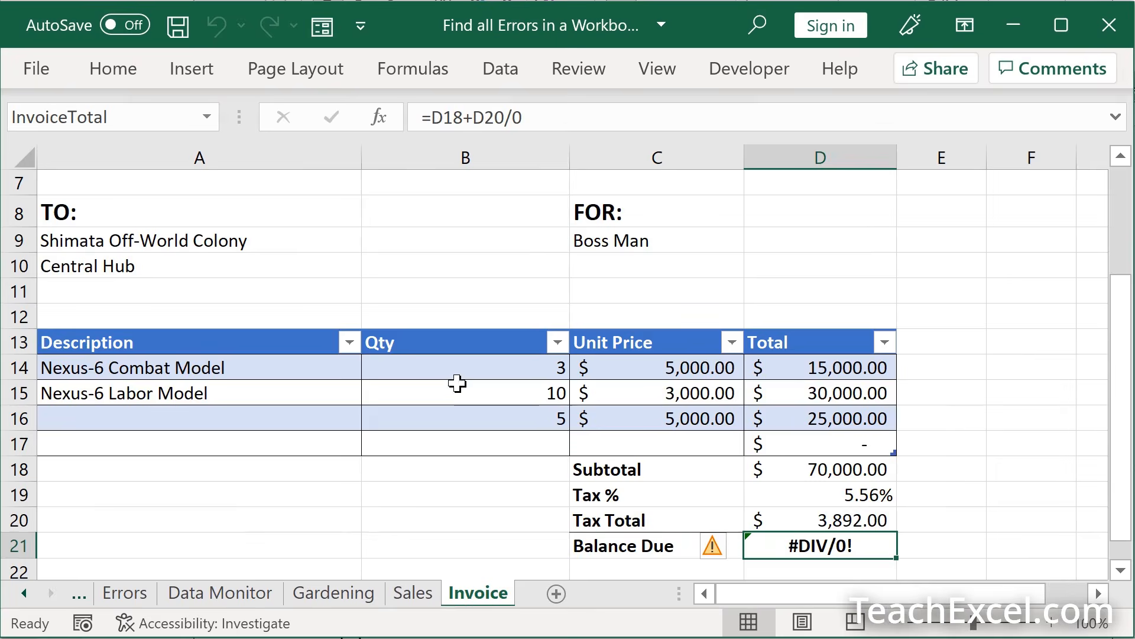
click(124, 592)
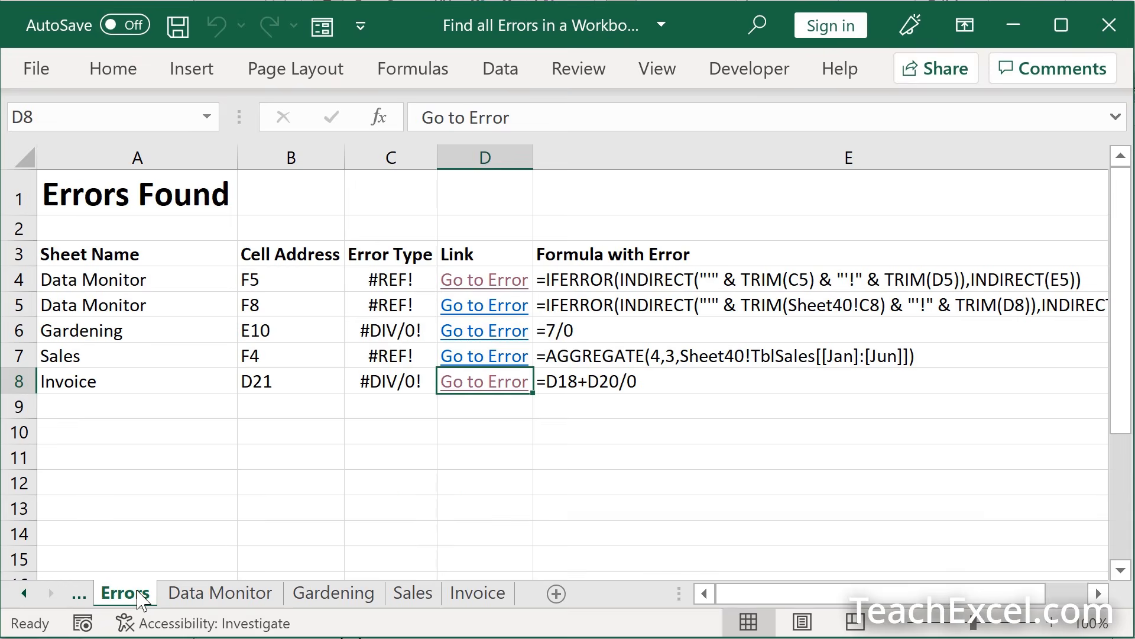
Step: Run the FindFormulaErrors macro so the Errors sheet is rebuilt with every workbook error
click(484, 280)
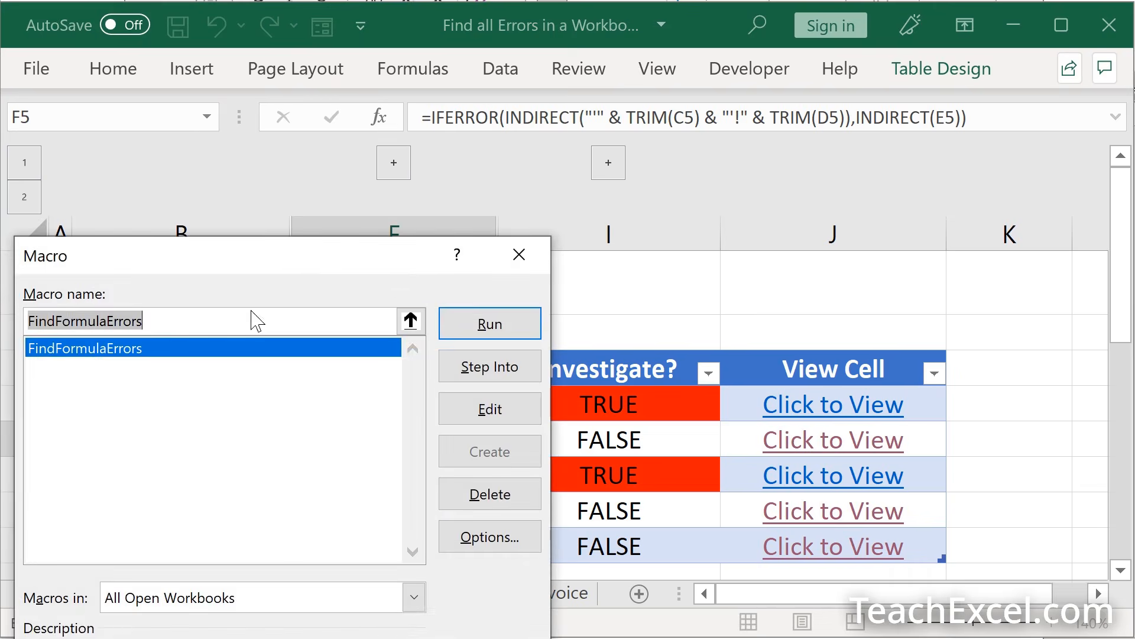
mouse_move(442, 320)
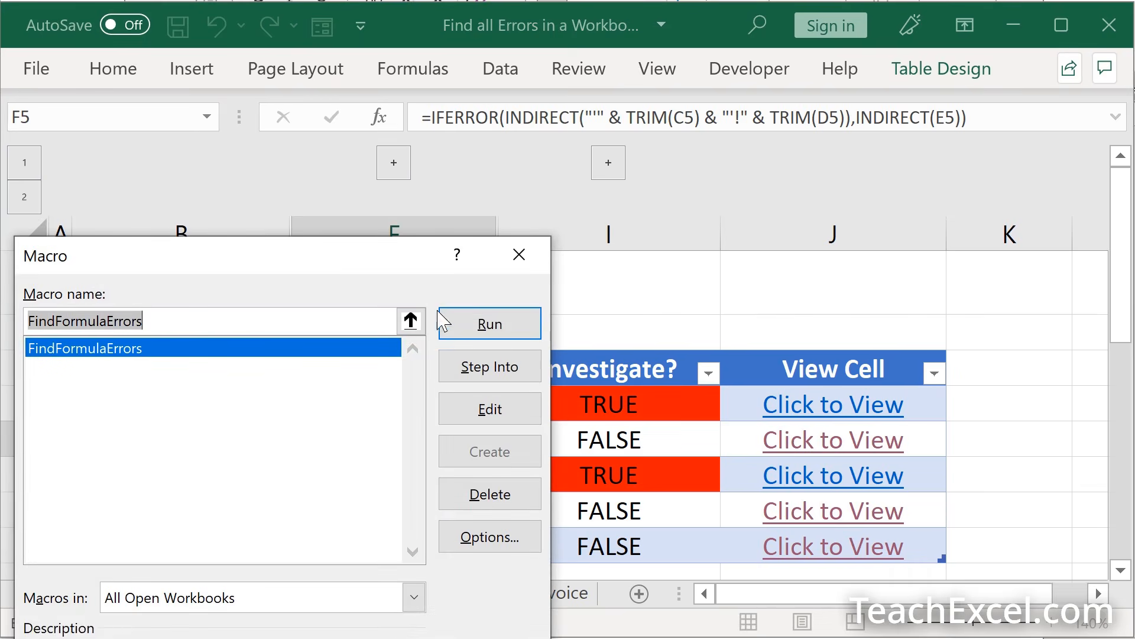
click(489, 322)
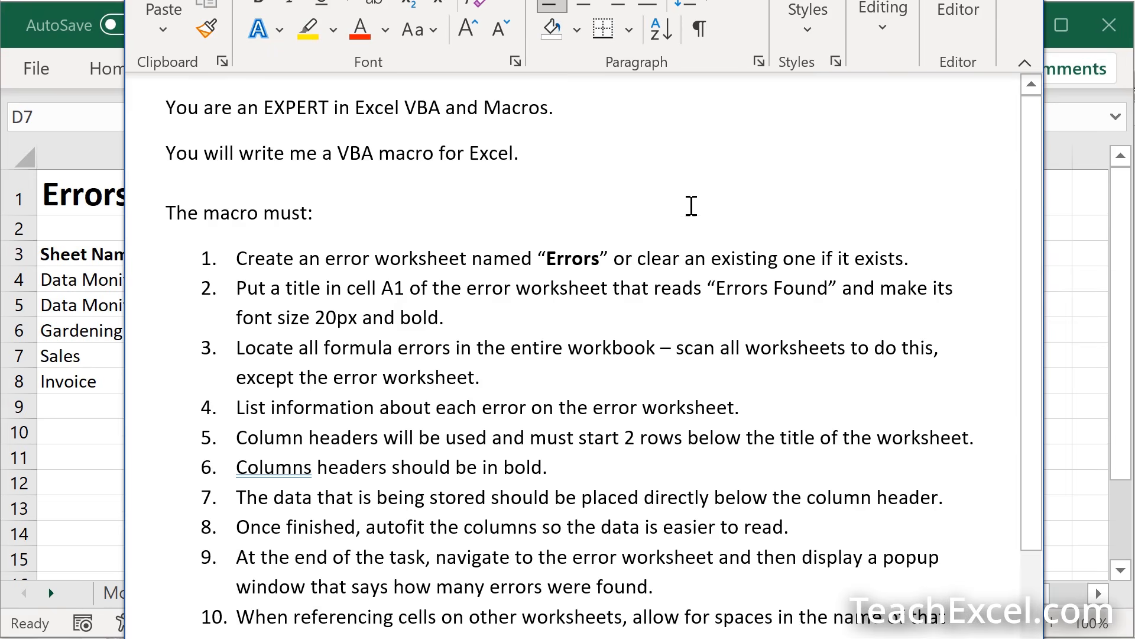
mouse_move(601, 215)
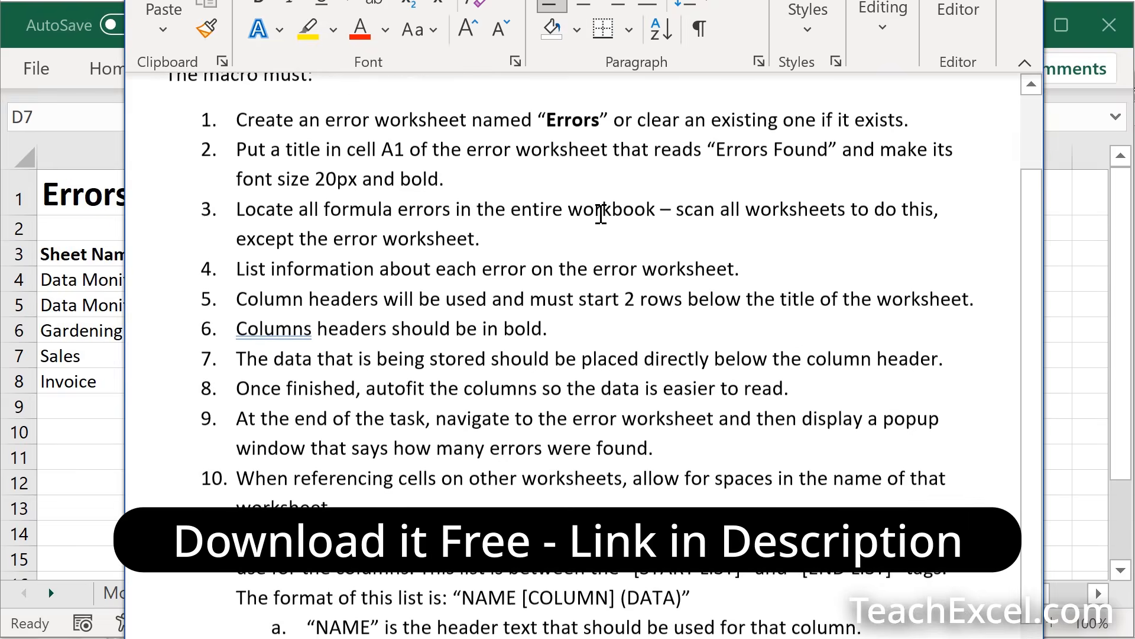
Step: Review the structured VBA macro prompt in Word and select it all for copying to ChatGPT
scroll(down, 3)
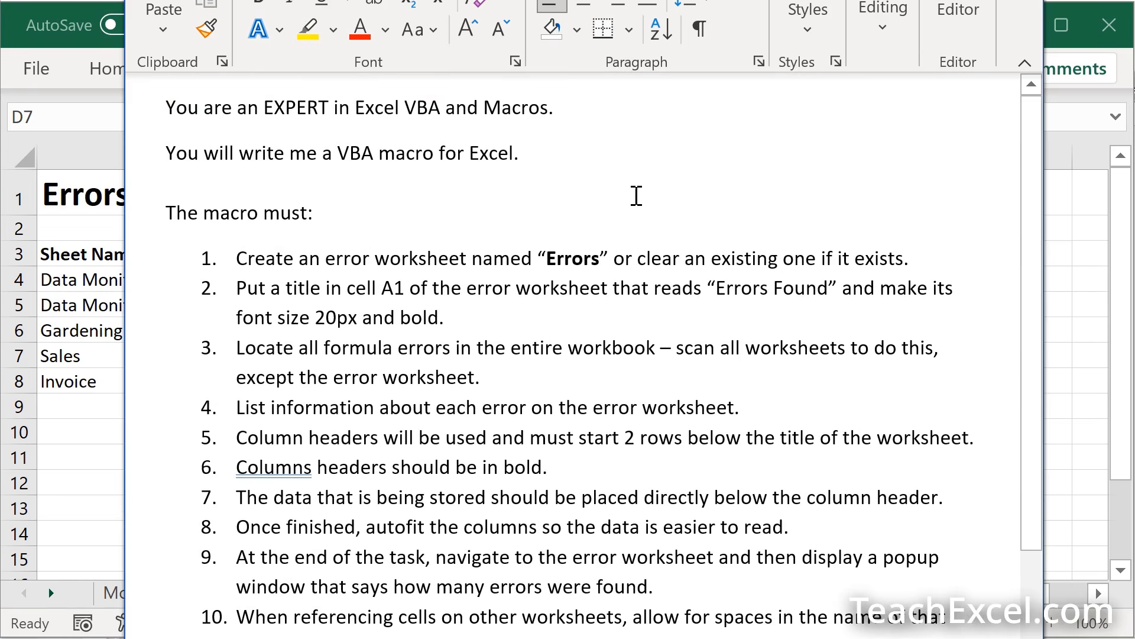
mouse_move(606, 206)
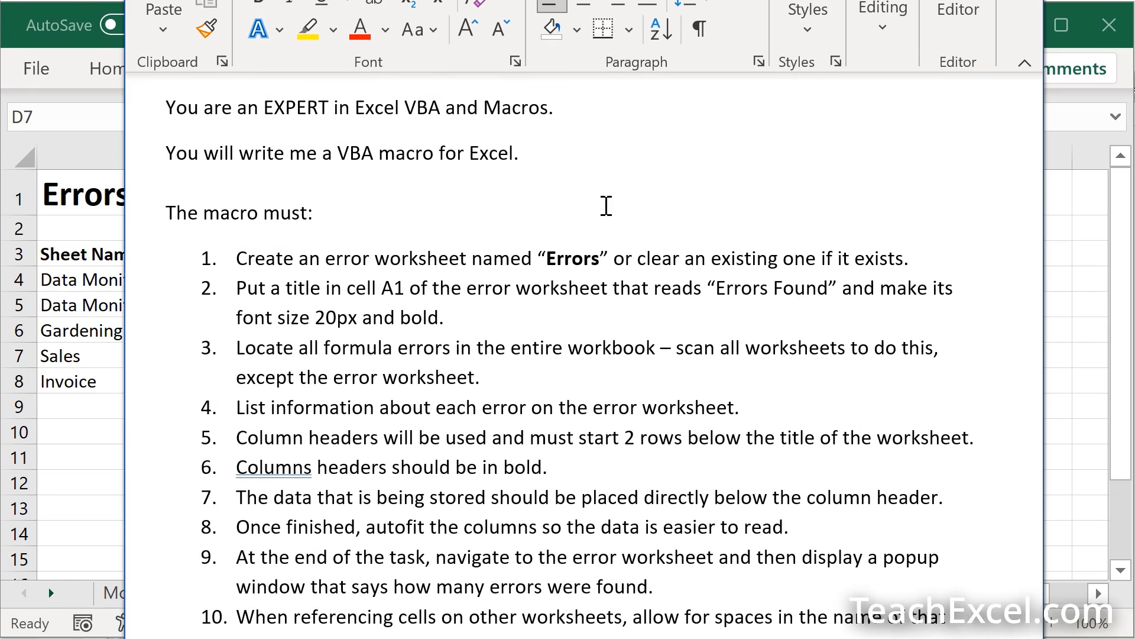
double_click(573, 257)
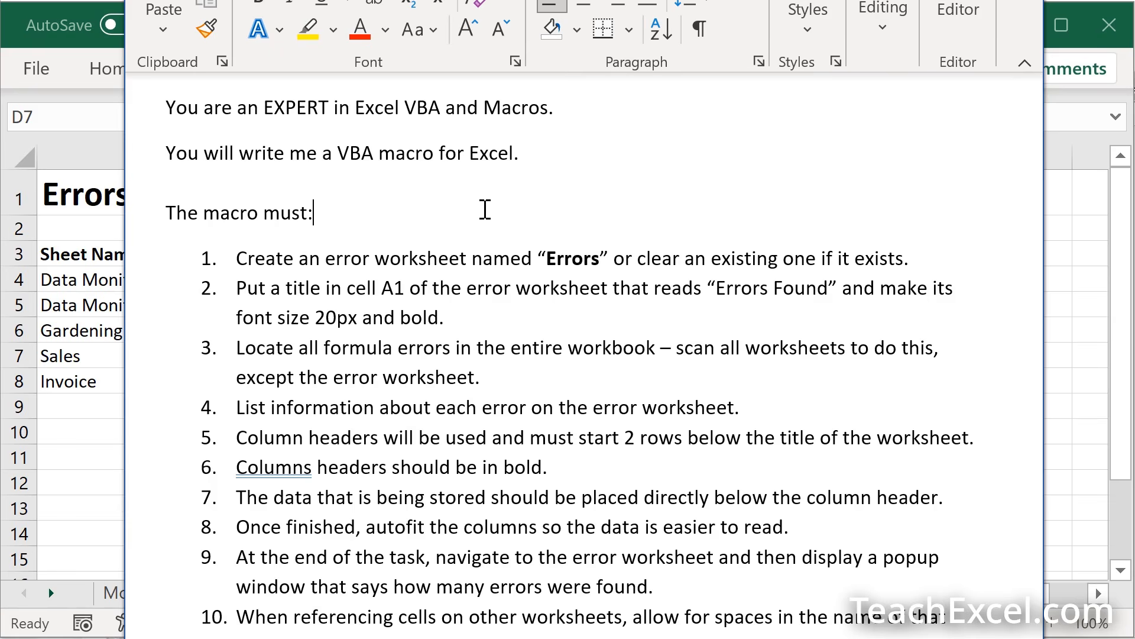
key(ctrl+a)
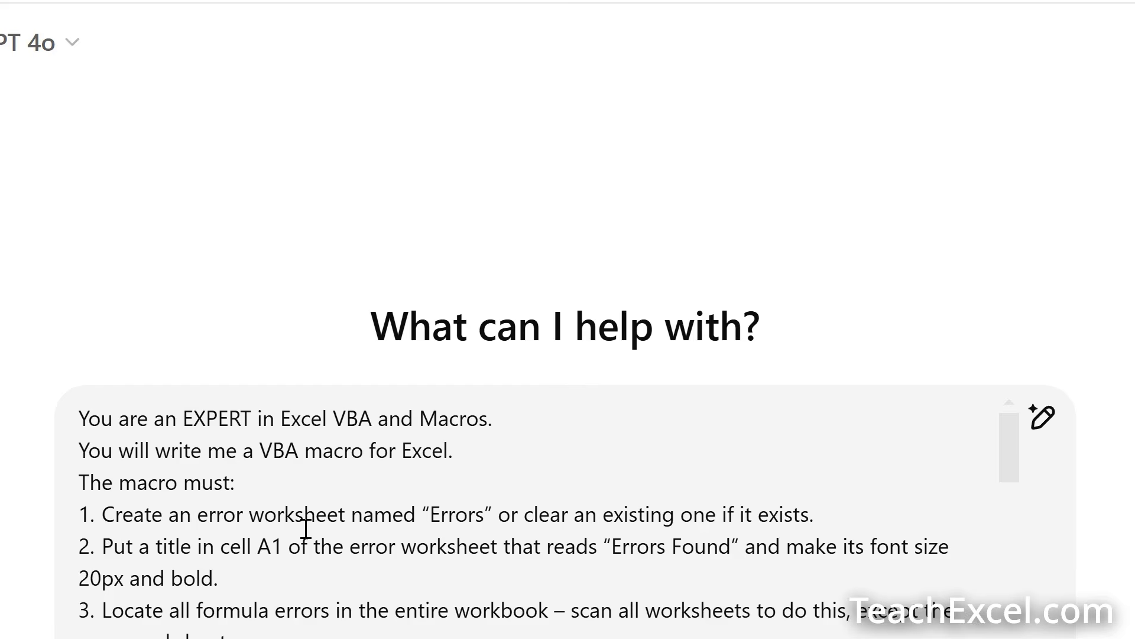
Step: Copy the FindFormulaErrors VBA code that ChatGPT generated from the prompt
scroll(down, 3)
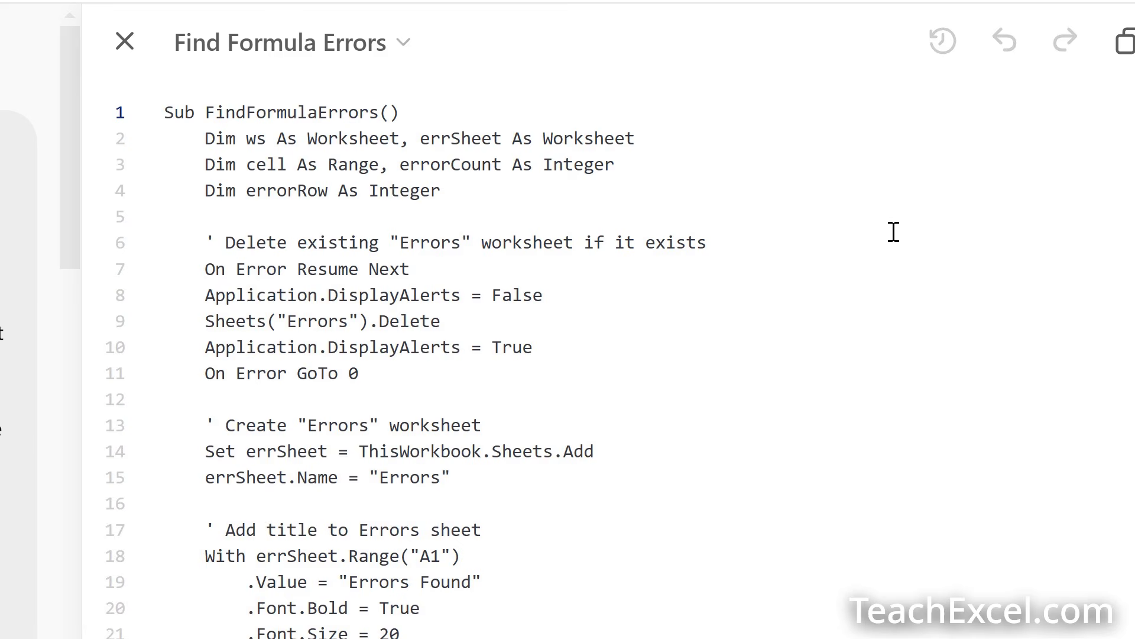
mouse_move(535, 417)
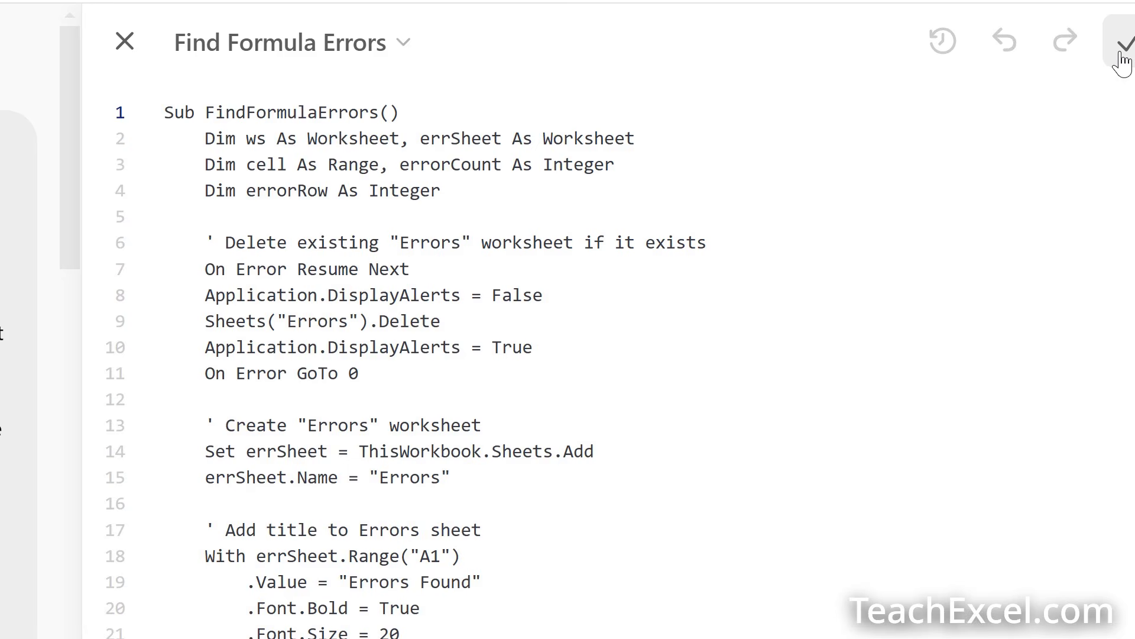
click(1121, 40)
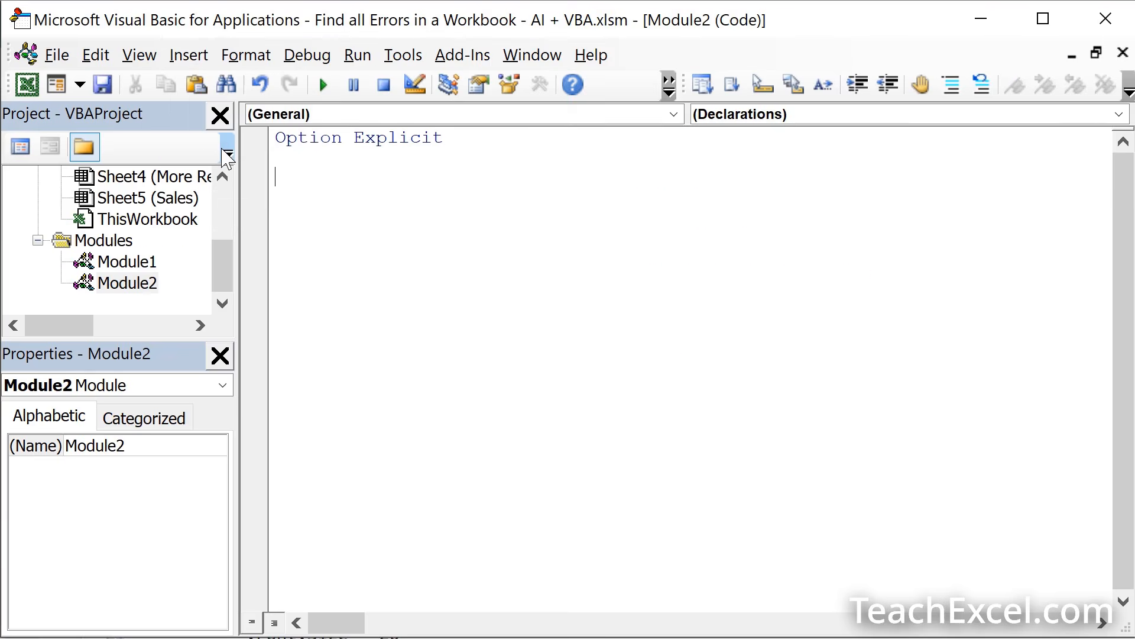
Step: Run the pasted FindFormulaErrors macro and acknowledge its five-formula-errors-found message
scroll(down, 3)
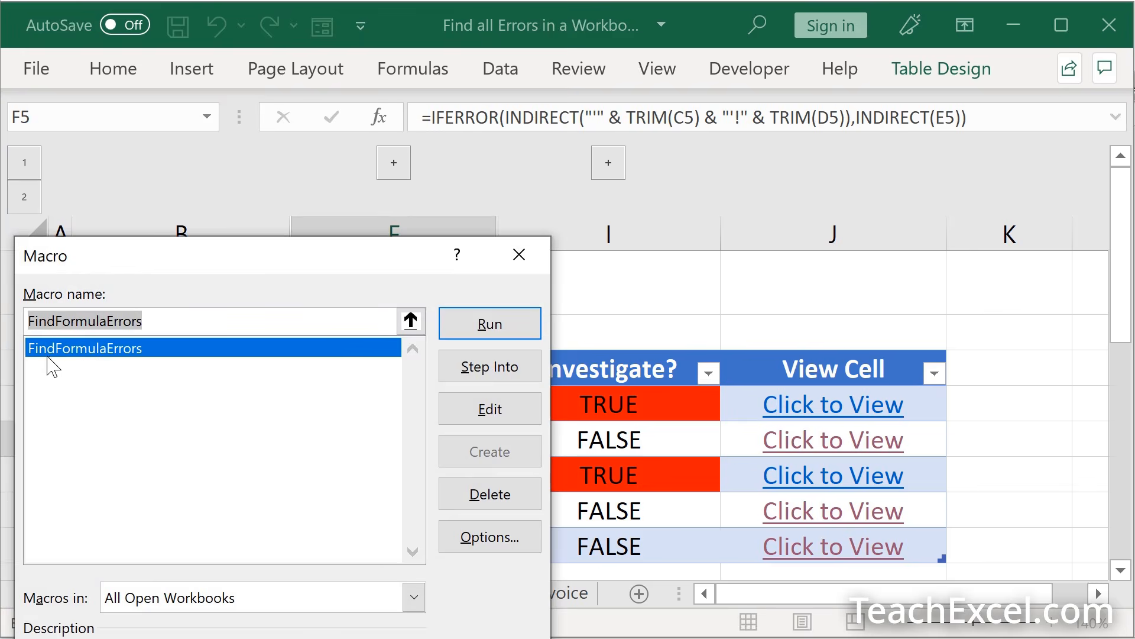
mouse_move(353, 469)
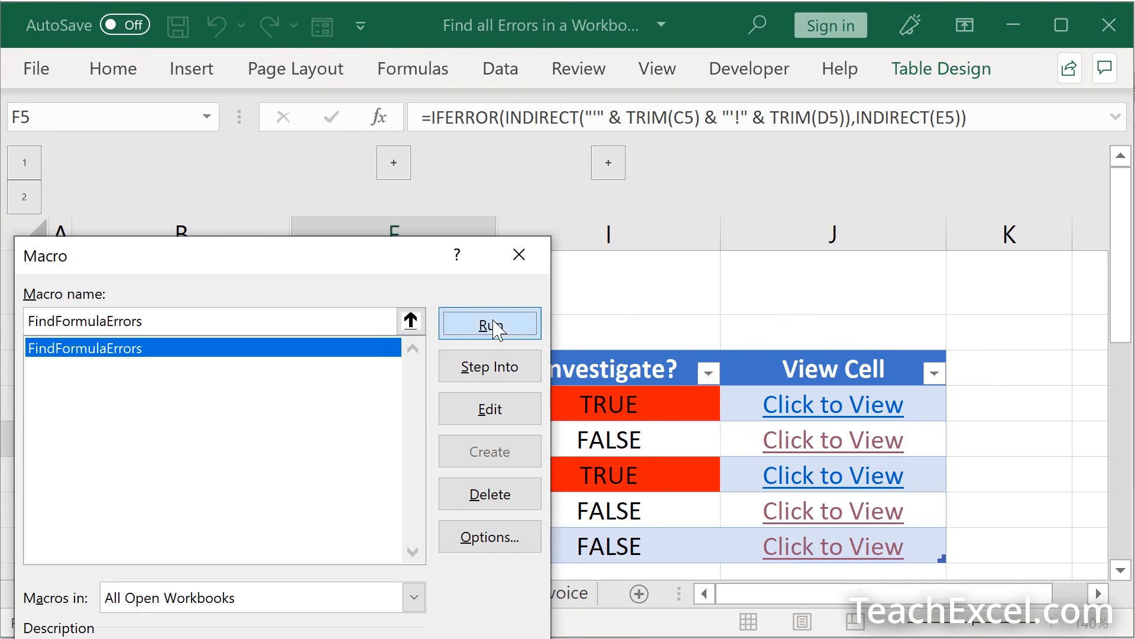
click(488, 323)
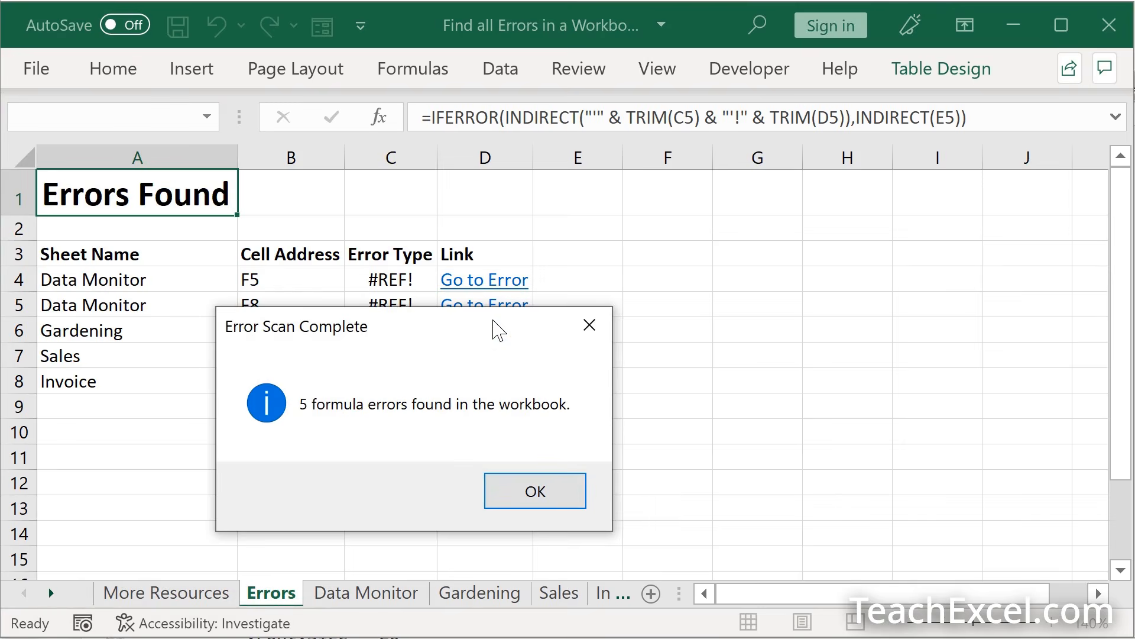
mouse_move(318, 351)
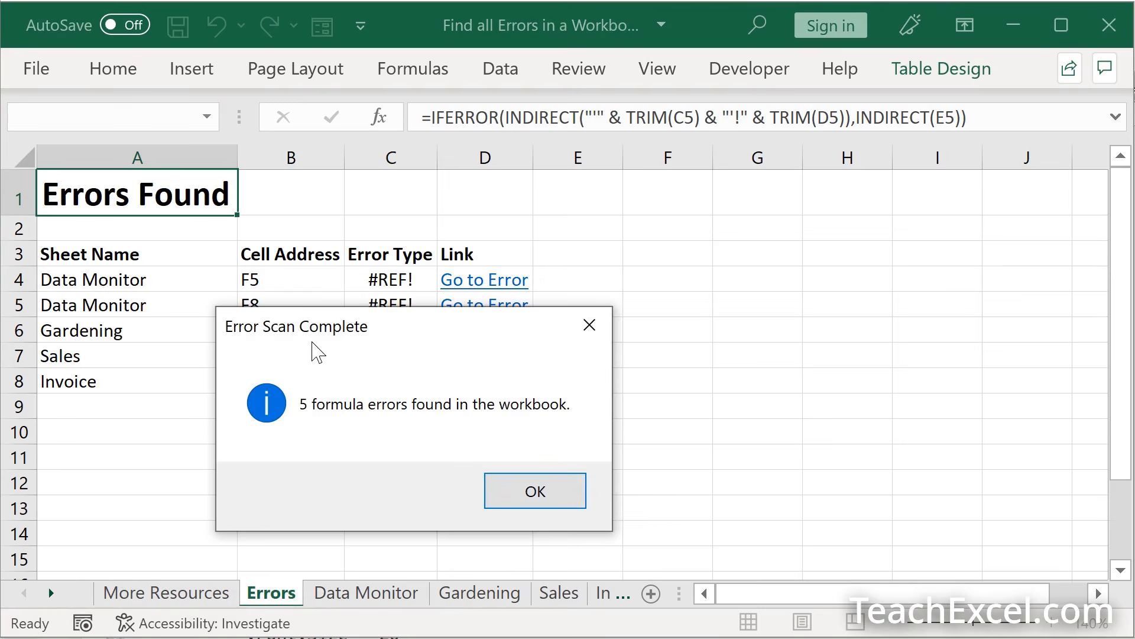
click(535, 490)
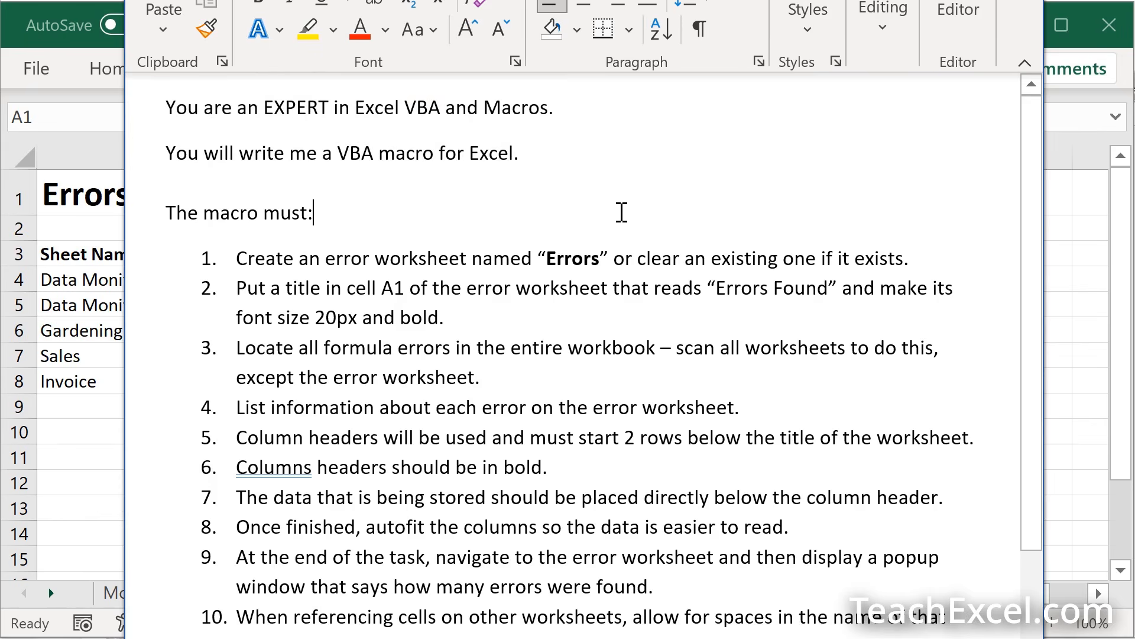
mouse_move(172, 243)
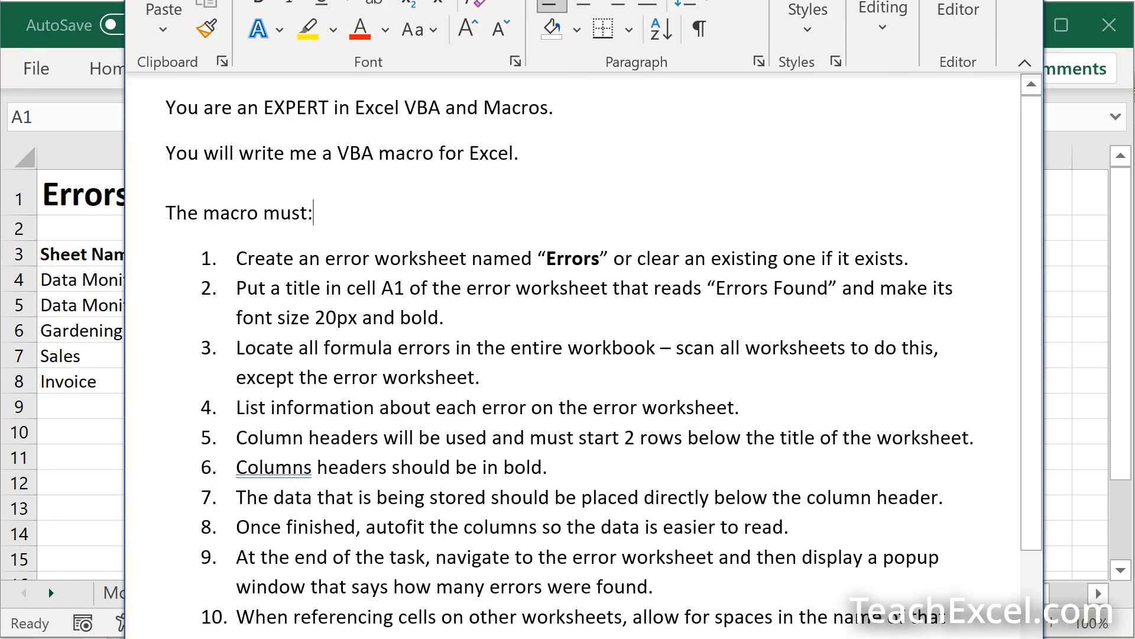
Step: Scroll the prompt to its column list: Sheet Name, Cell Address, Error Type and Link
scroll(down, 3)
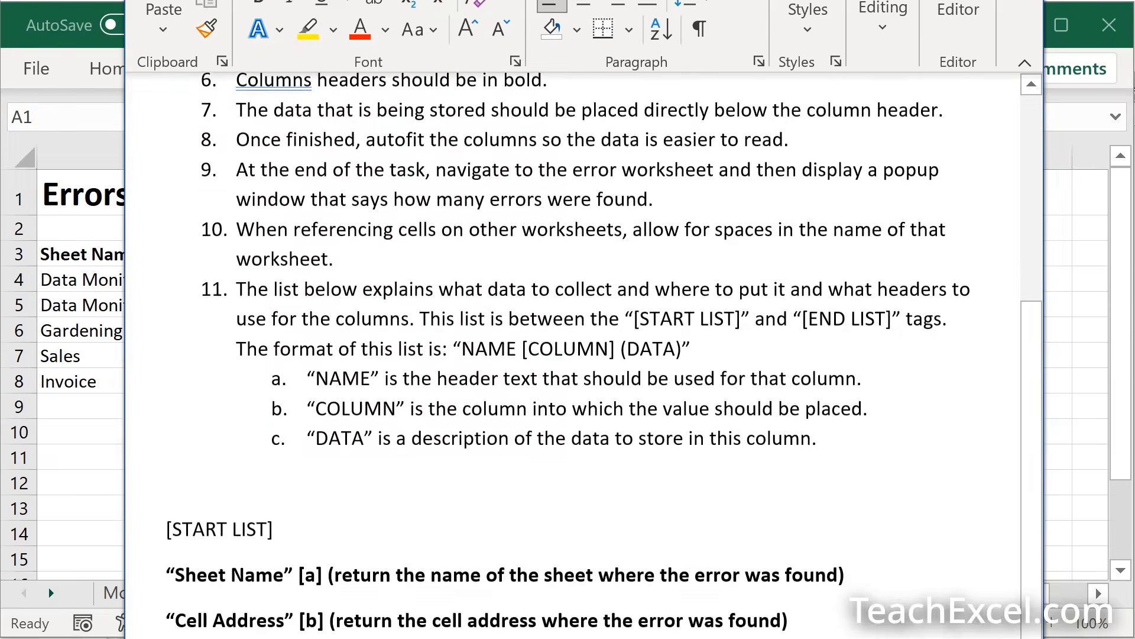
scroll(down, 3)
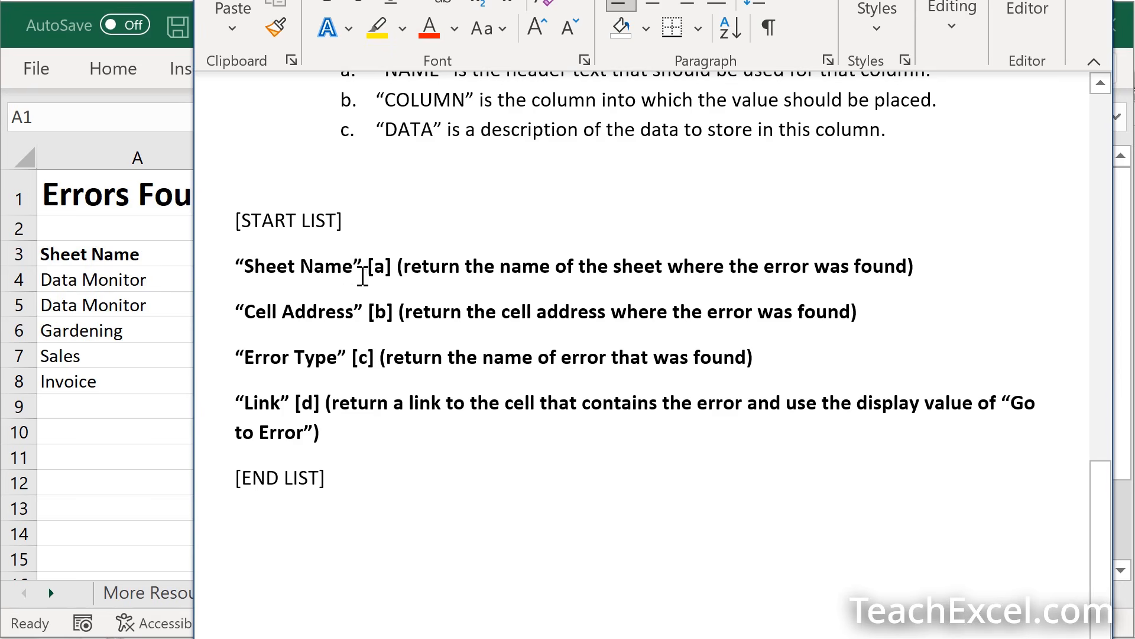
double_click(376, 266)
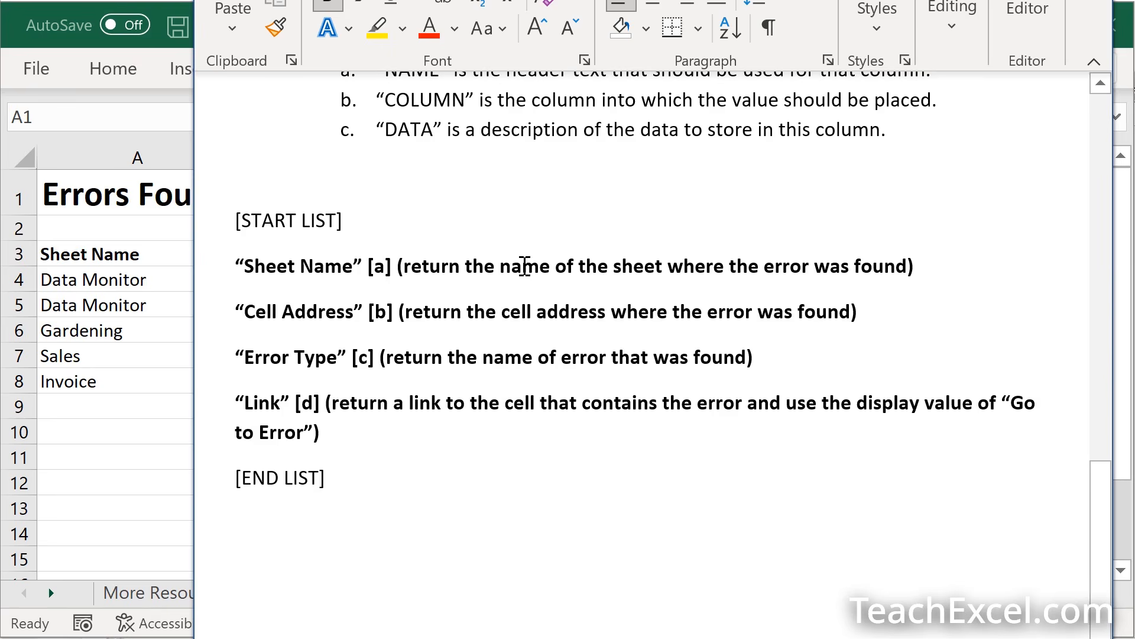
mouse_move(910, 263)
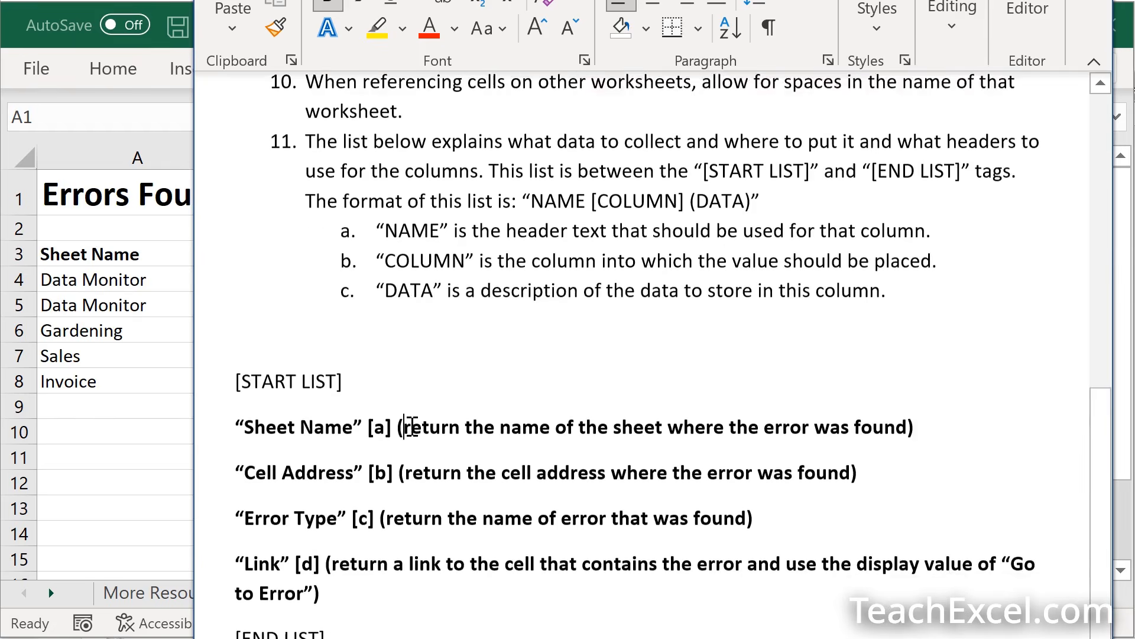
scroll(up, 3)
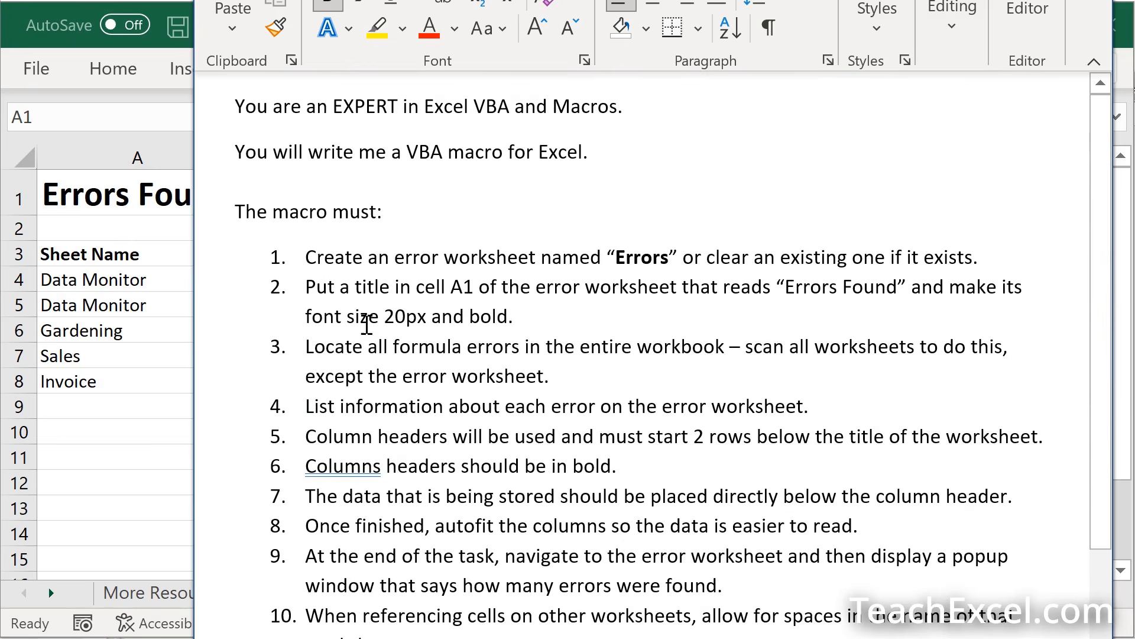
double_click(641, 256)
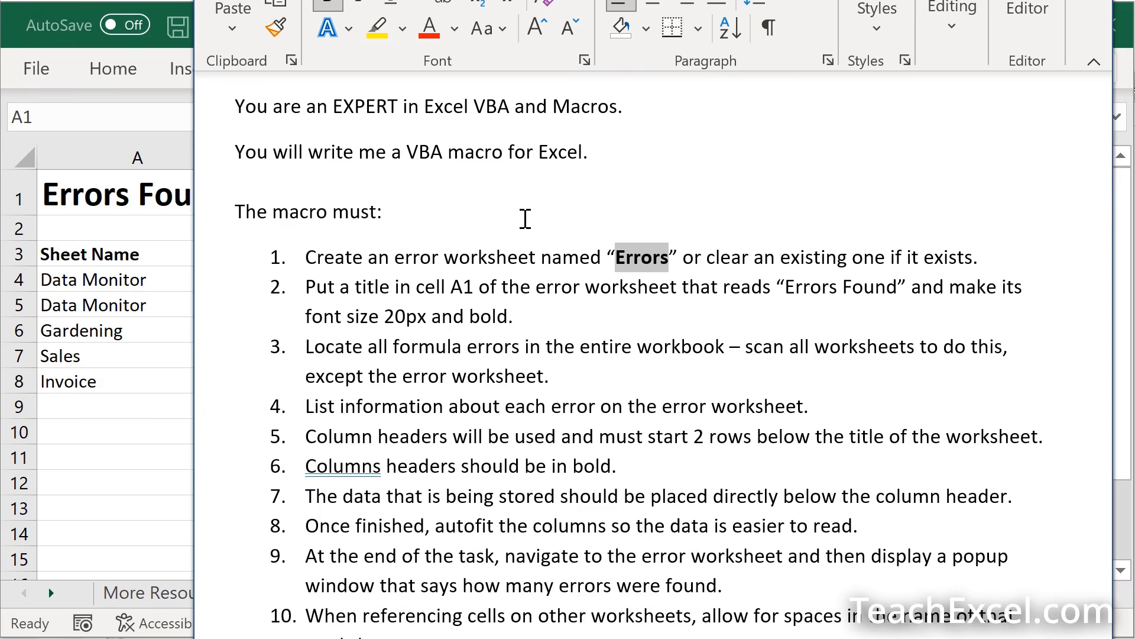
mouse_move(548, 311)
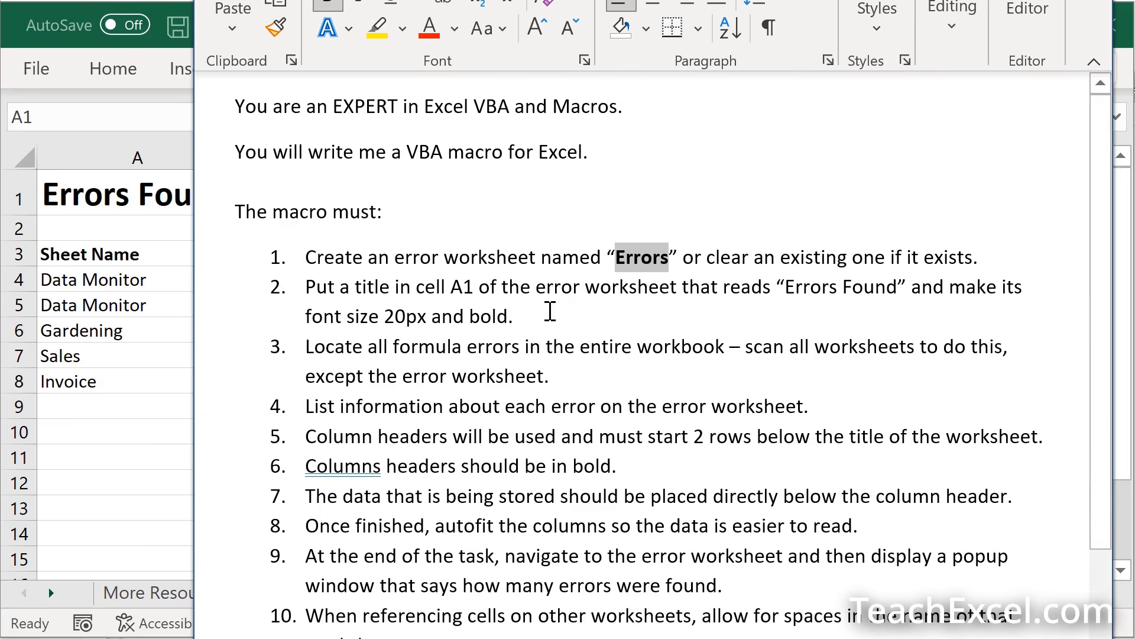
mouse_move(517, 283)
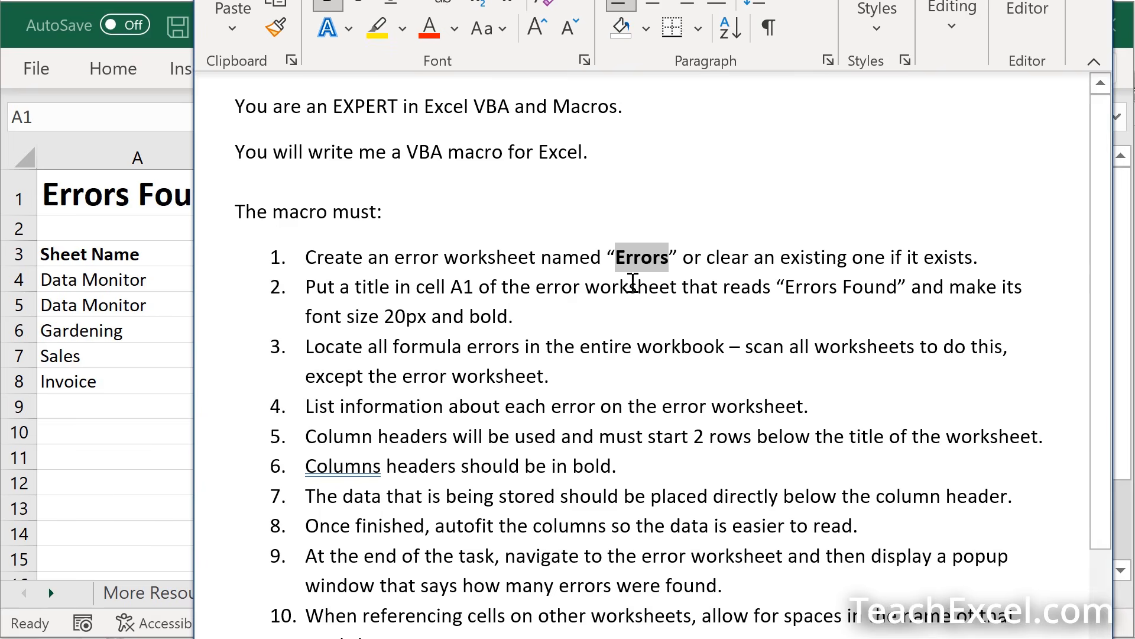
scroll(down, 3)
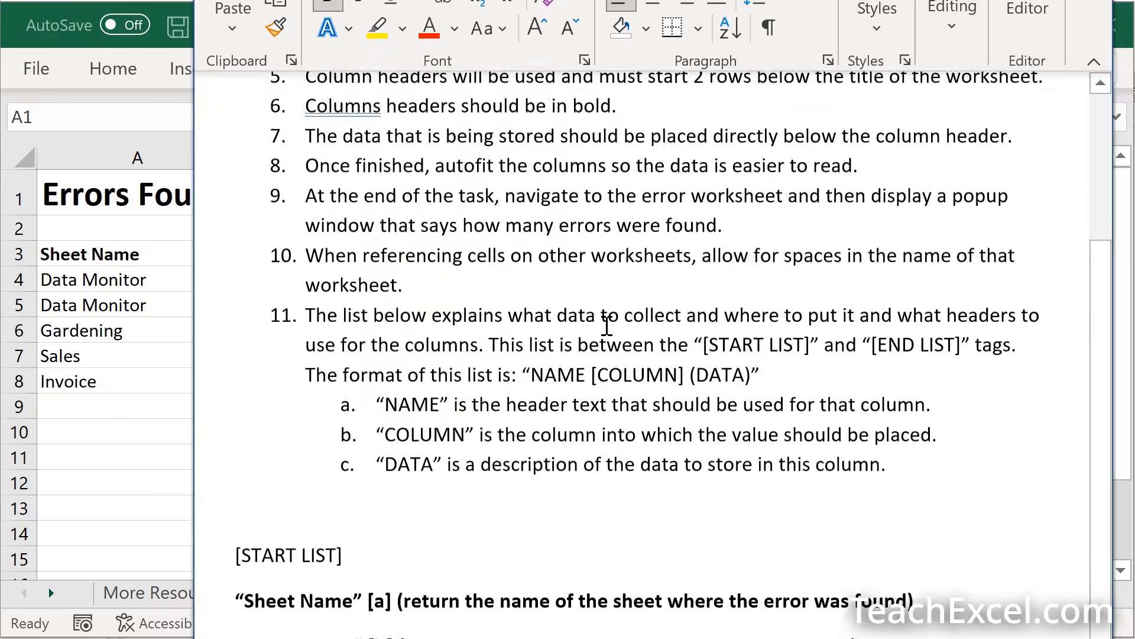
Step: Add list entry 'Formula with Error [e] (return the formula that has the error – it should be stored as plain text'
scroll(down, 3)
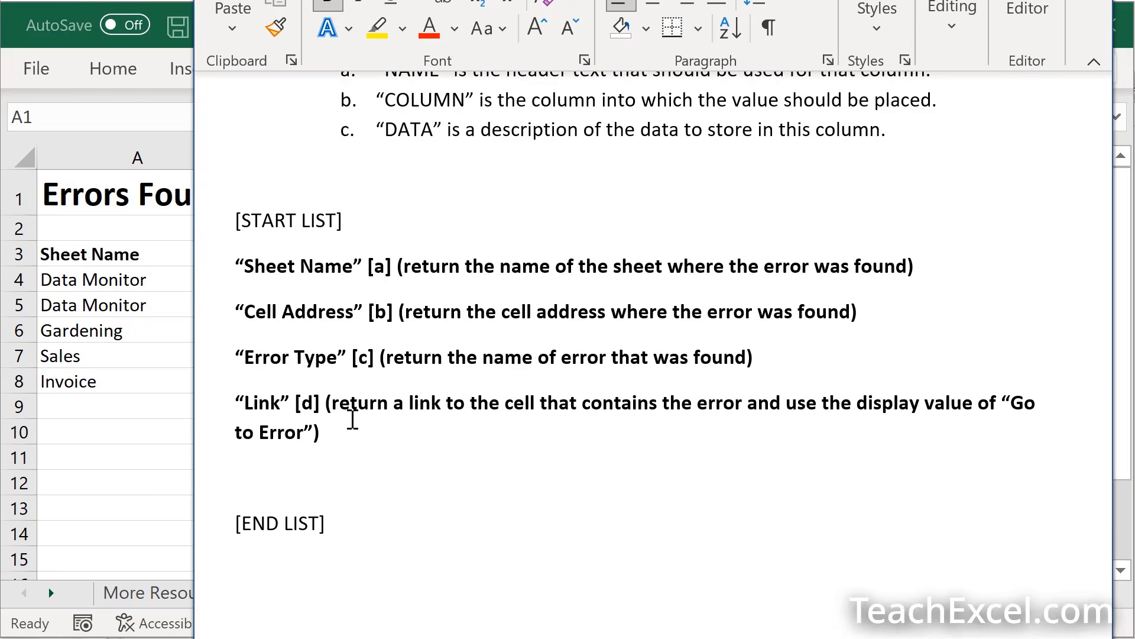
text("For)
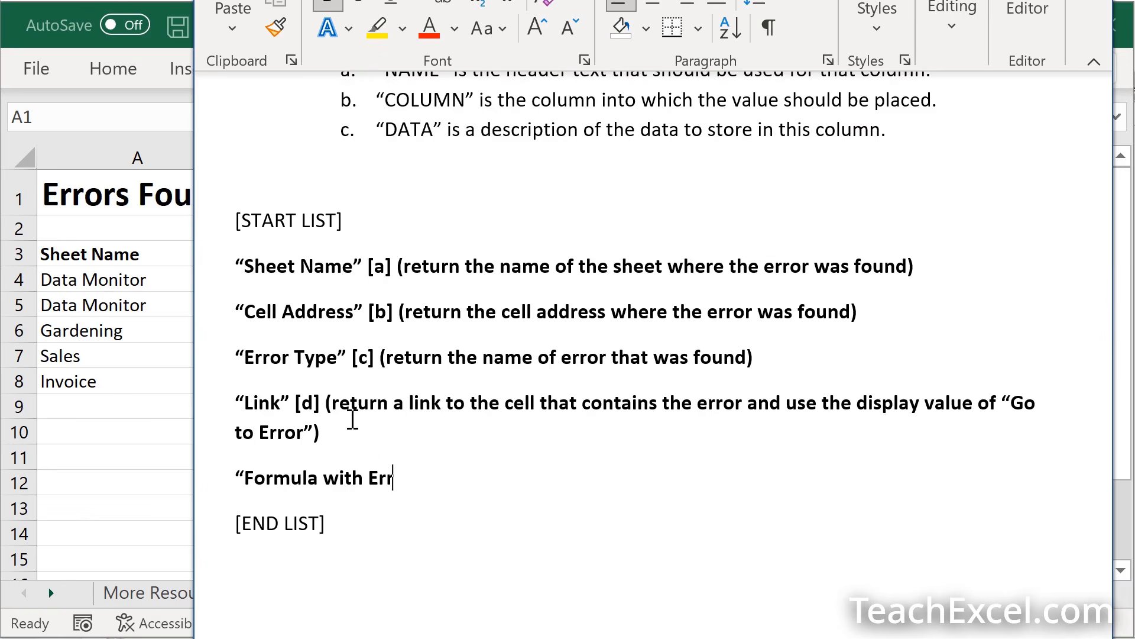
text(or")
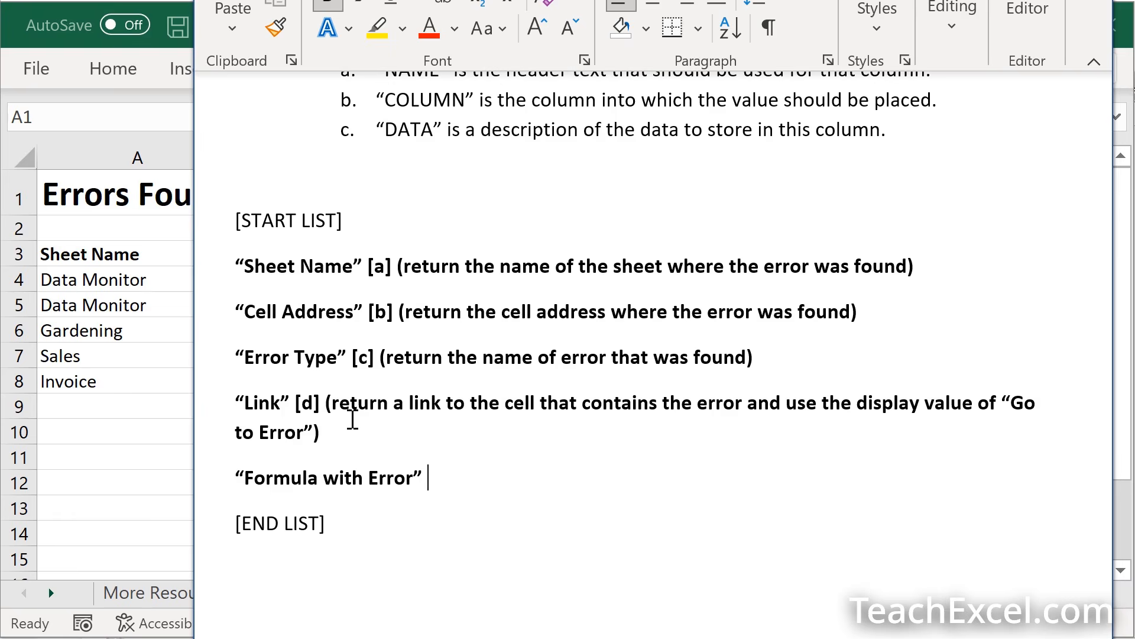
text([)
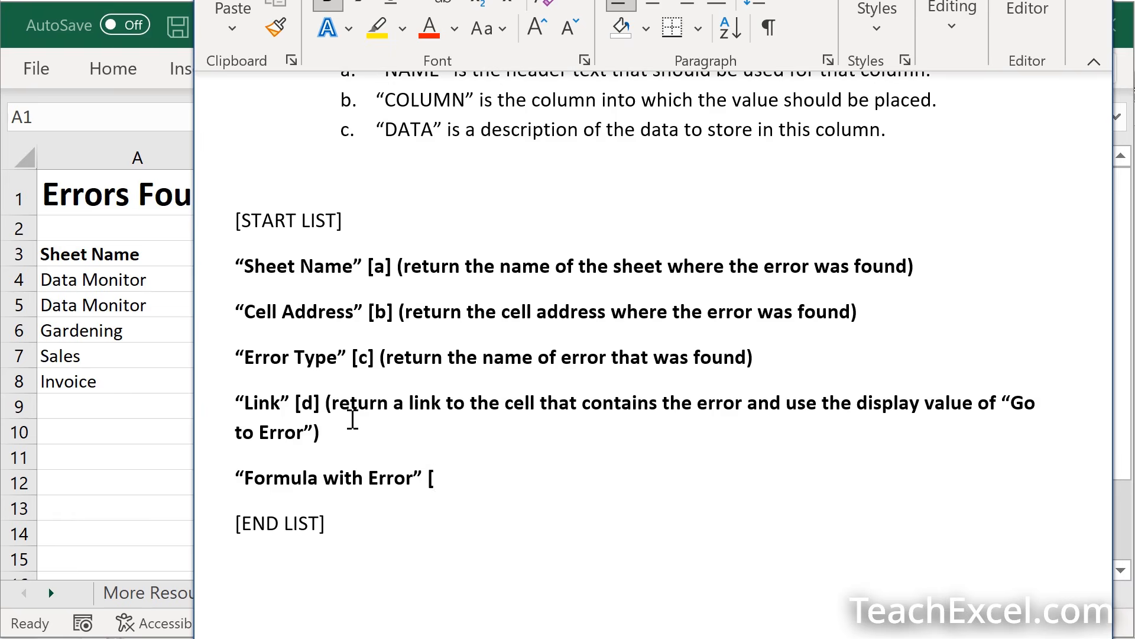
text(e])
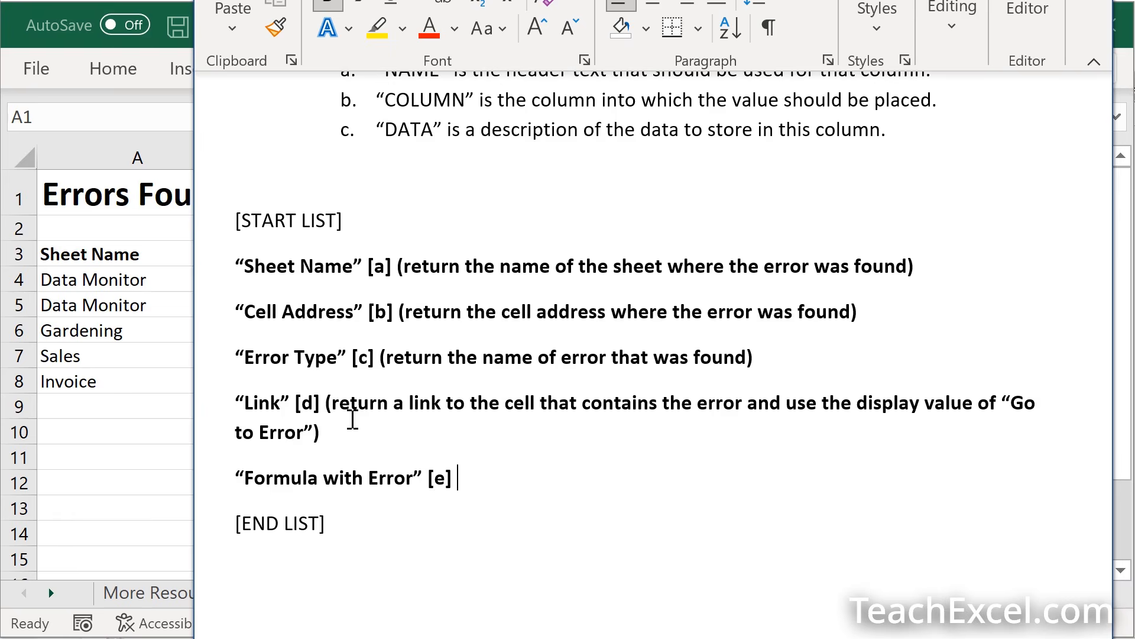
text((re)
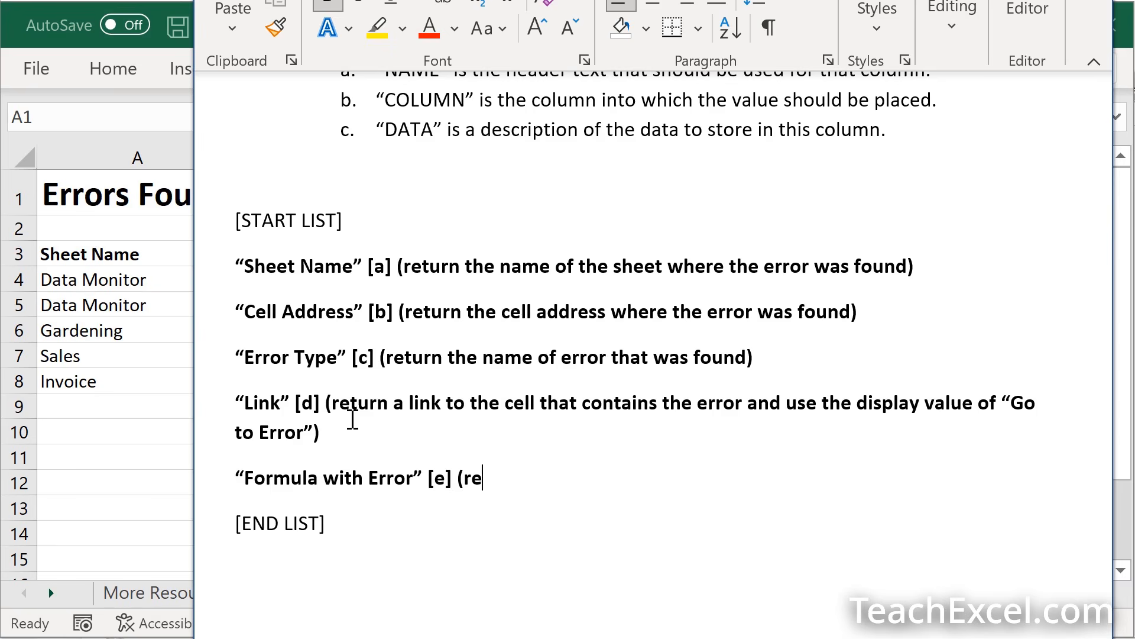
text(turn the form)
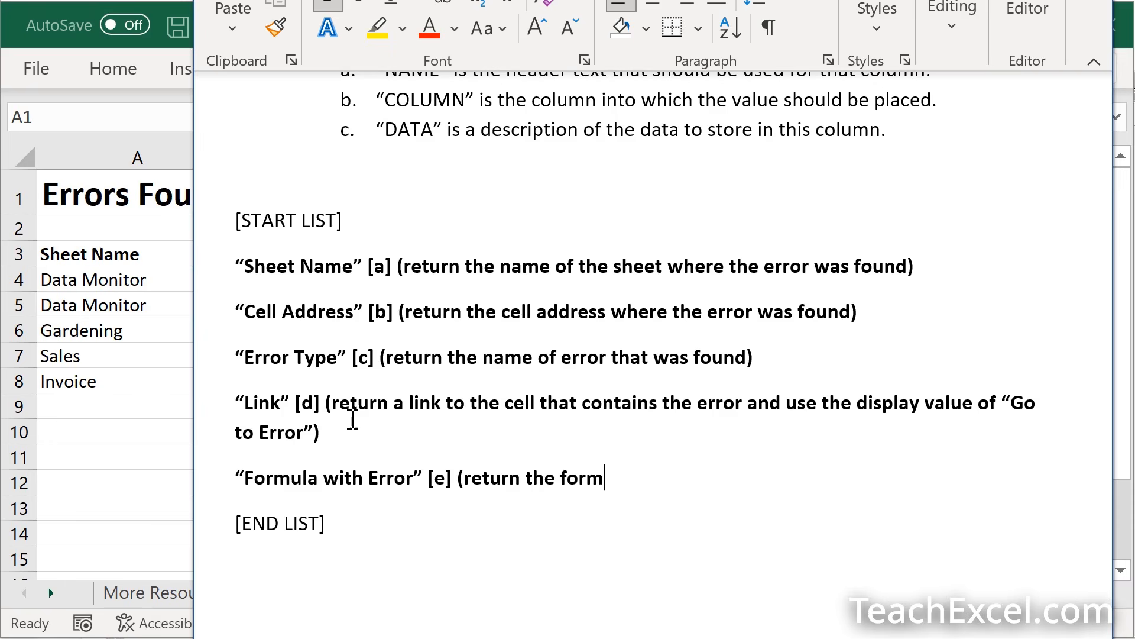
text(ula that ha)
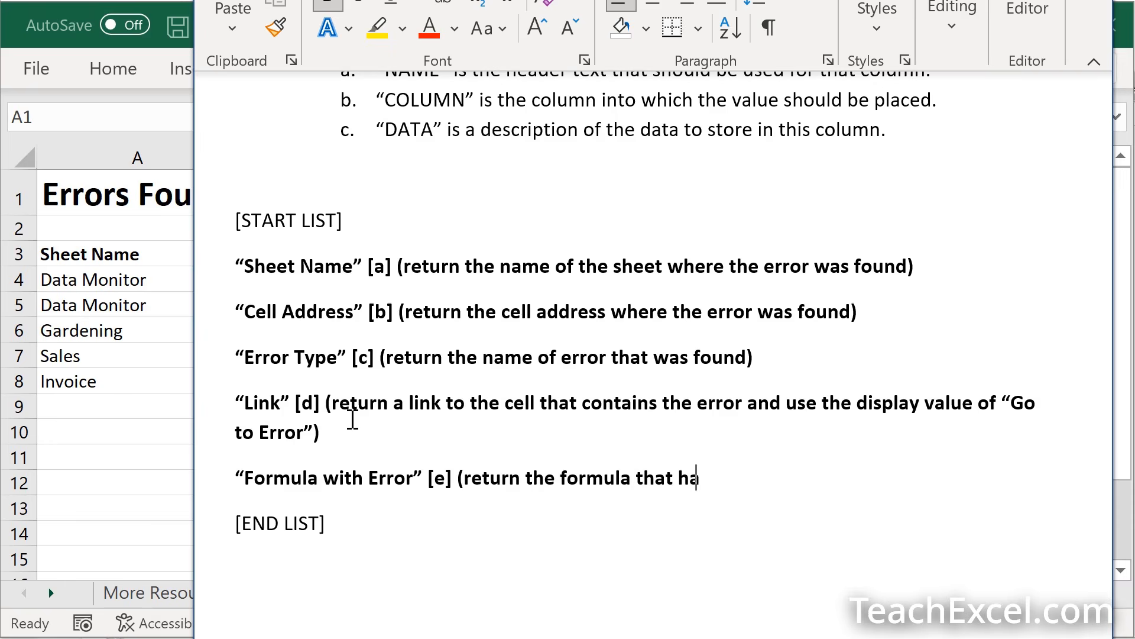
text(s the error)
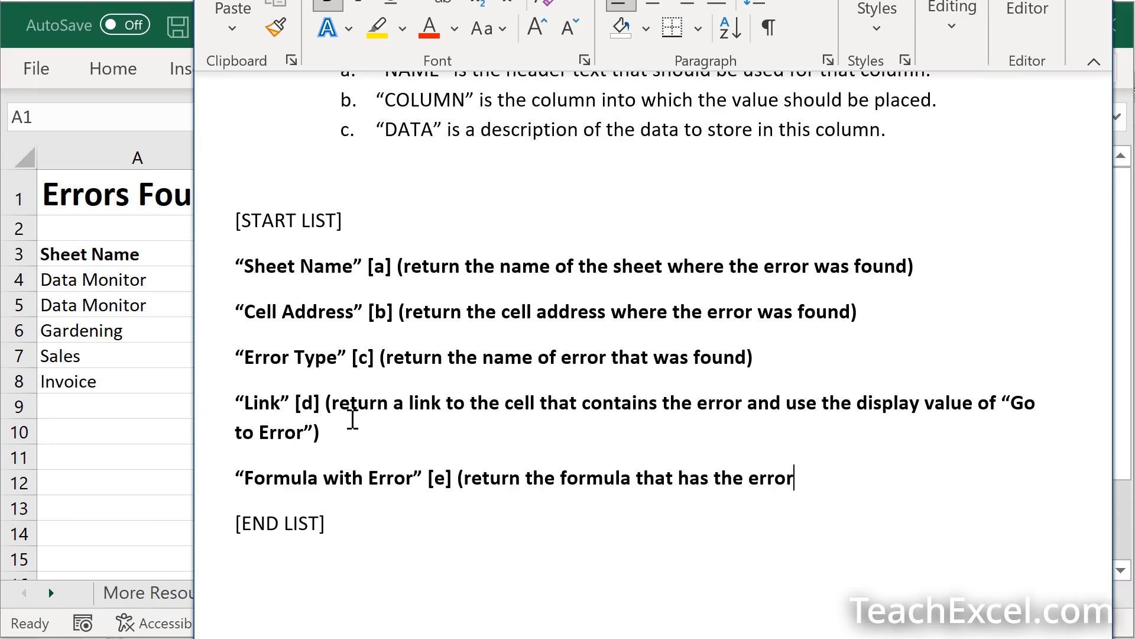
text(– it should be)
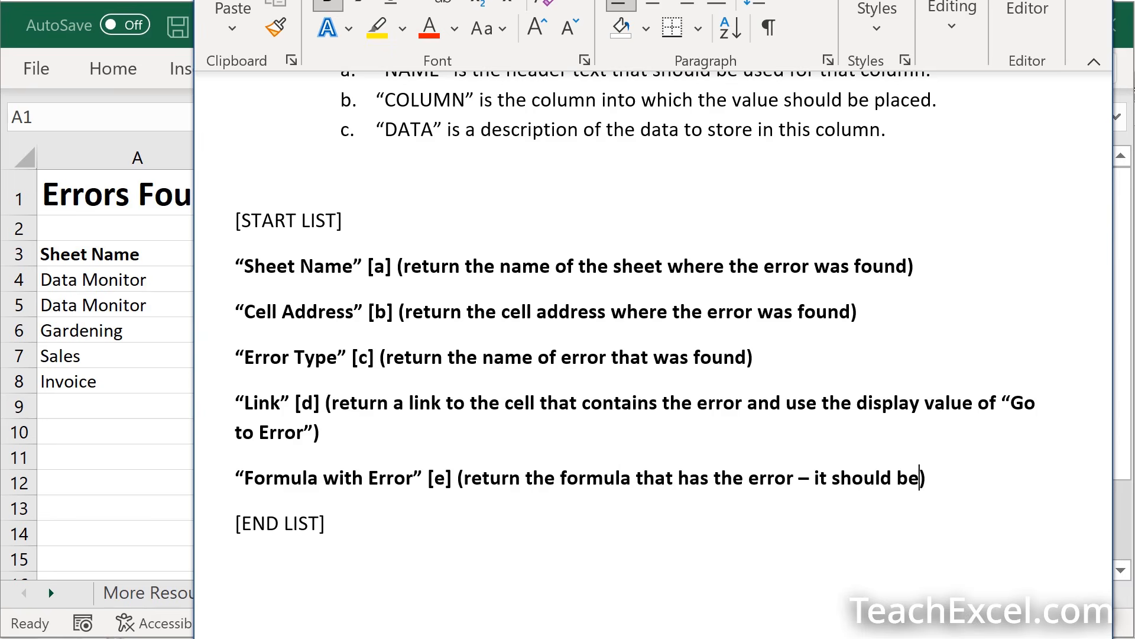
text(stored as pla)
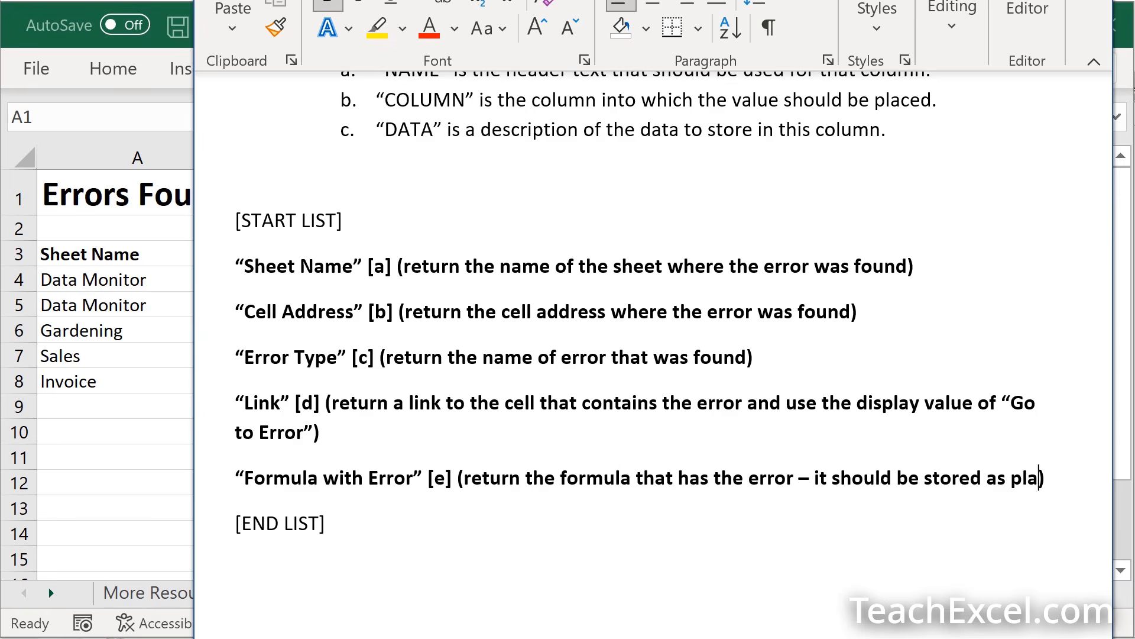
text(in text)
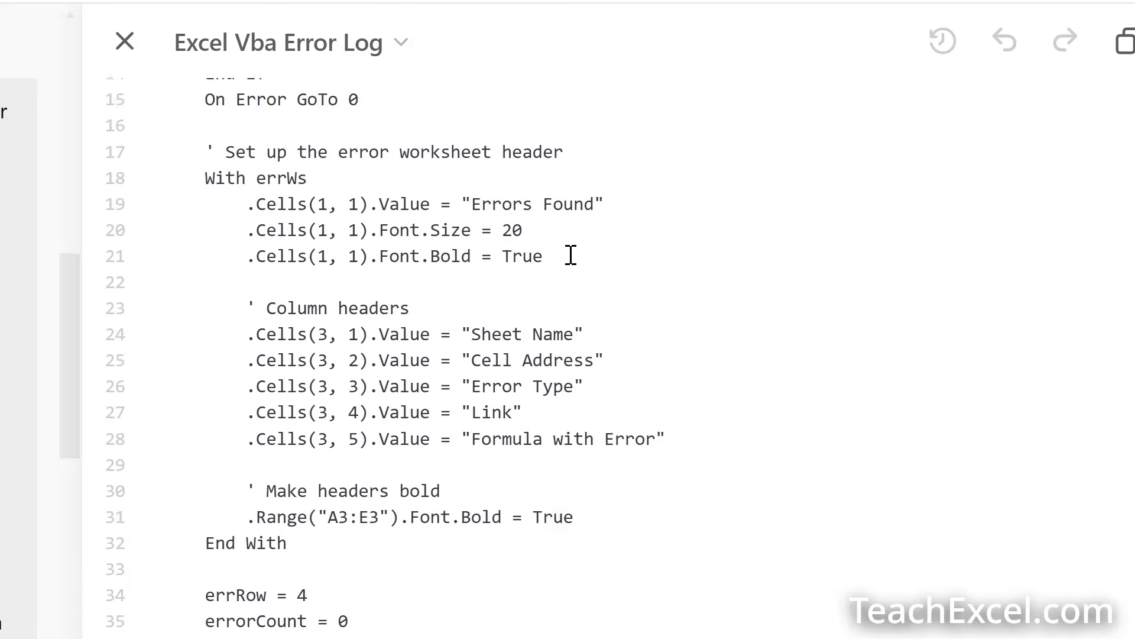
Step: Read the regenerated code to confirm five bold headers across A3:E3 including Formula with Error
scroll(down, 3)
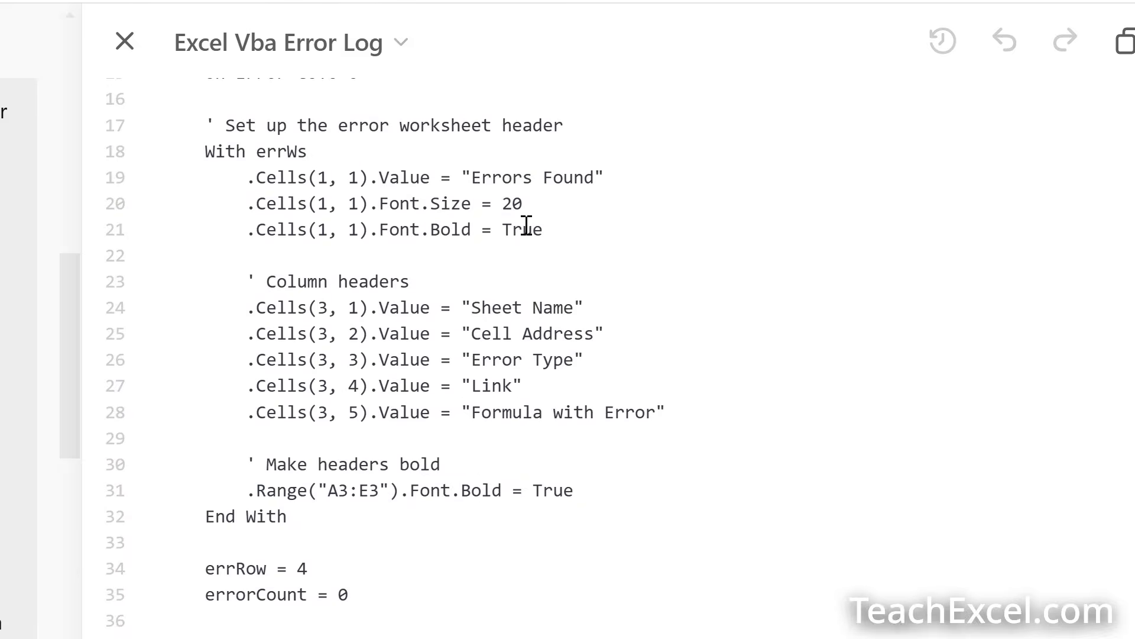
mouse_move(702, 273)
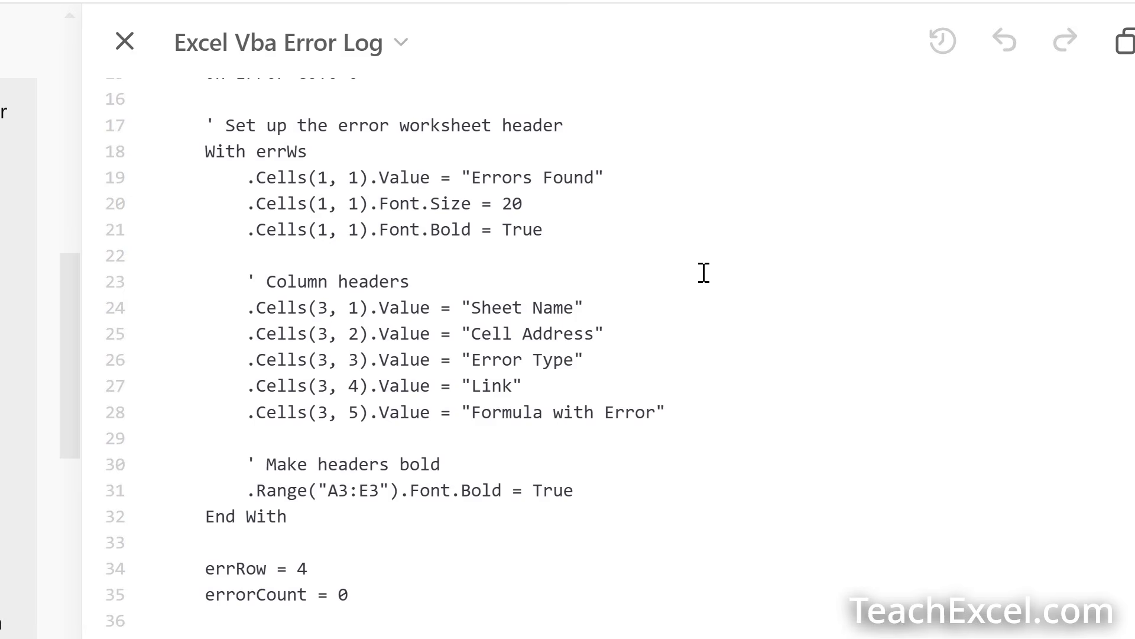
mouse_move(964, 263)
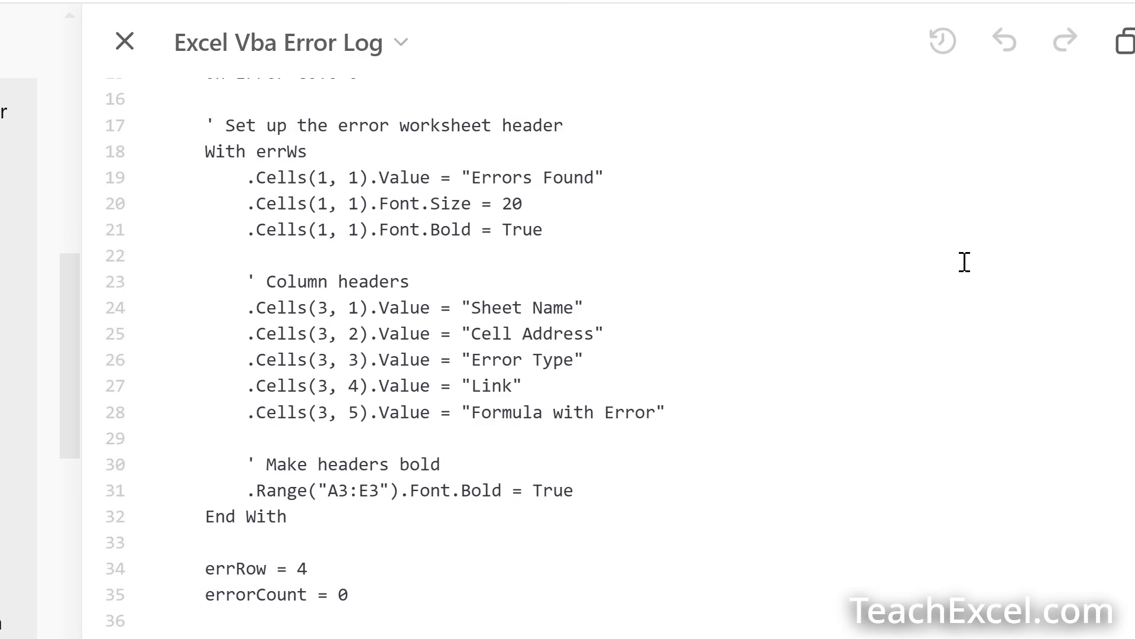
mouse_move(1063, 186)
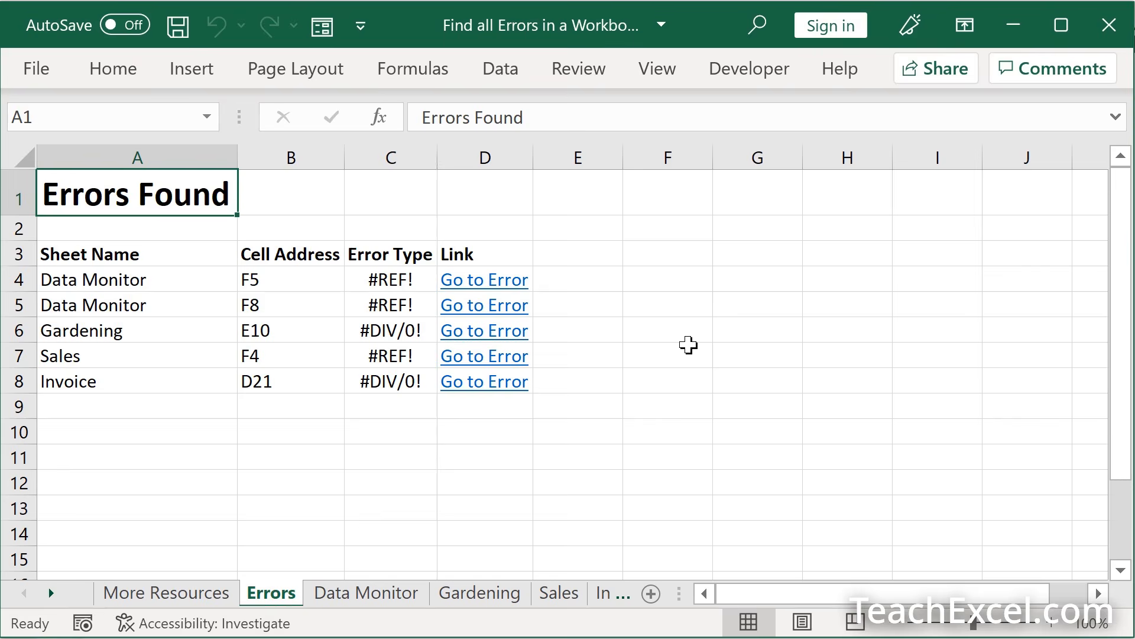
Step: In the VBA editor (Alt+F11), run FindFormulaErrors with Run Sub/UserForm to rebuild the Errors sheet
key(Alt+F11)
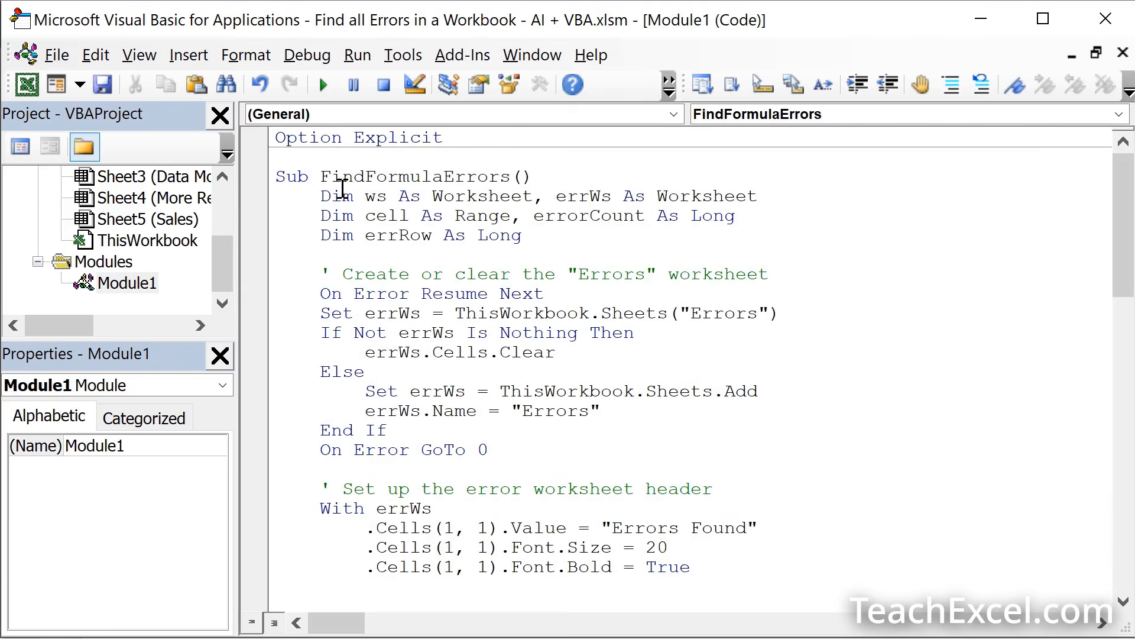
double_click(405, 176)
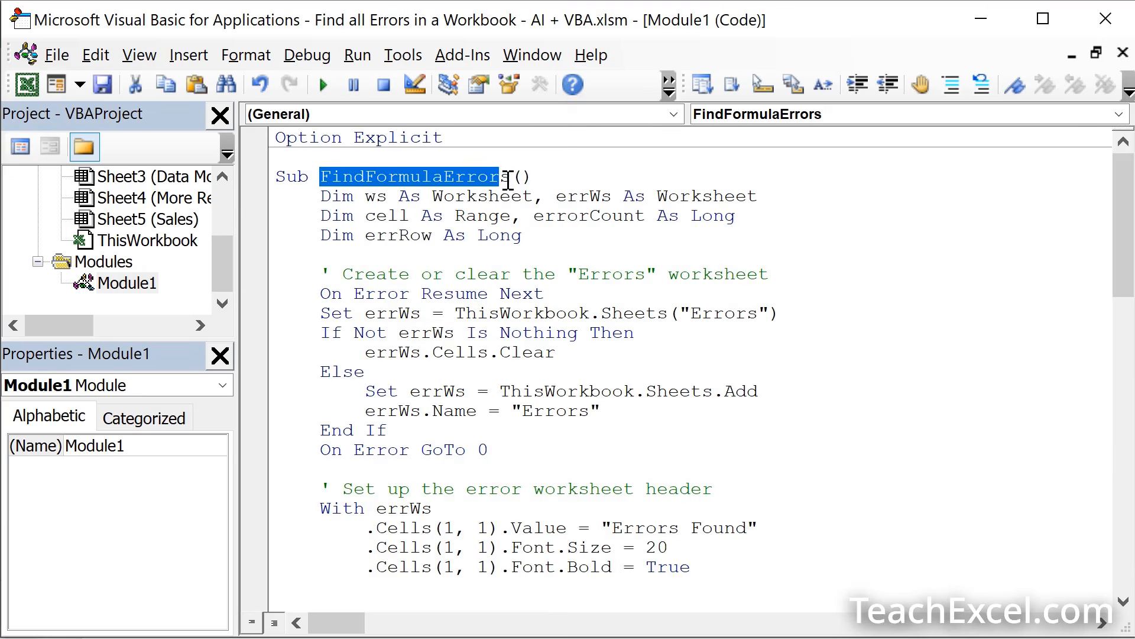
click(512, 176)
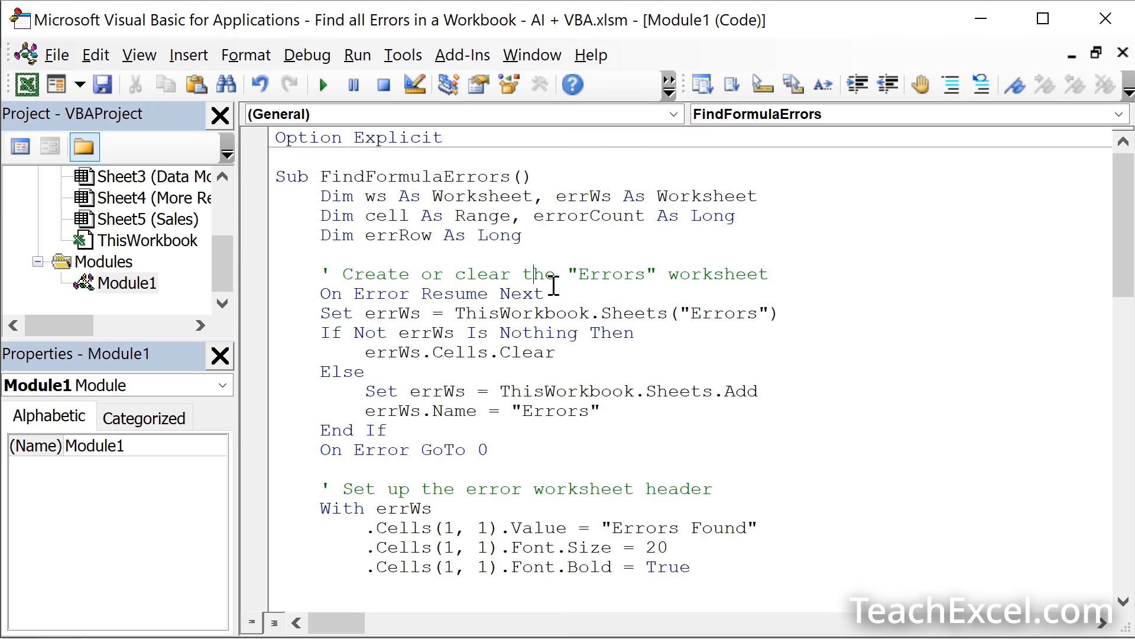
mouse_move(323, 84)
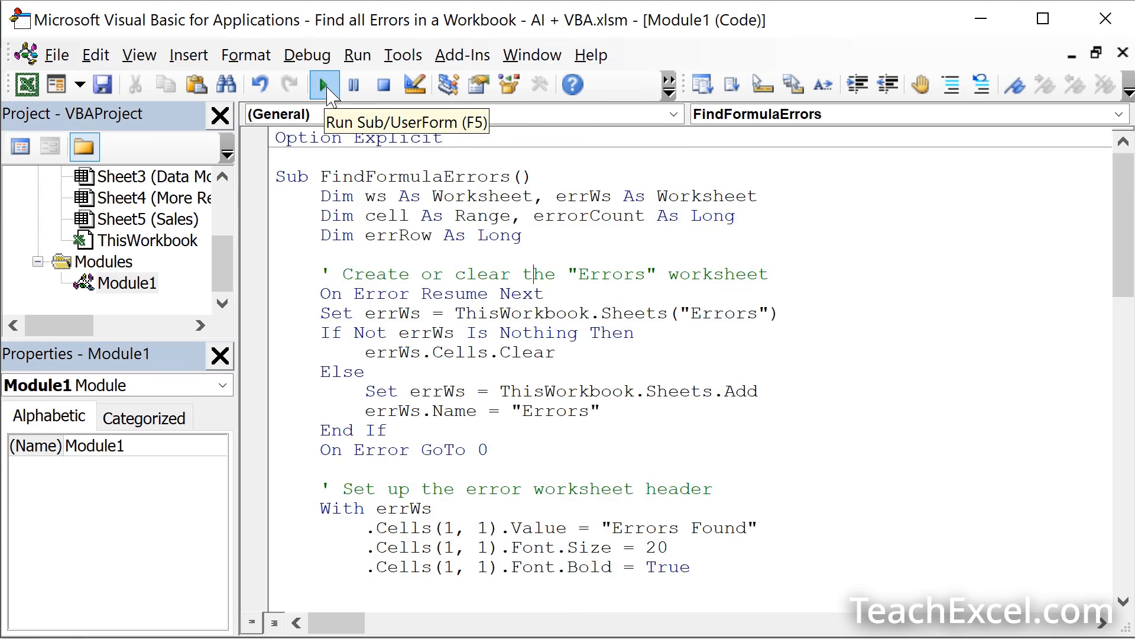
click(322, 85)
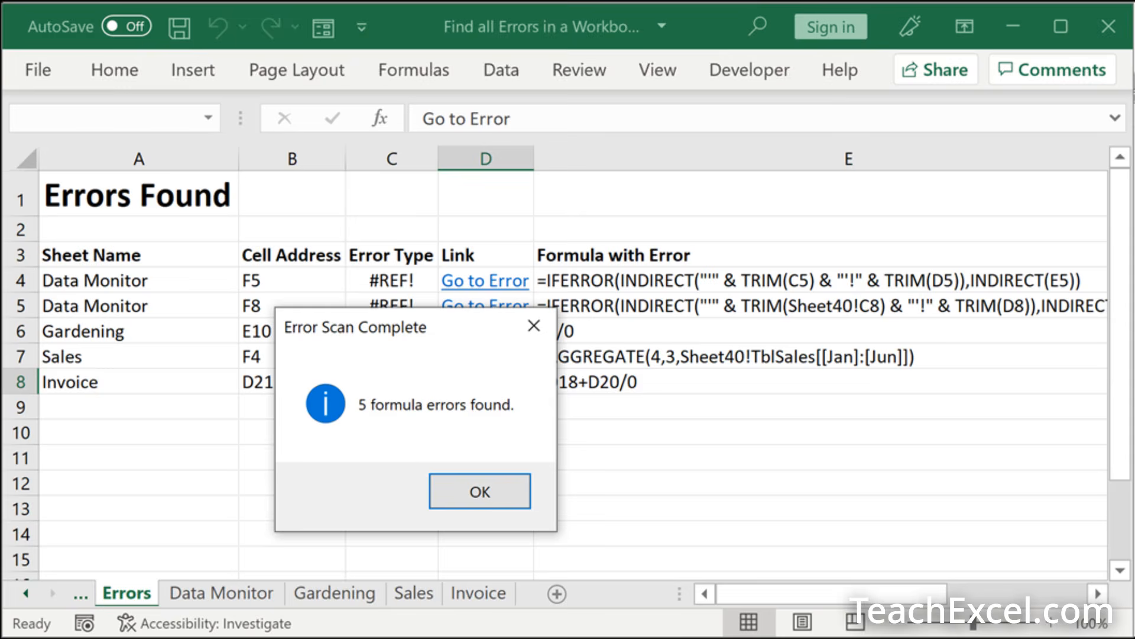
Step: Acknowledge the 5 formula errors found message to reveal the Formula with Error column
click(479, 490)
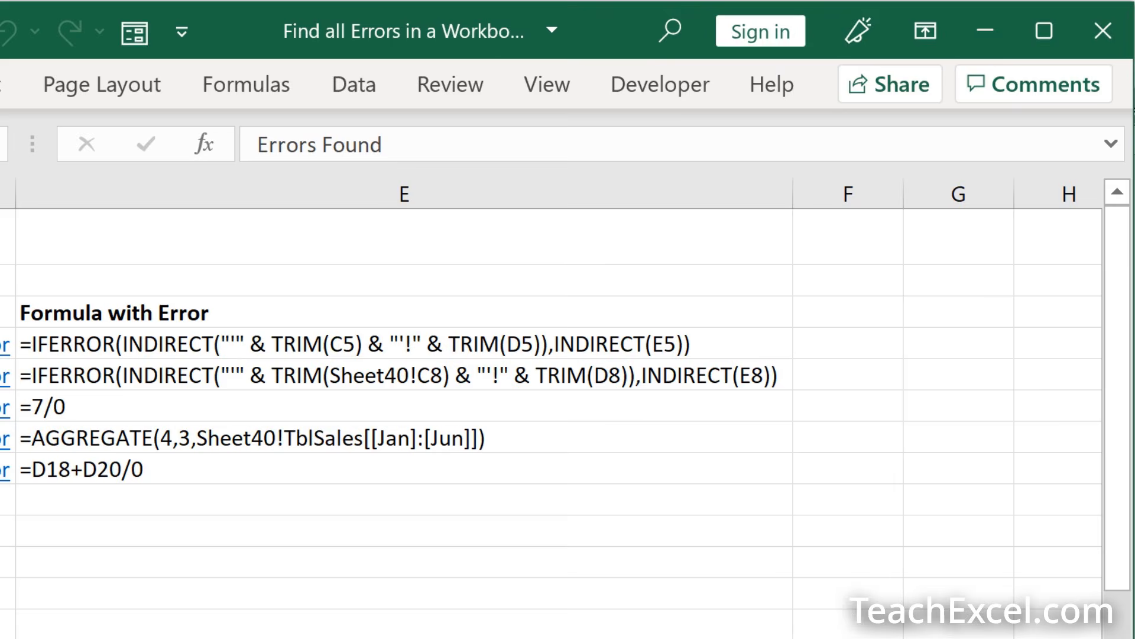
mouse_move(350, 384)
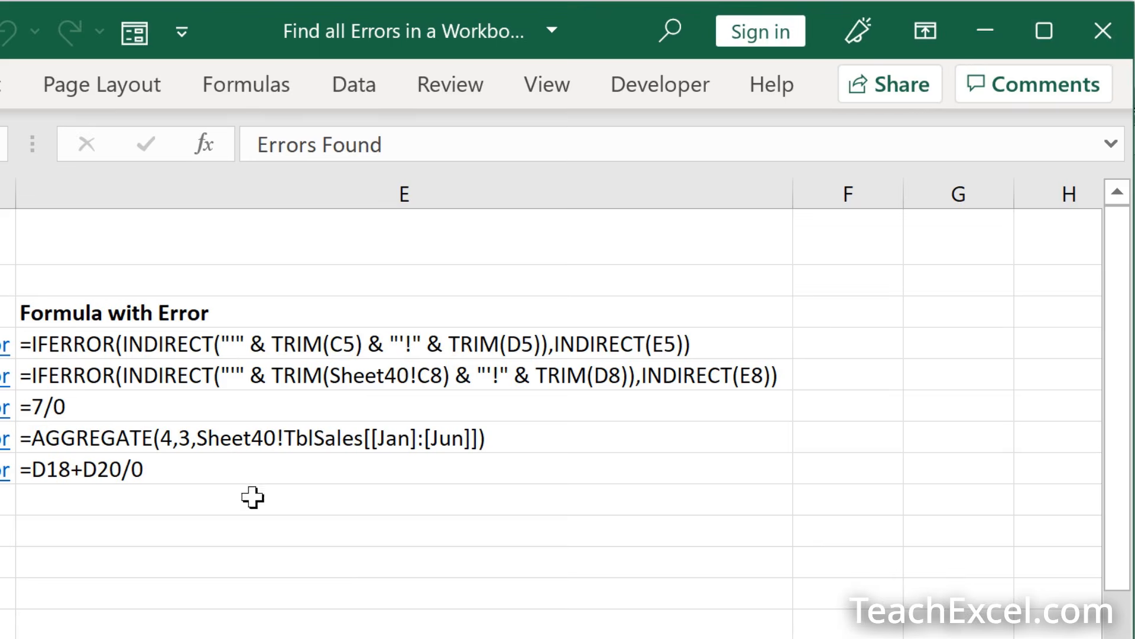
mouse_move(92, 405)
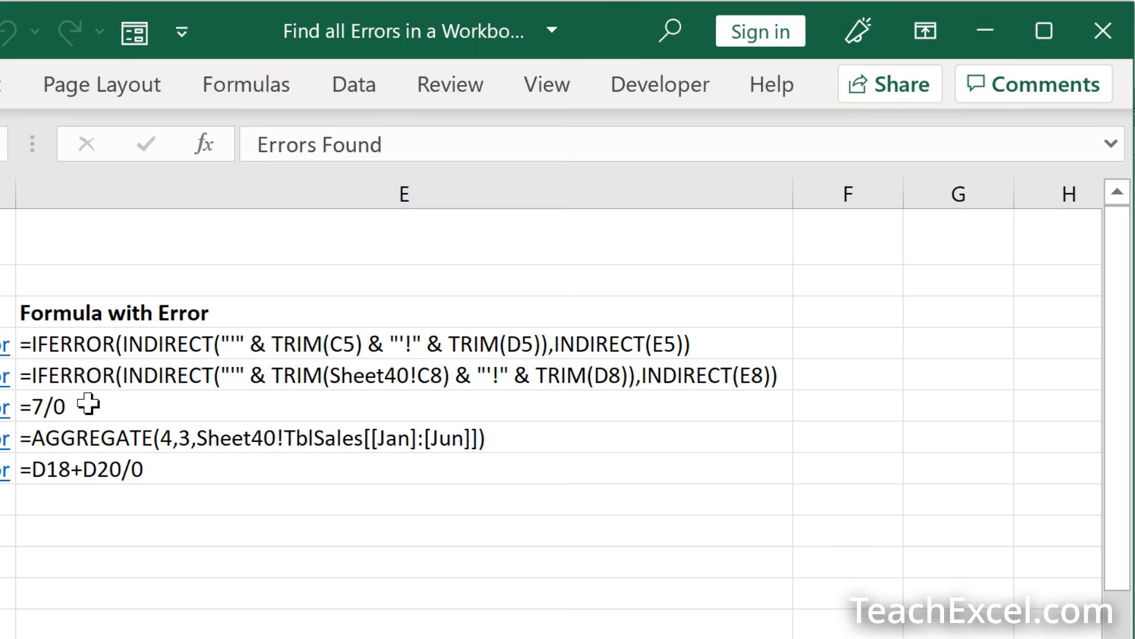
mouse_move(438, 446)
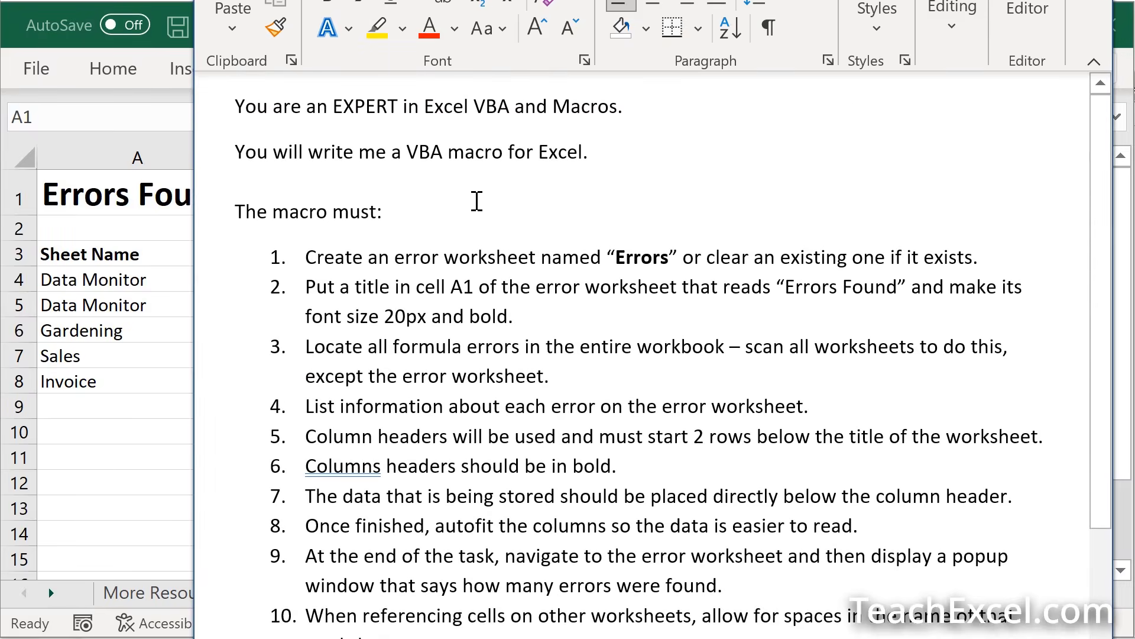
mouse_move(472, 214)
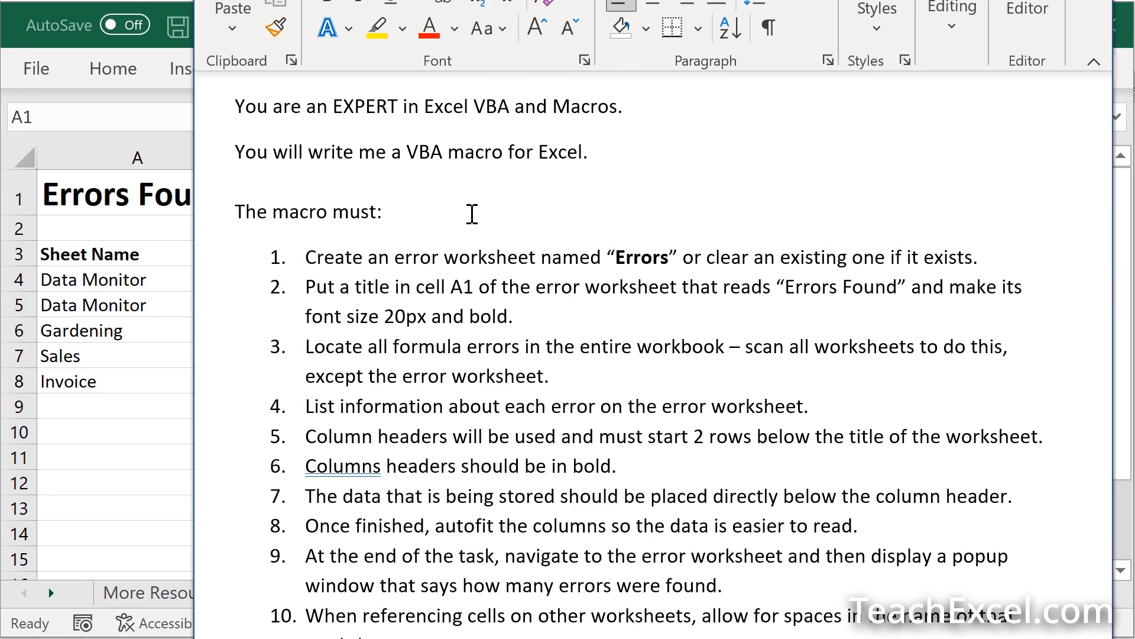
mouse_move(239, 101)
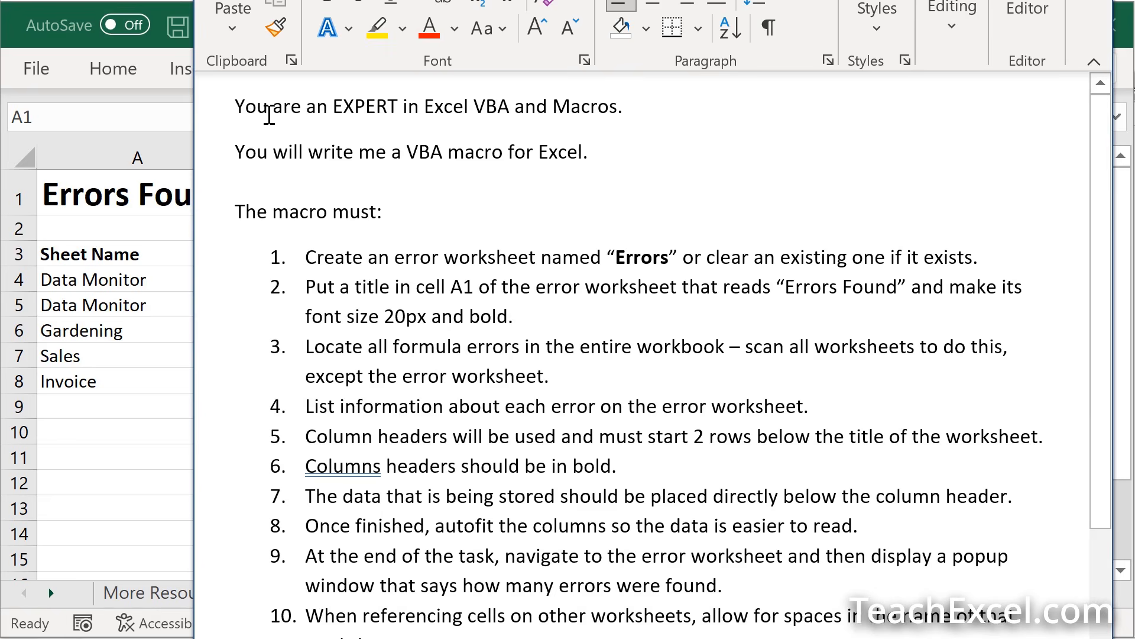
mouse_move(635, 164)
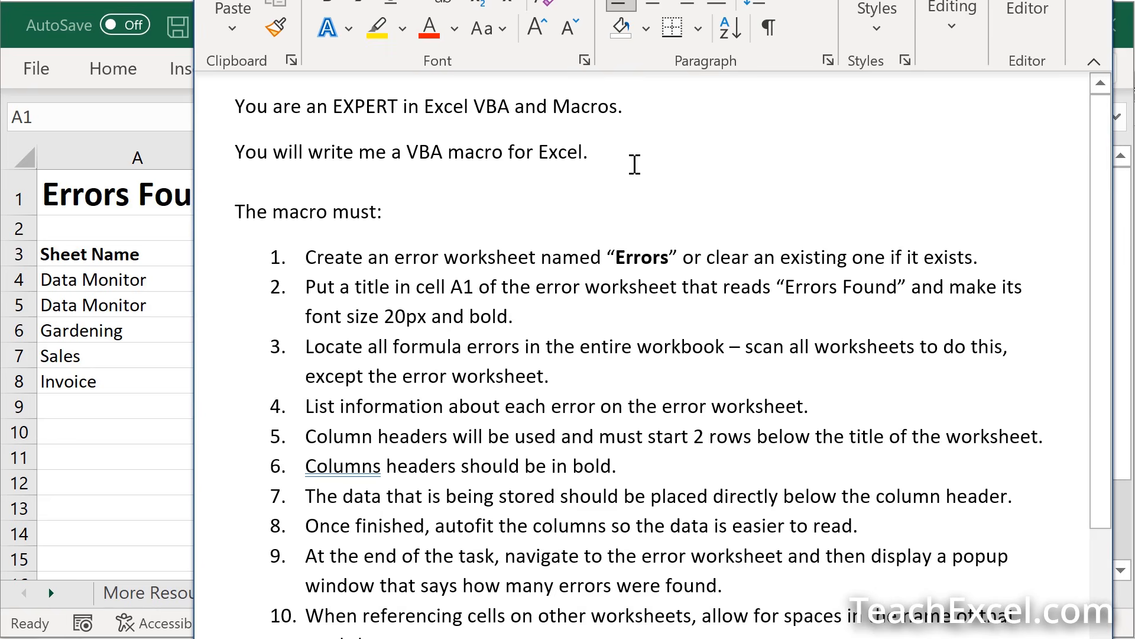
mouse_move(482, 228)
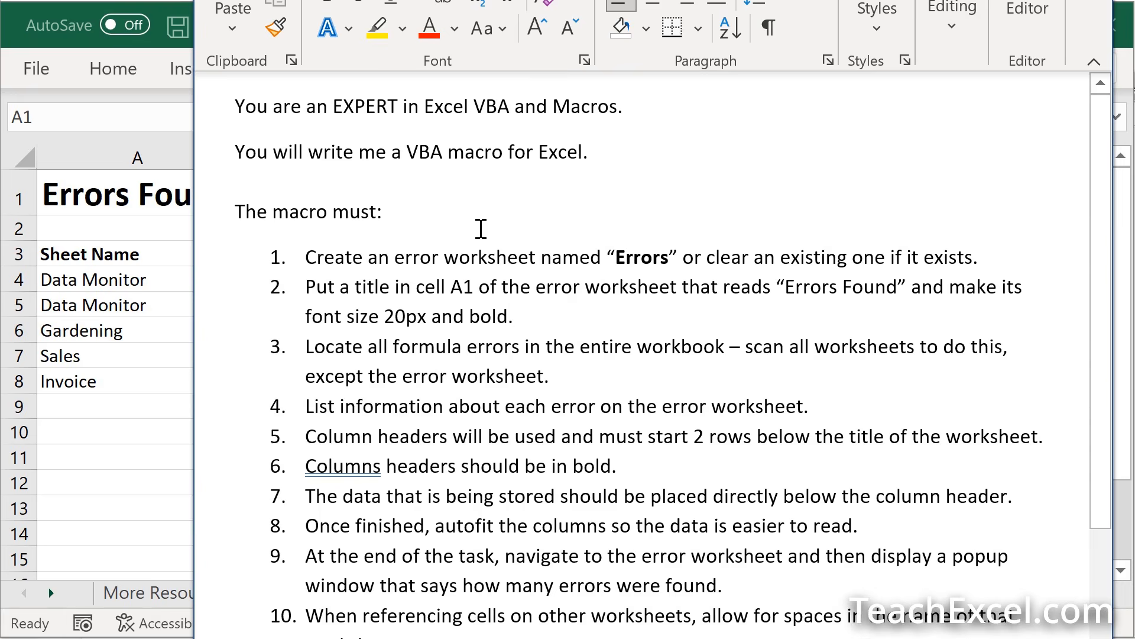
mouse_move(395, 201)
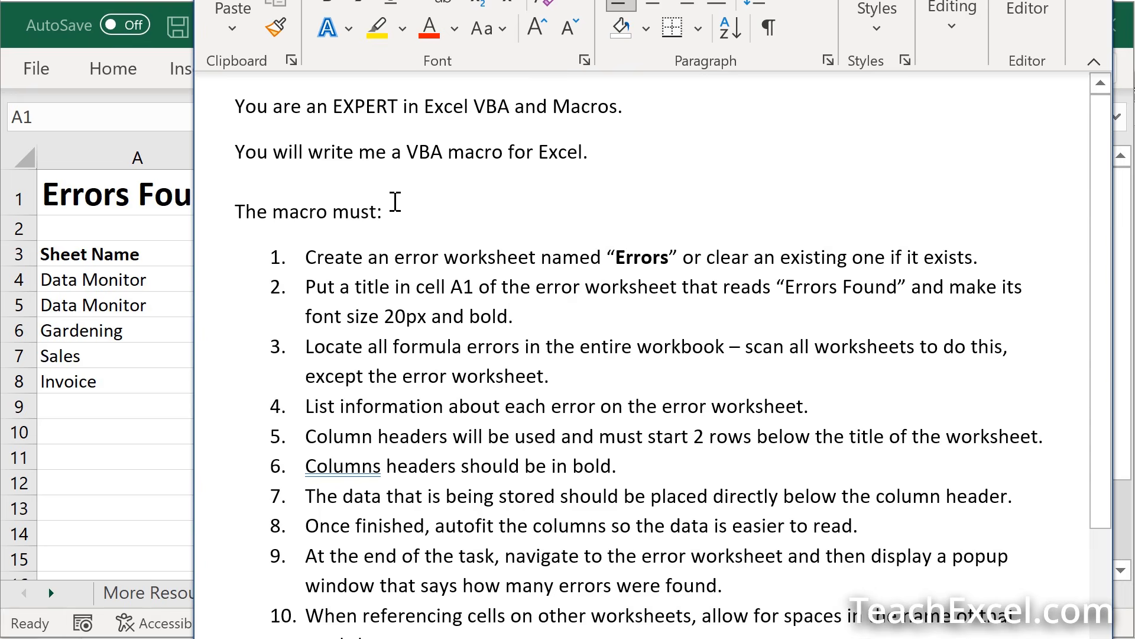
mouse_move(283, 562)
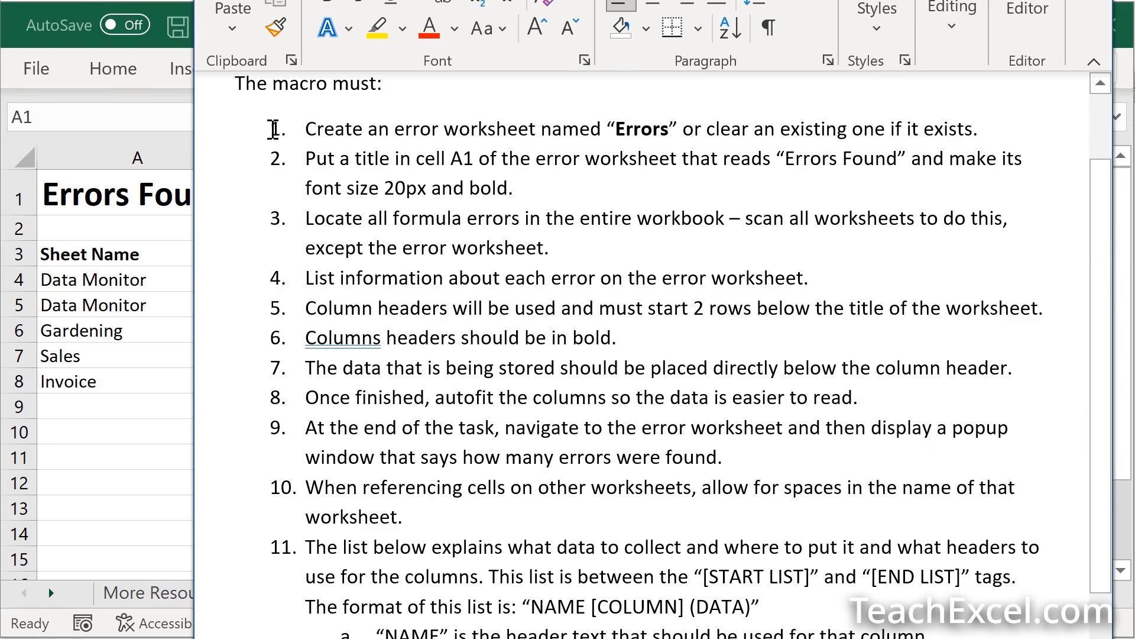
mouse_move(323, 129)
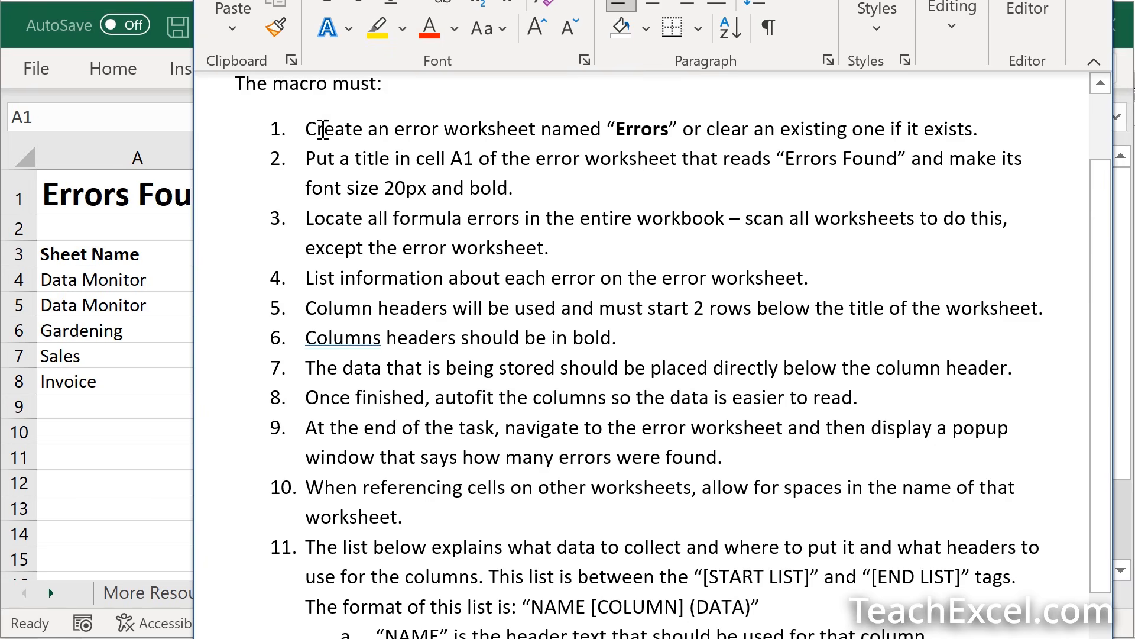
mouse_move(704, 143)
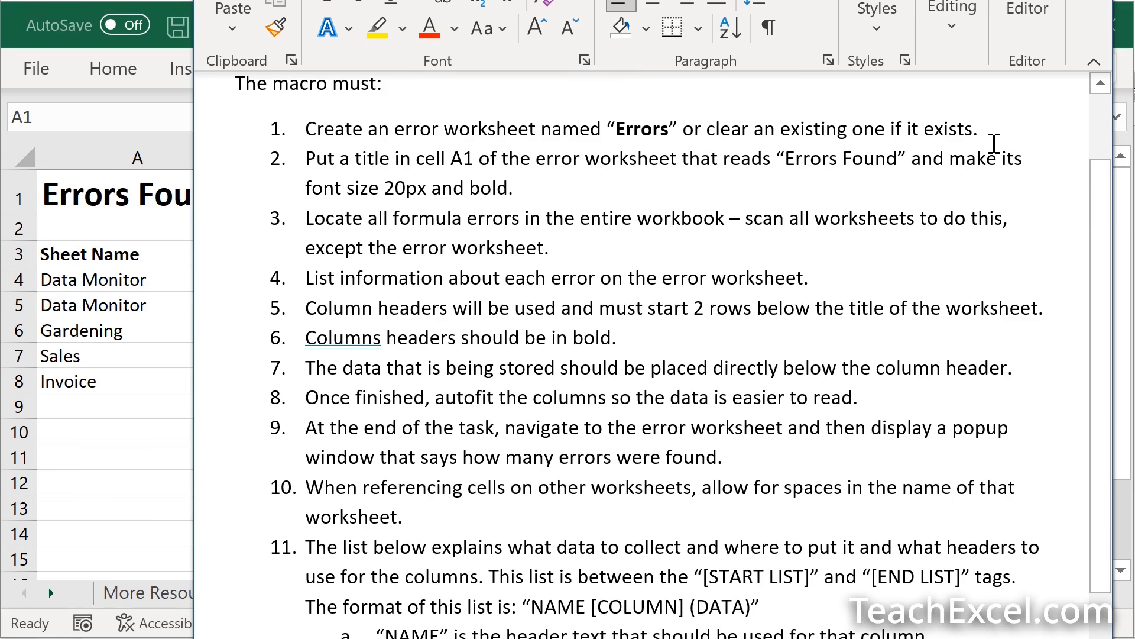
mouse_move(953, 115)
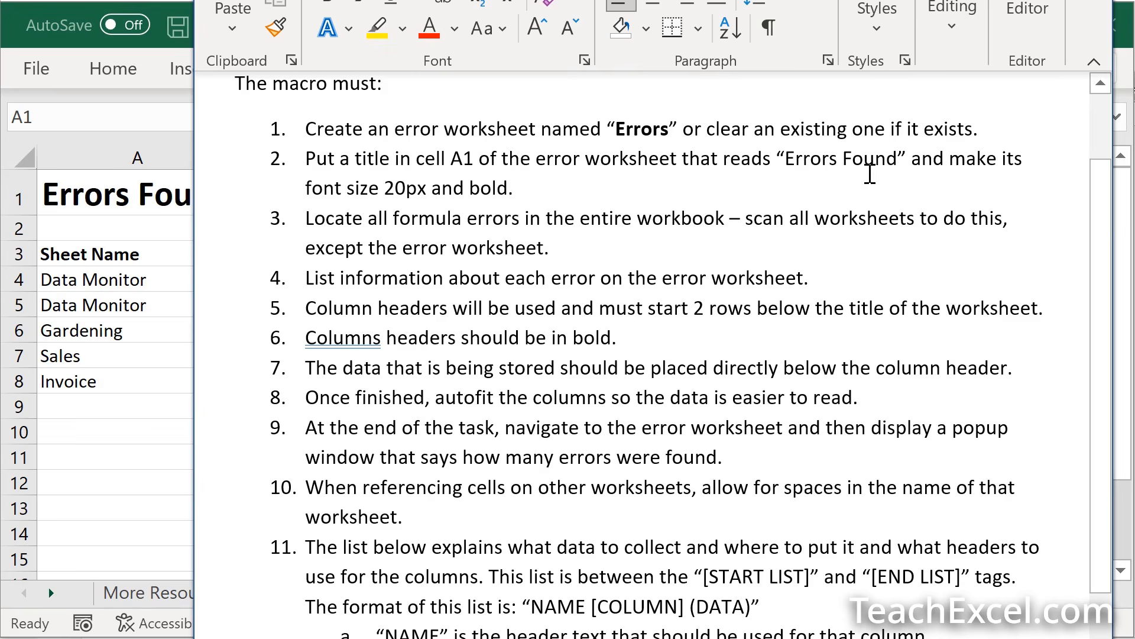
mouse_move(516, 178)
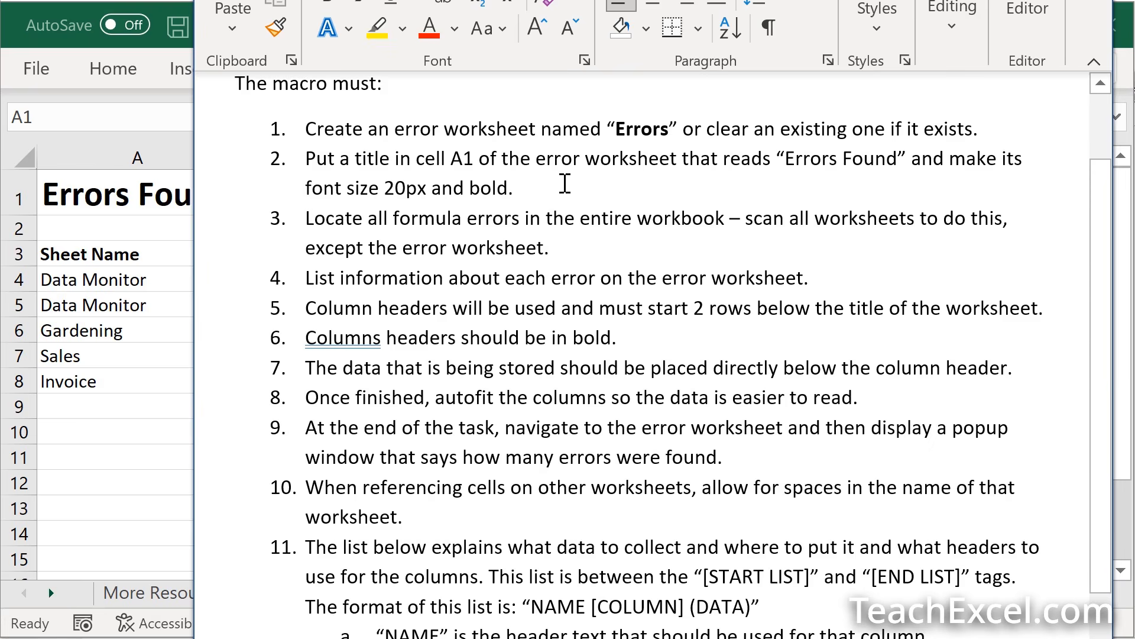
mouse_move(508, 220)
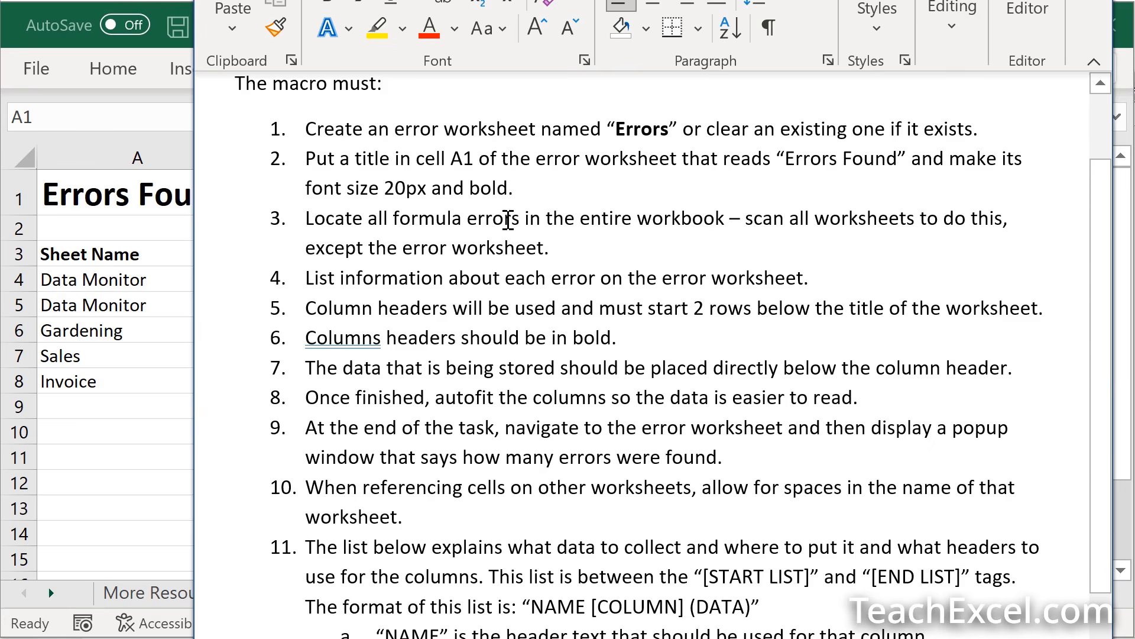
mouse_move(974, 216)
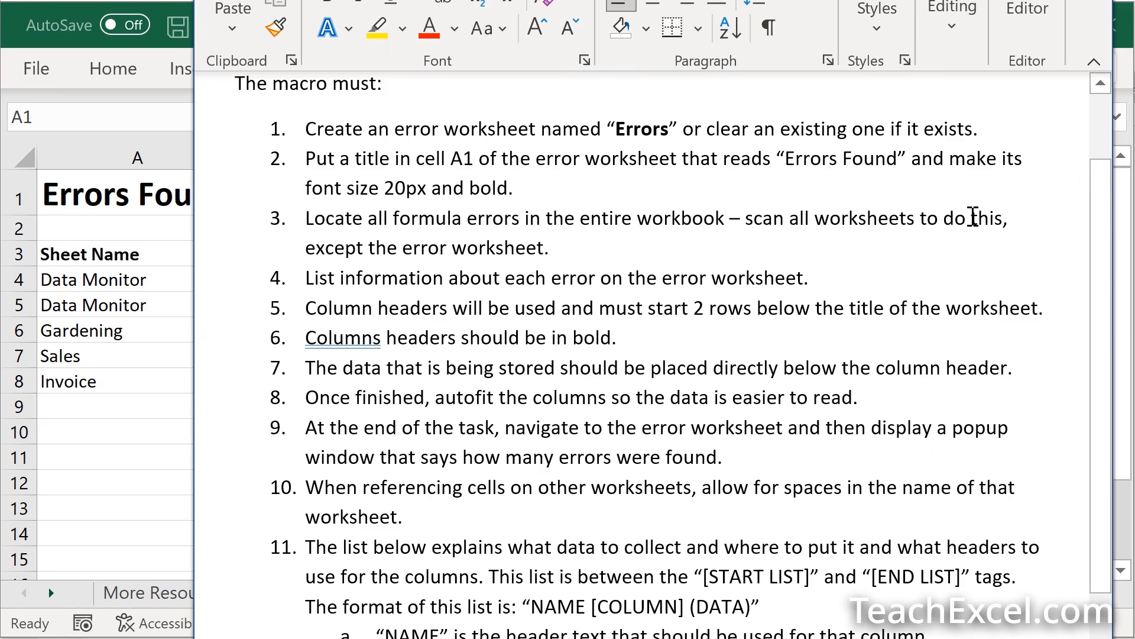
mouse_move(591, 244)
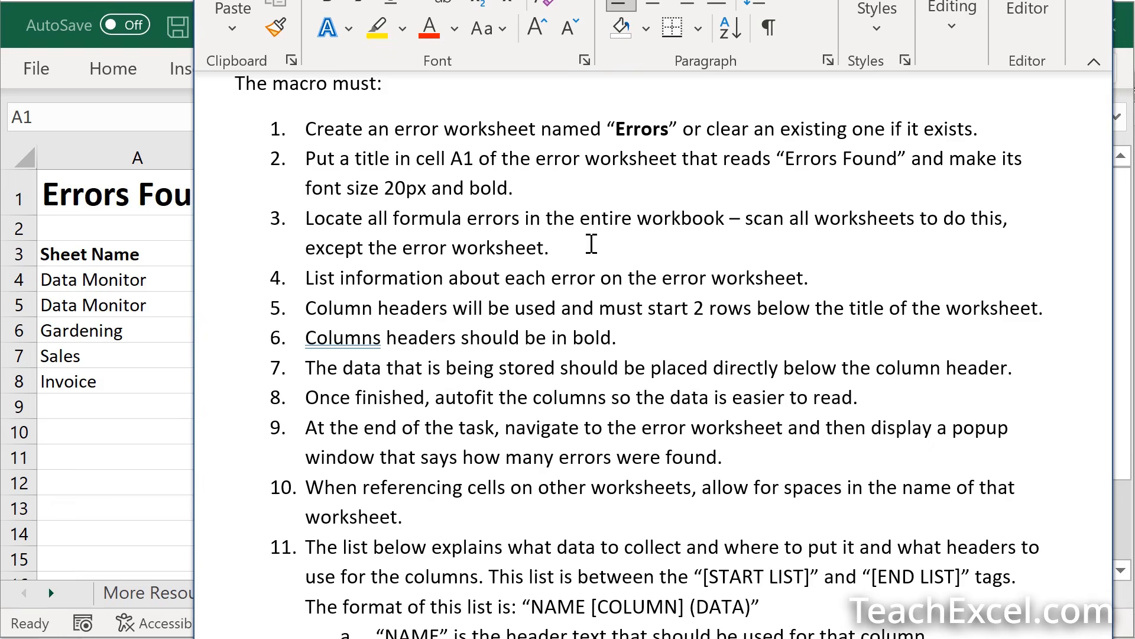
mouse_move(643, 277)
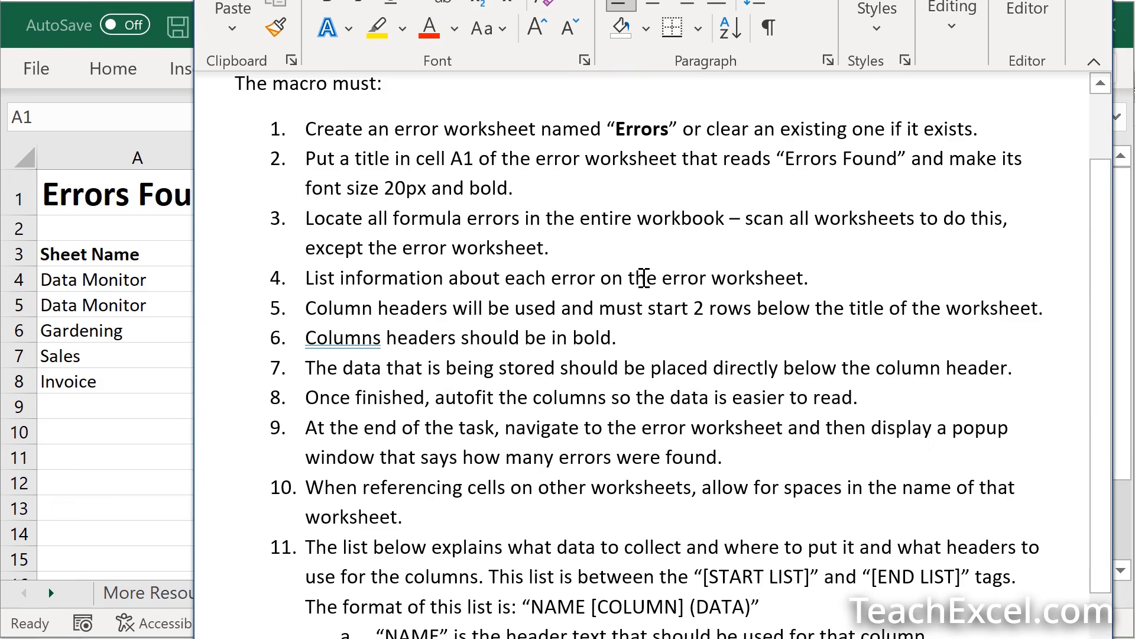
mouse_move(657, 316)
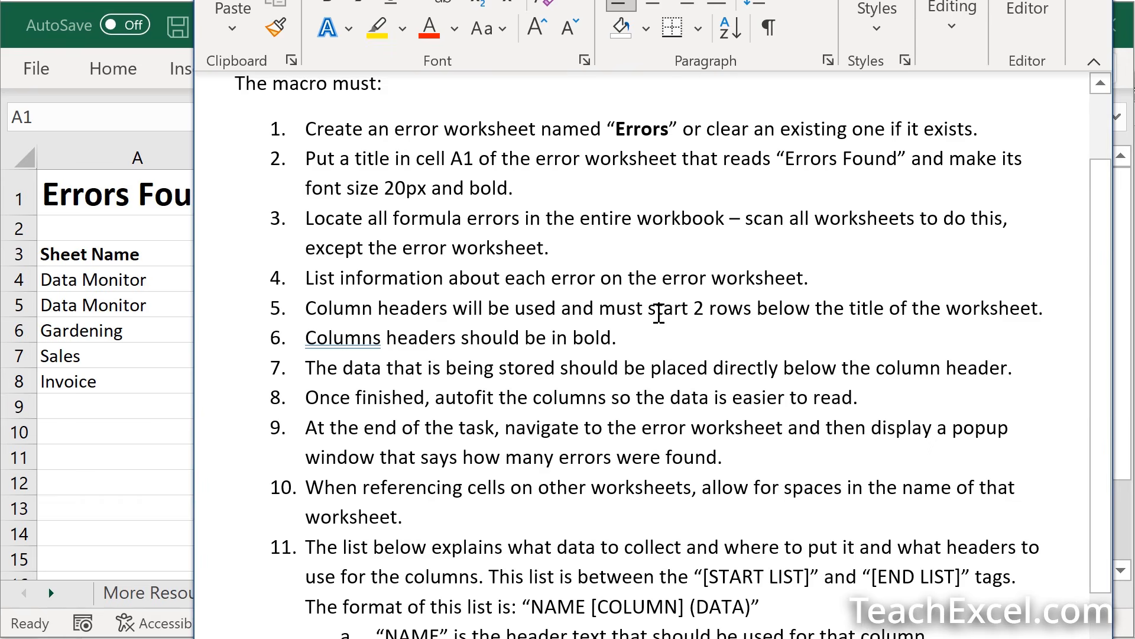
mouse_move(755, 347)
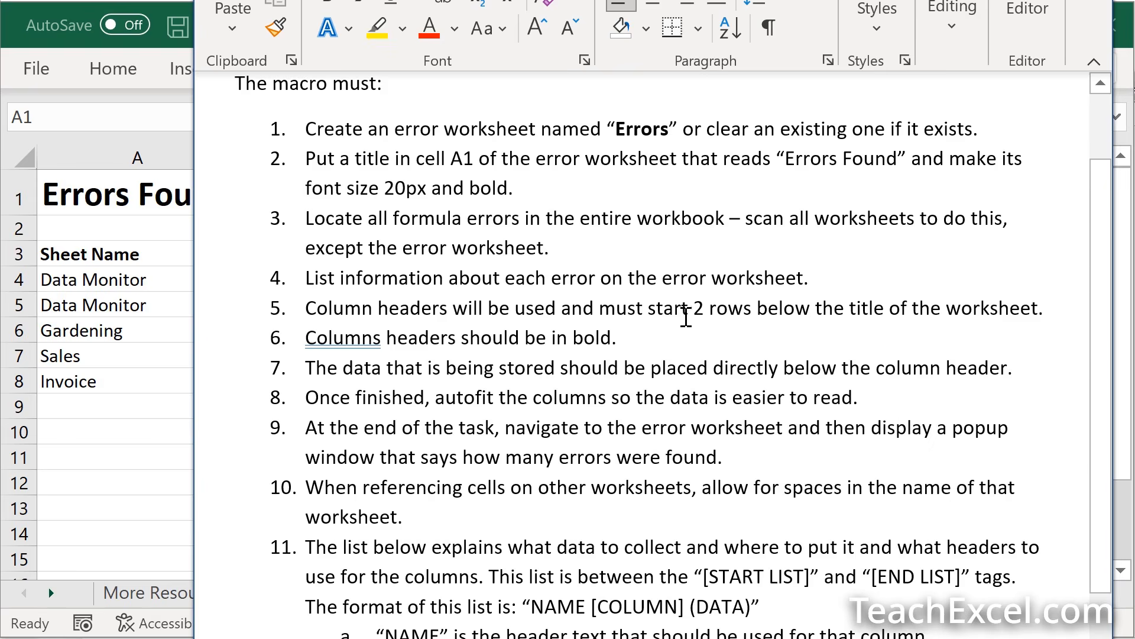
double_click(343, 337)
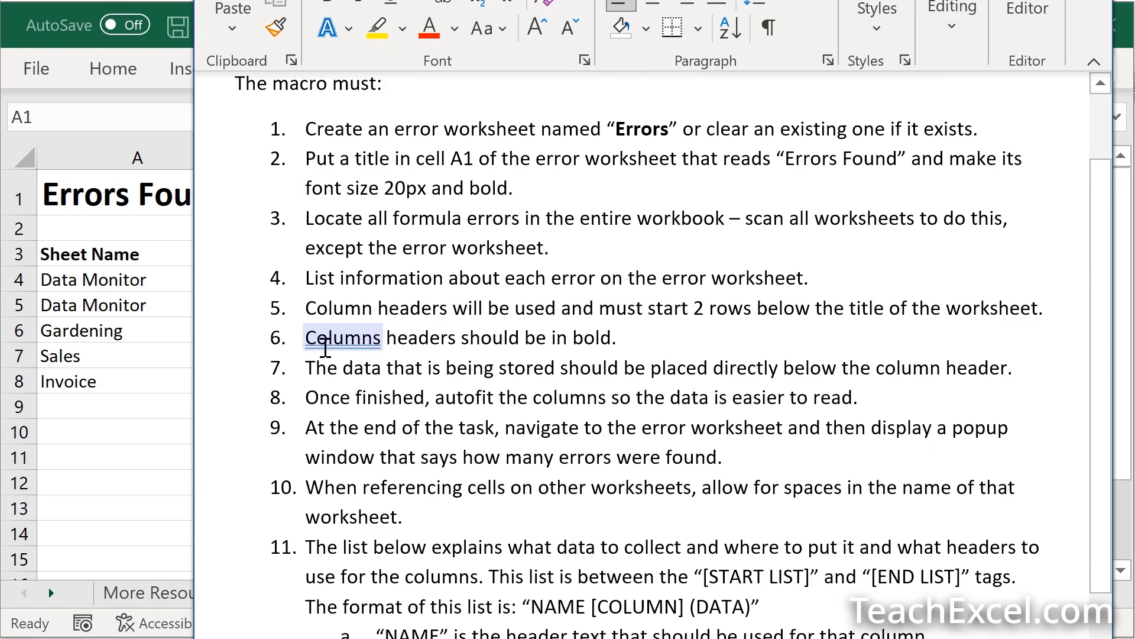
mouse_move(299, 369)
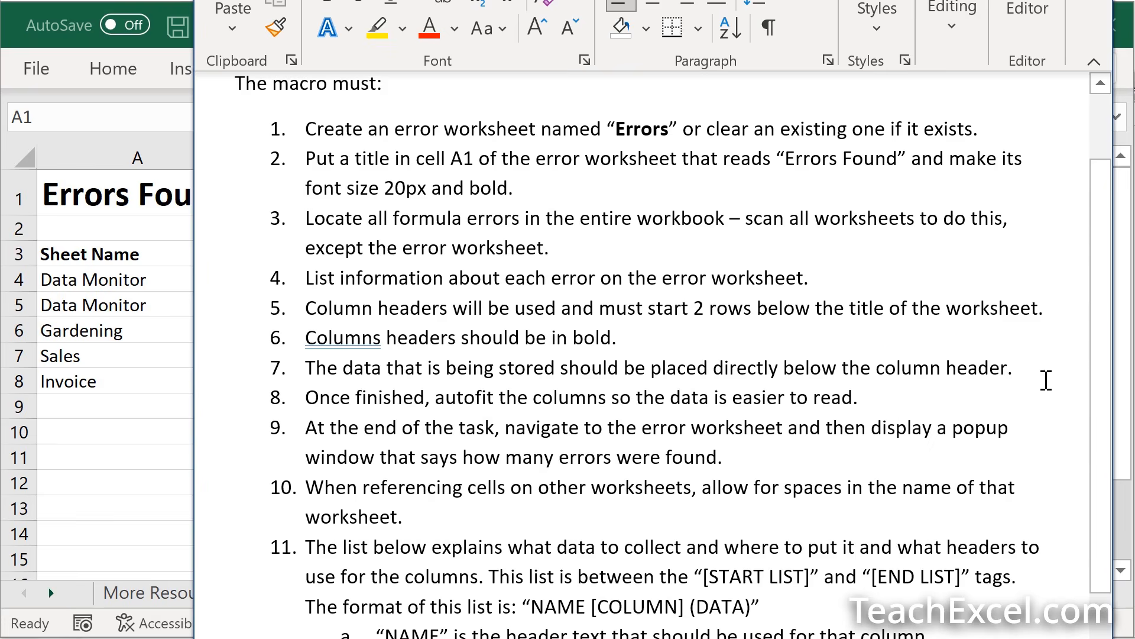
mouse_move(922, 408)
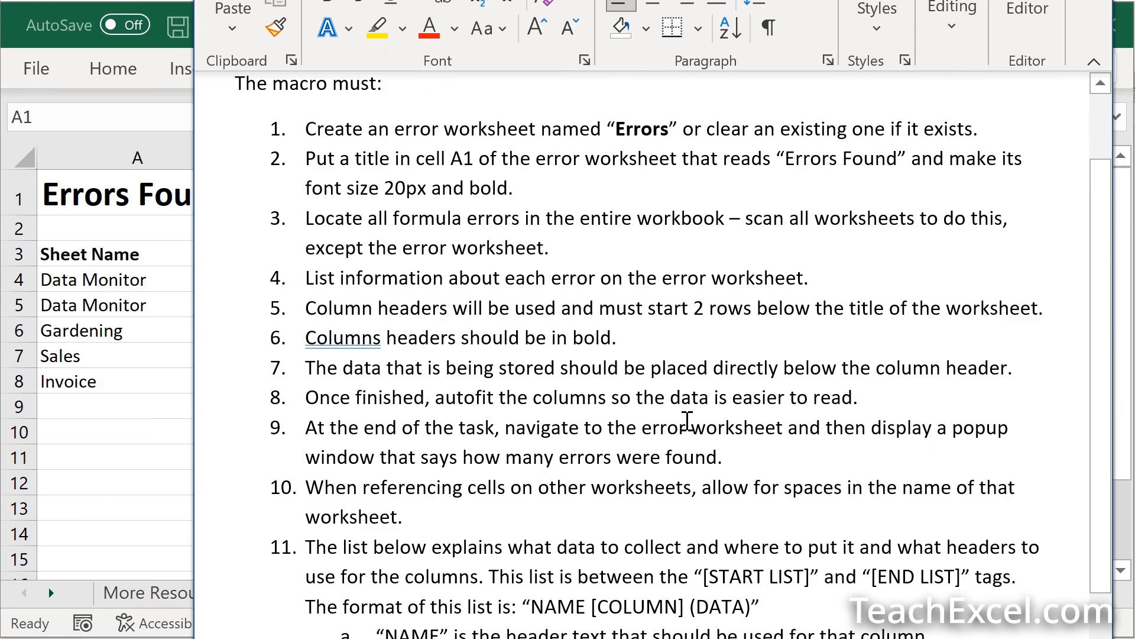
mouse_move(878, 402)
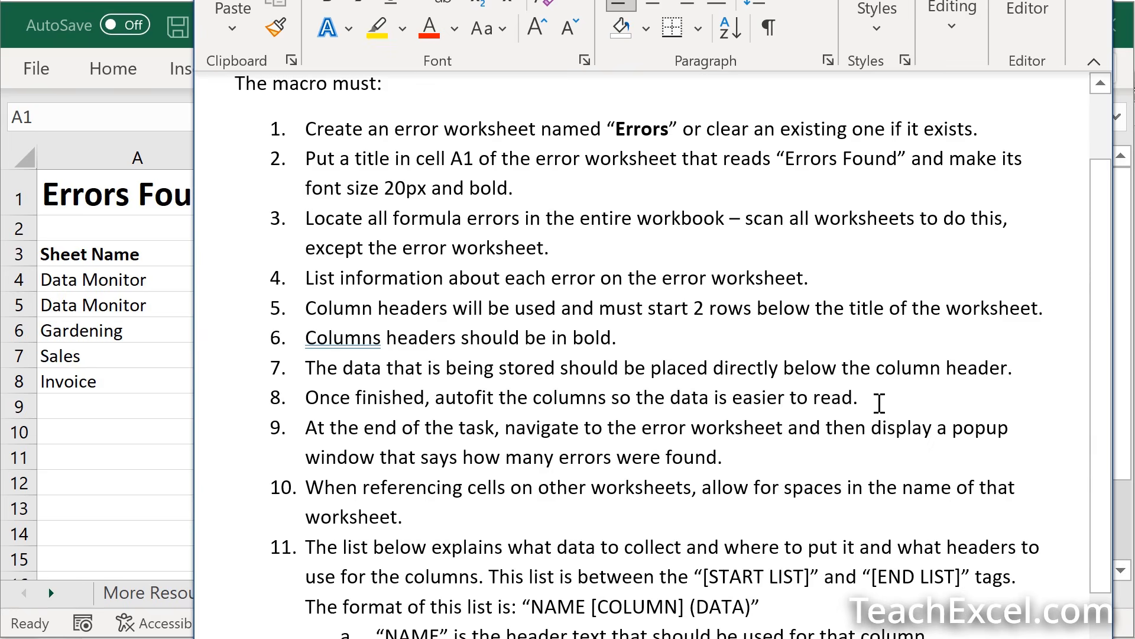
double_click(342, 337)
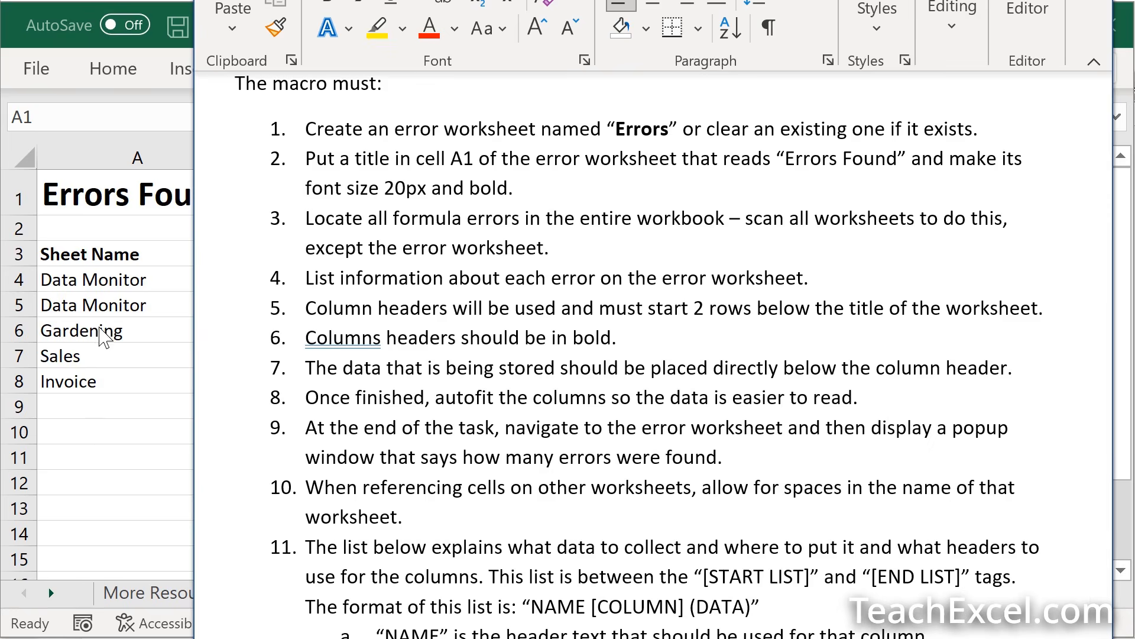
mouse_move(117, 374)
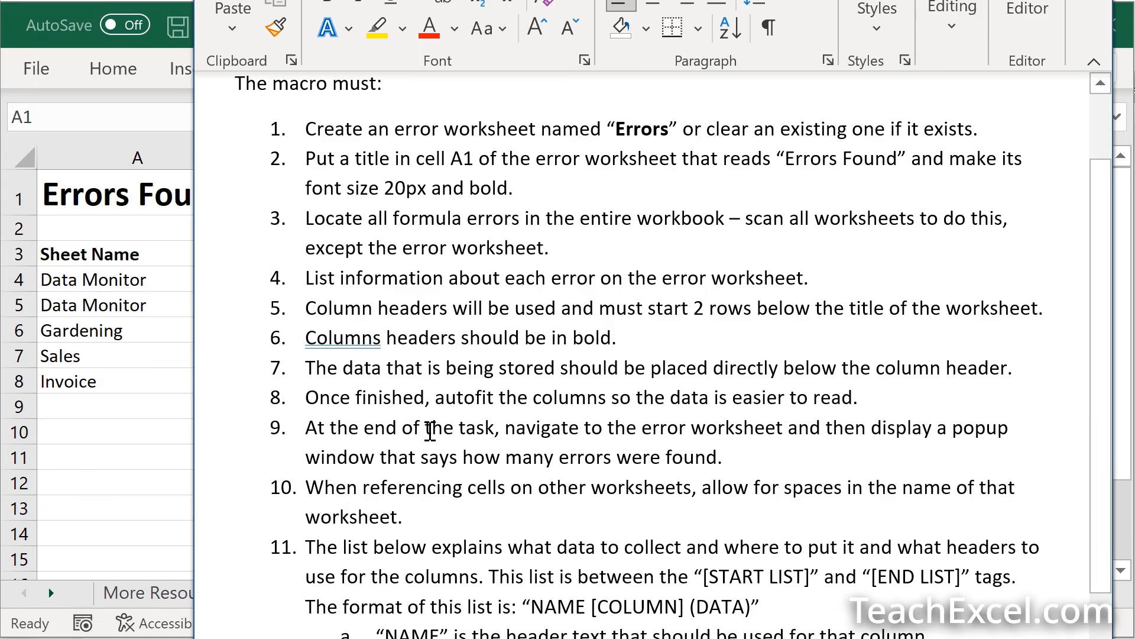
mouse_move(399, 449)
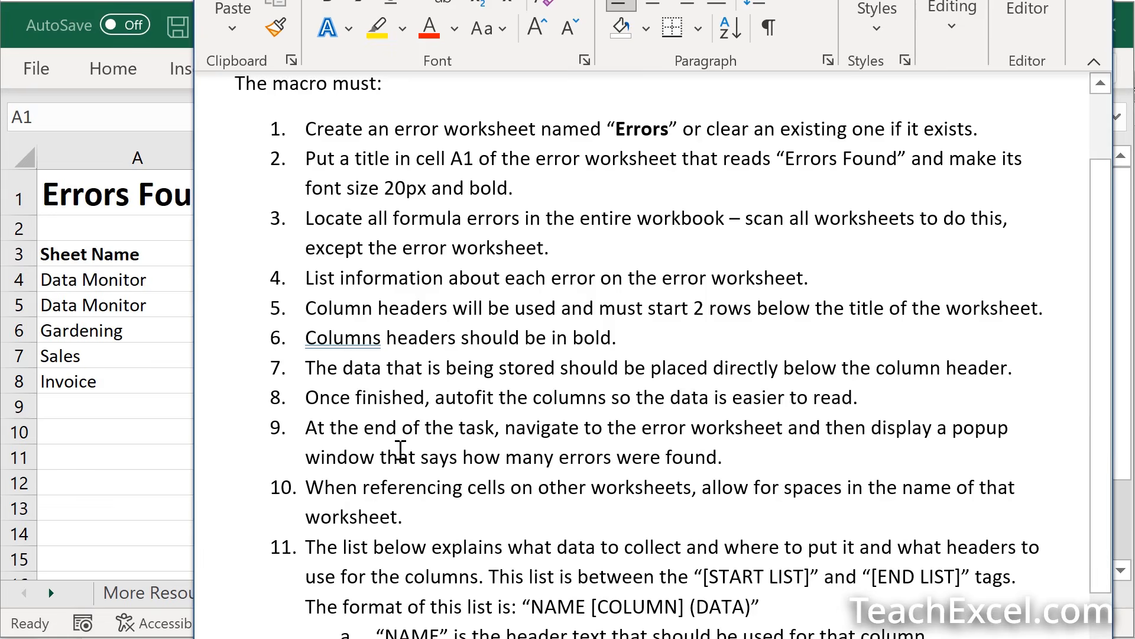
mouse_move(762, 445)
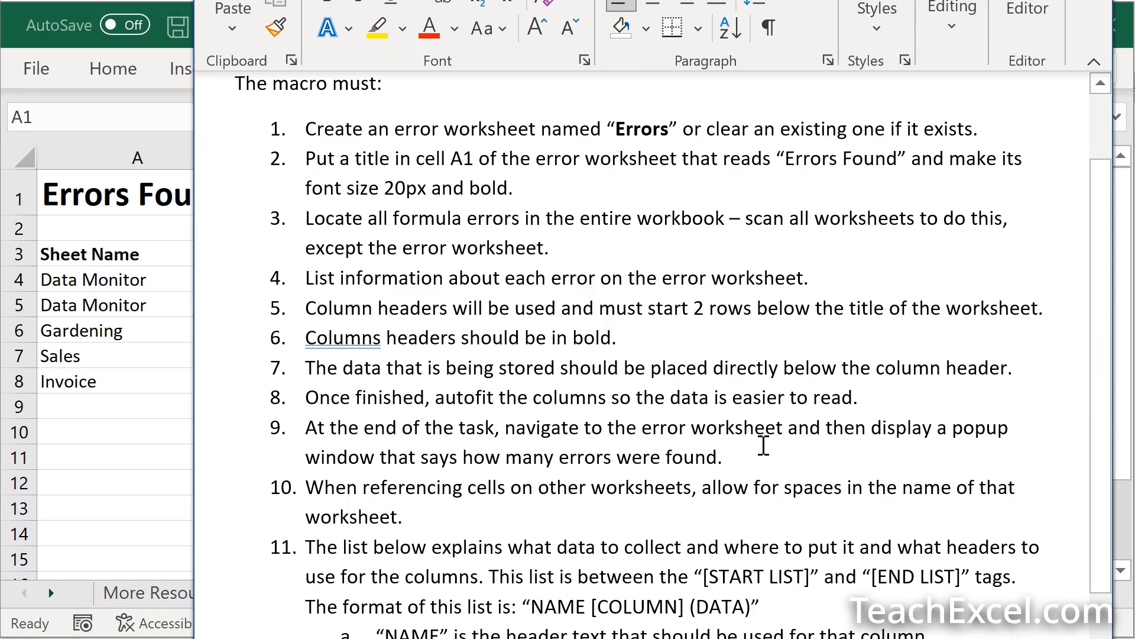
mouse_move(579, 372)
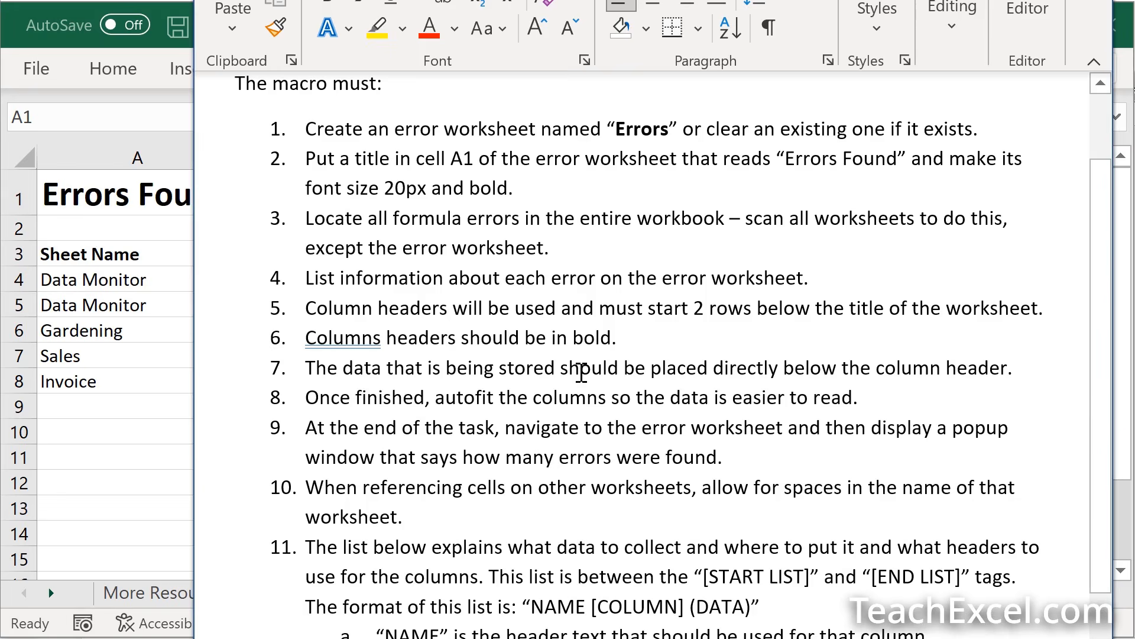
mouse_move(604, 441)
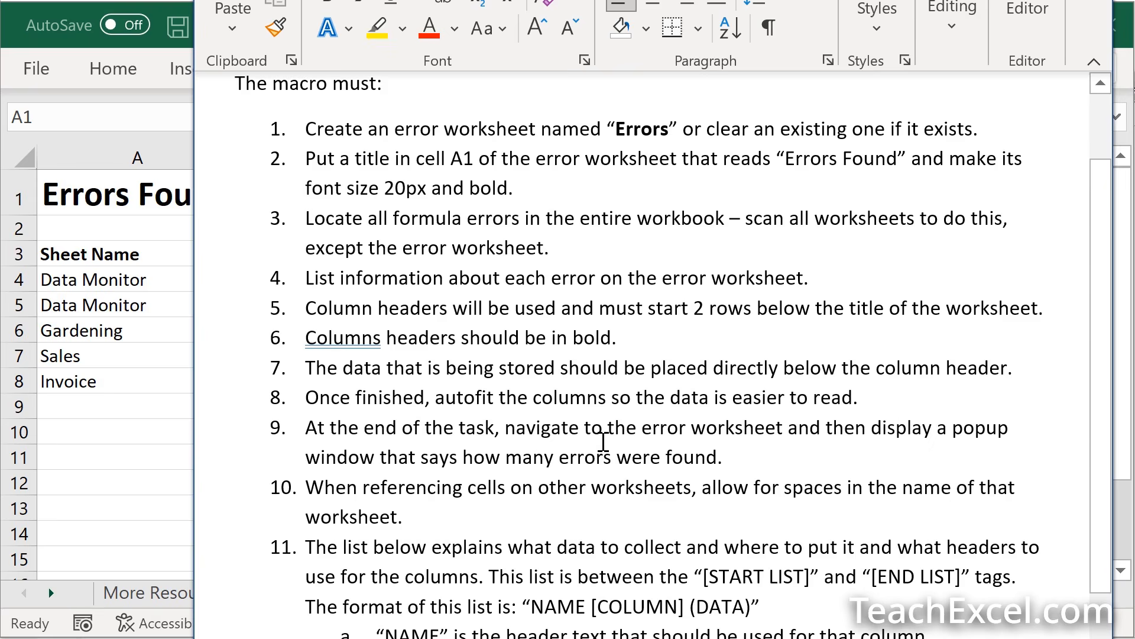
mouse_move(337, 623)
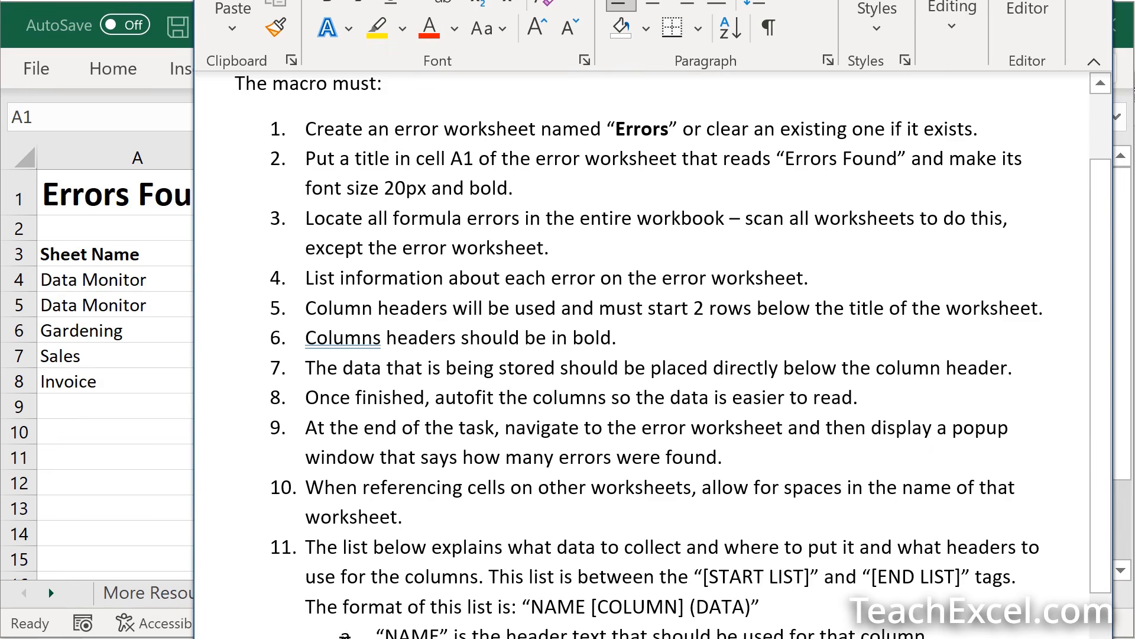
mouse_move(795, 447)
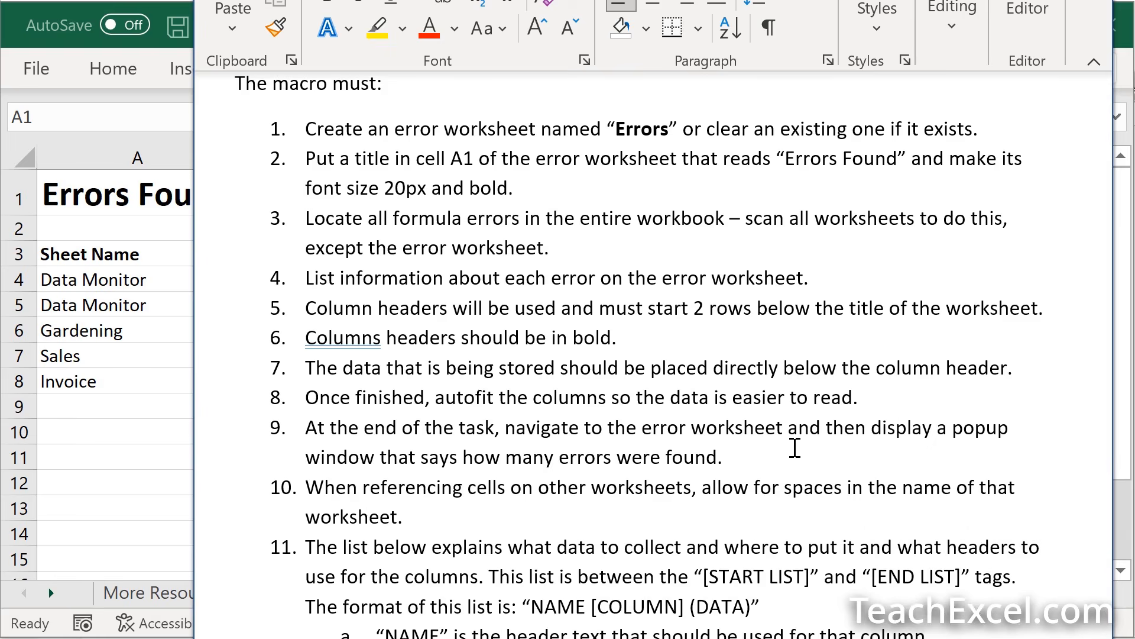
scroll(down, 3)
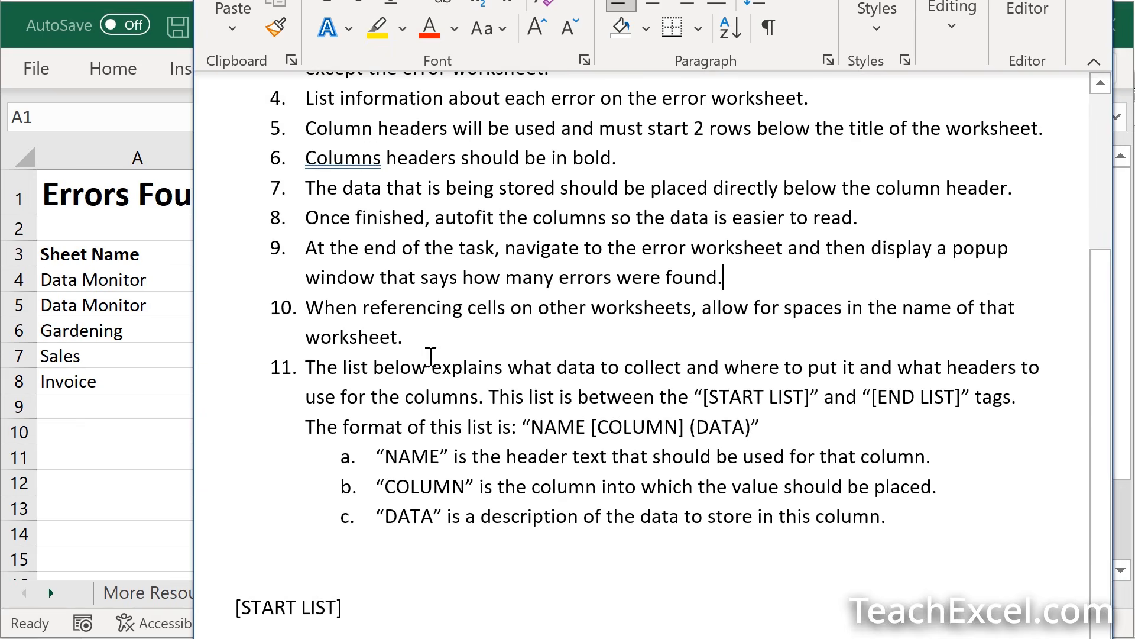
mouse_move(467, 348)
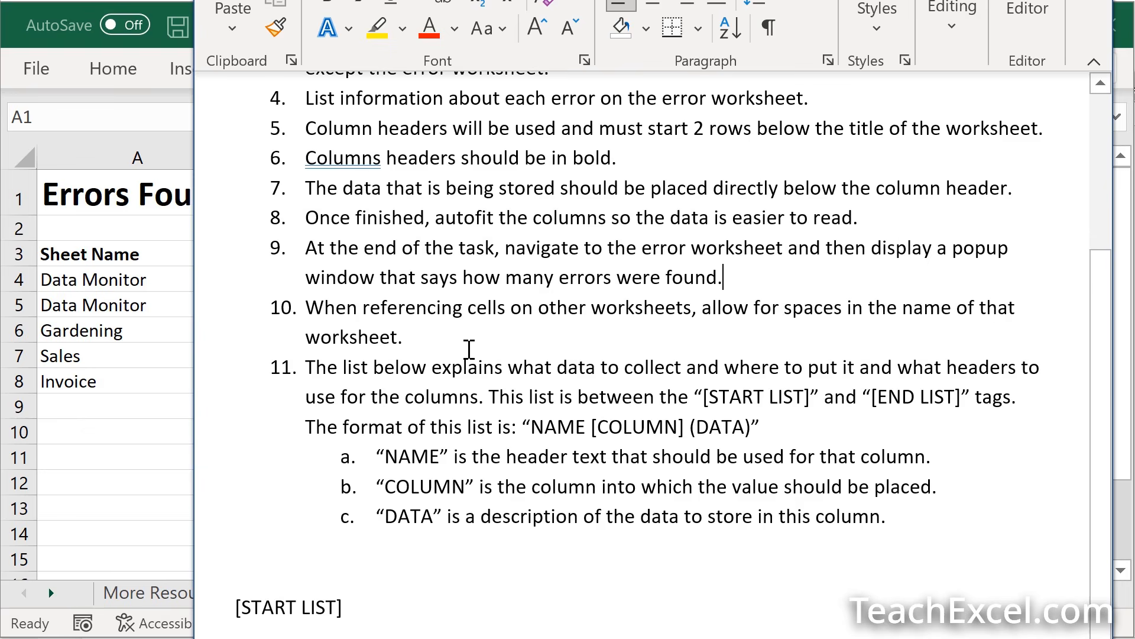
mouse_move(634, 303)
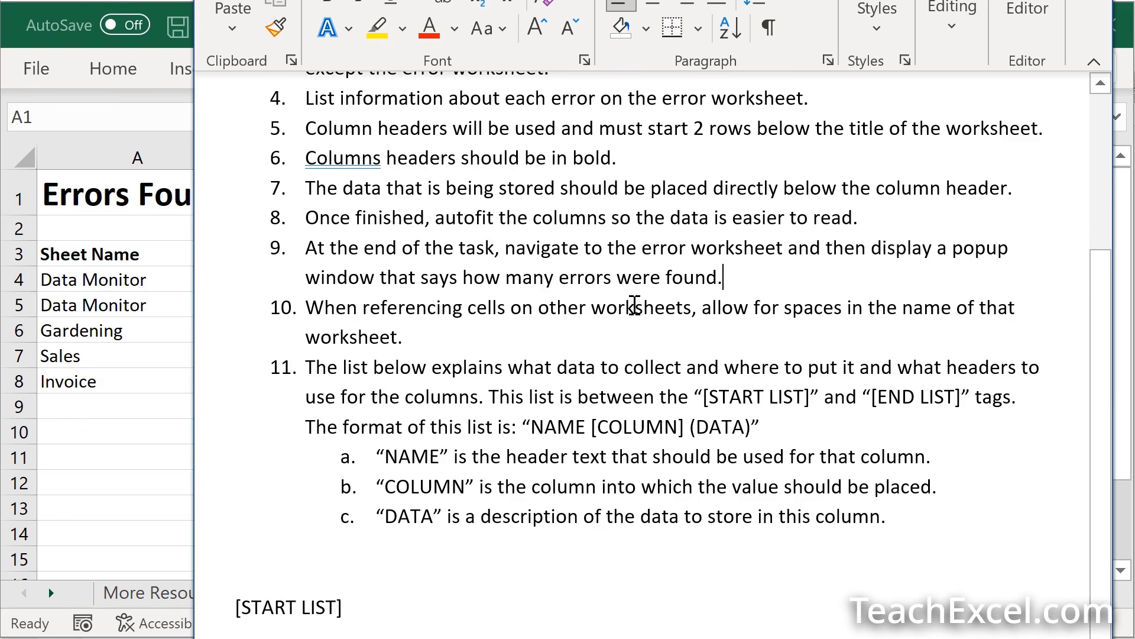
mouse_move(695, 307)
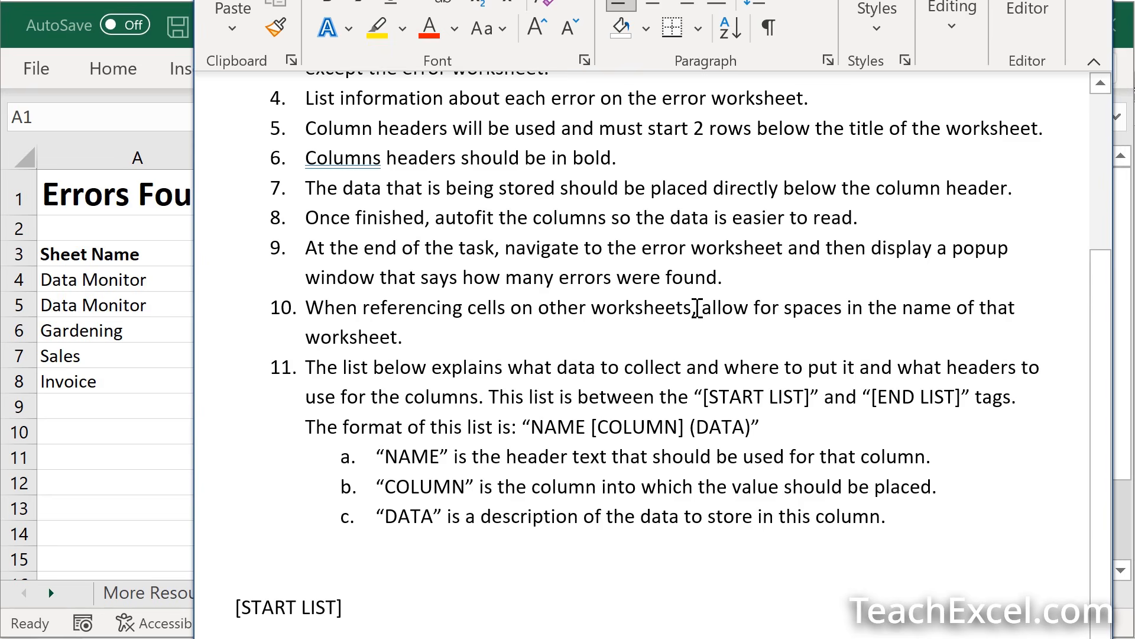
mouse_move(429, 345)
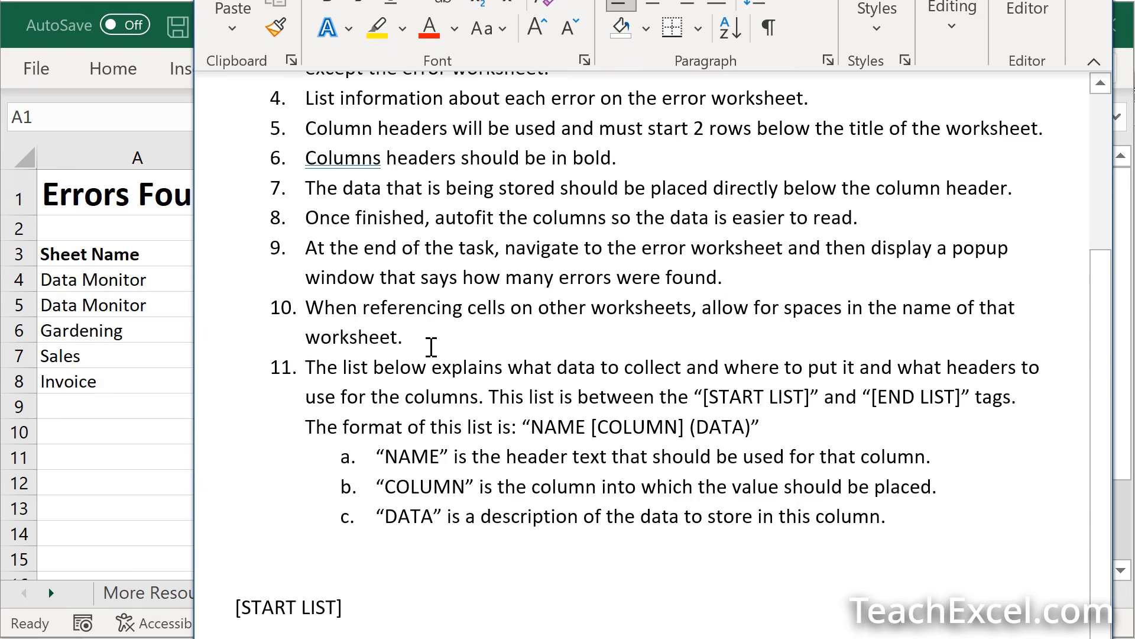
click(720, 277)
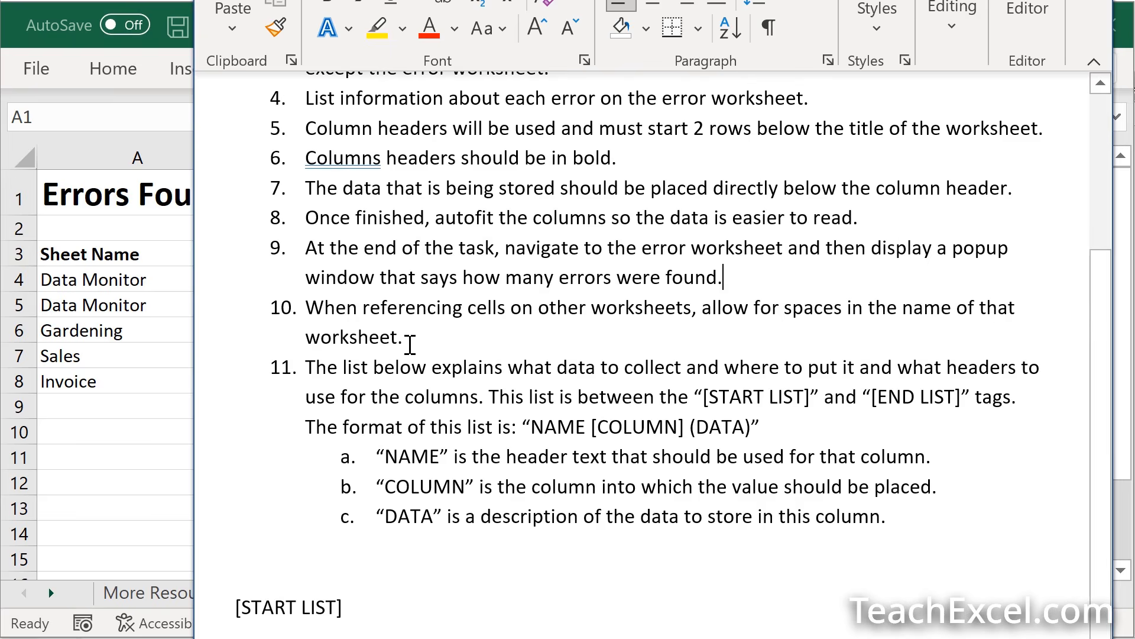
mouse_move(430, 341)
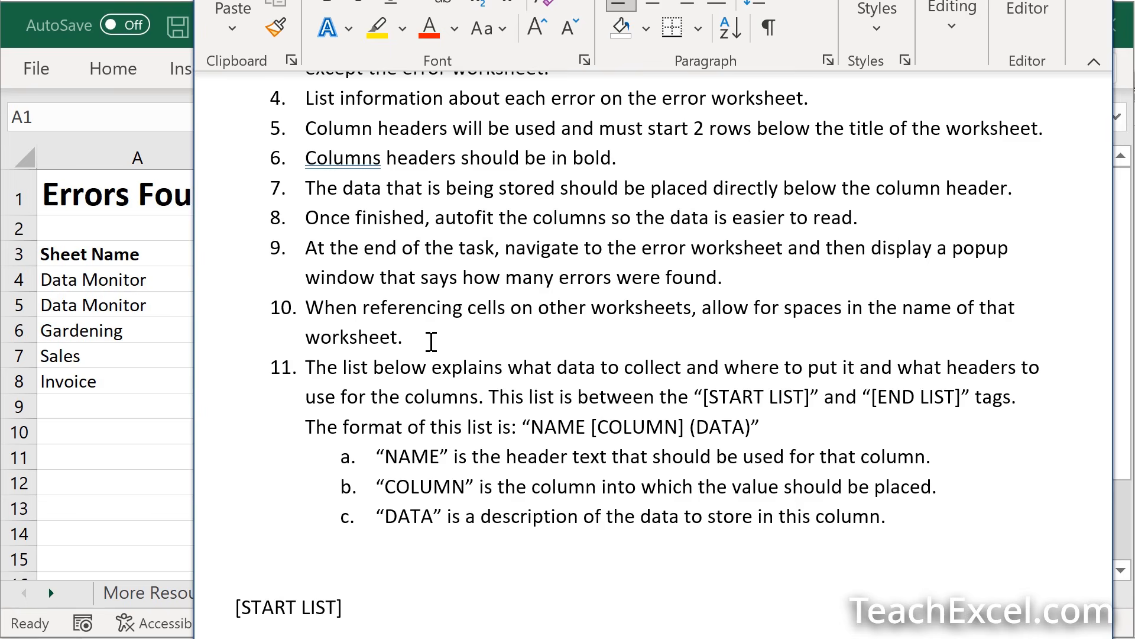
click(722, 277)
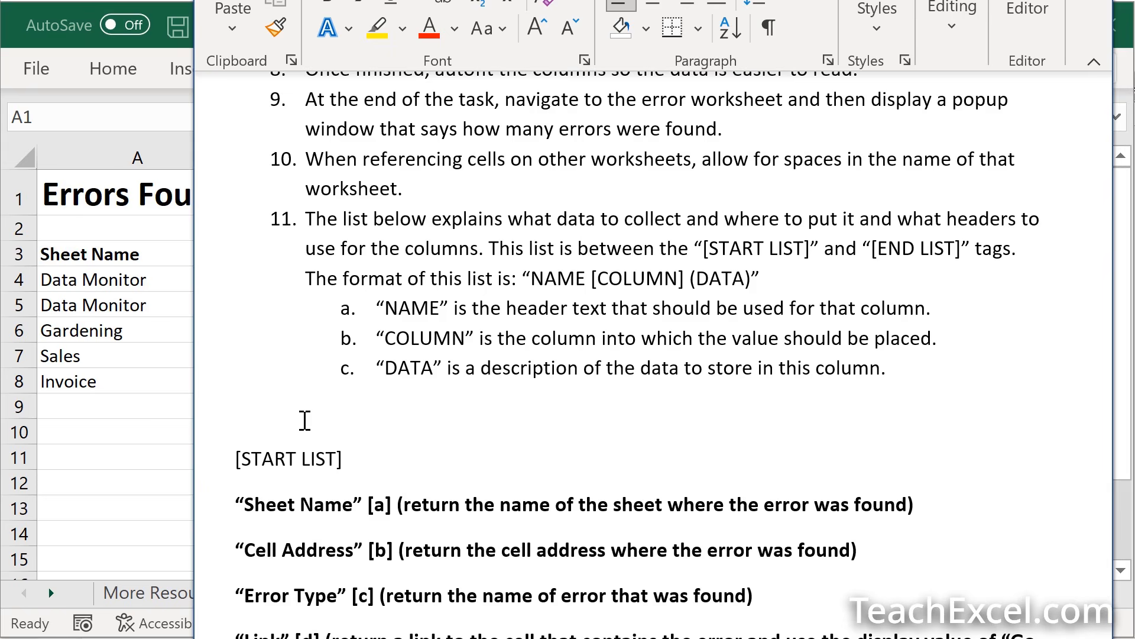
click(721, 128)
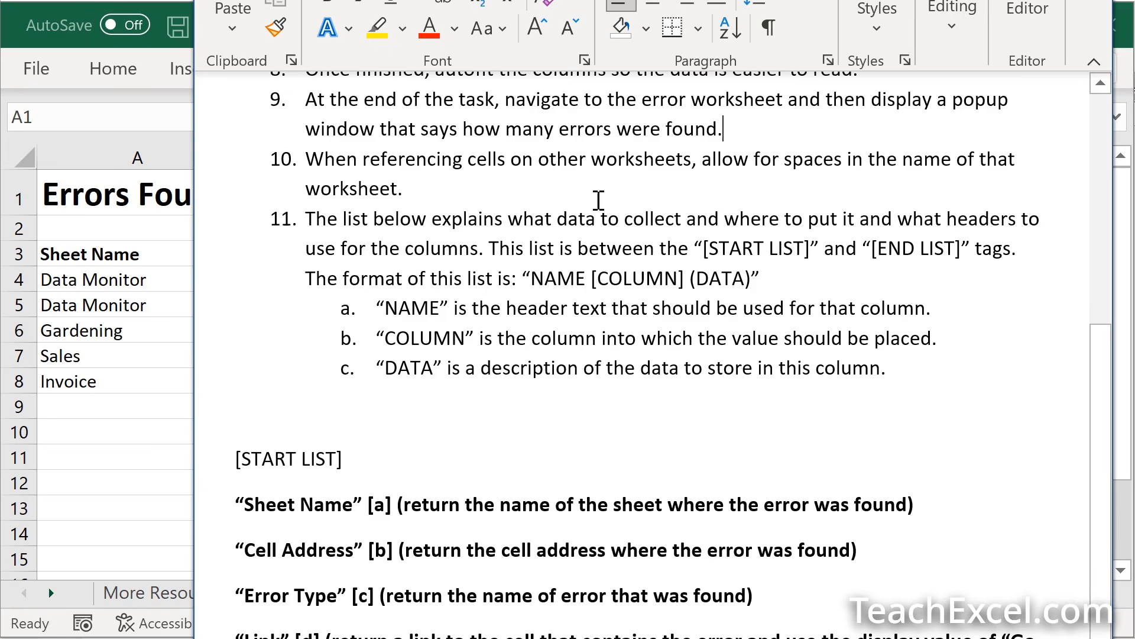
mouse_move(885, 190)
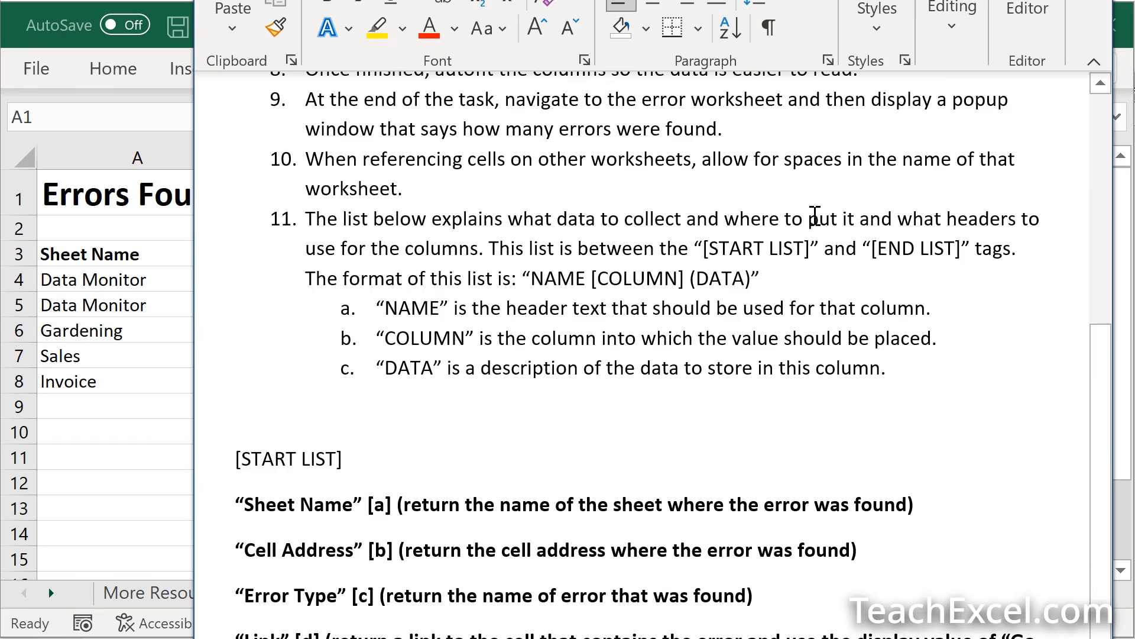
mouse_move(910, 255)
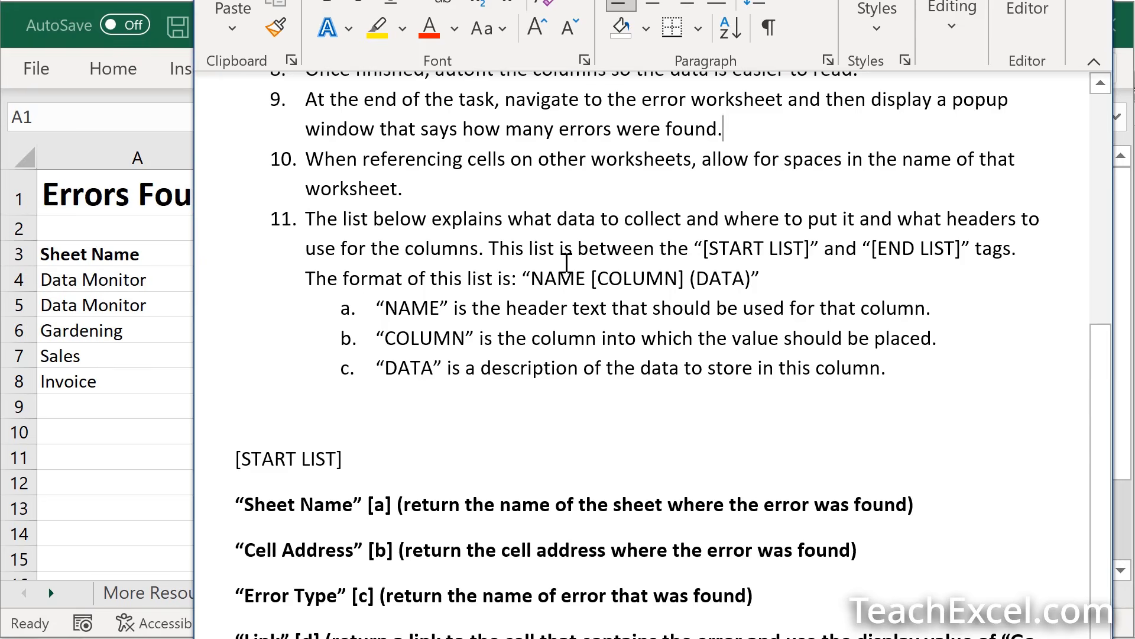
mouse_move(646, 282)
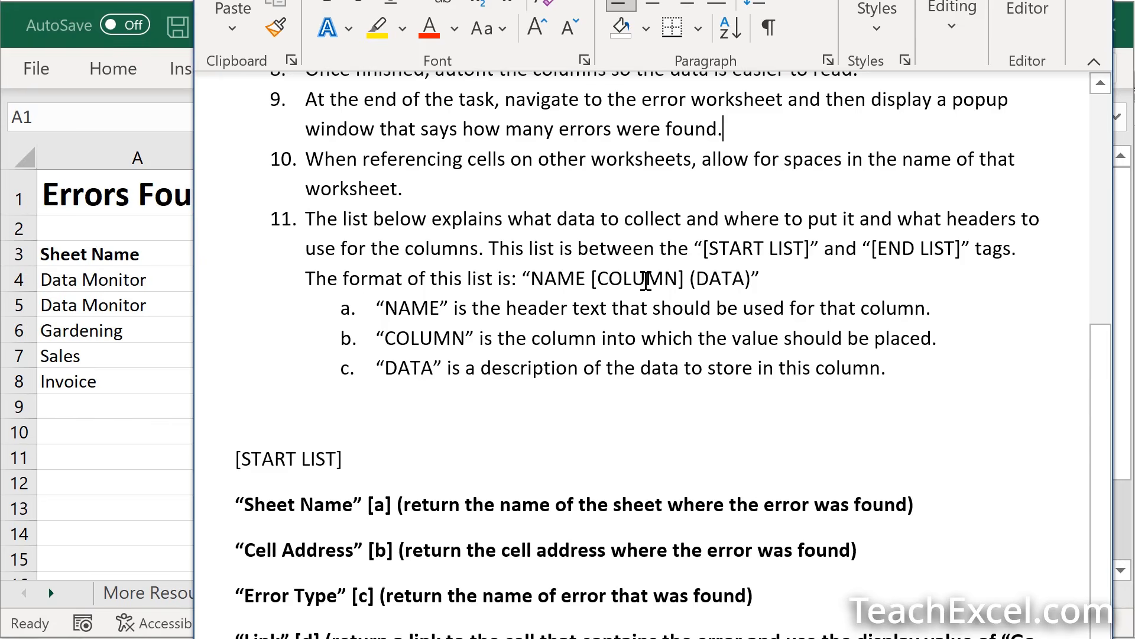
mouse_move(718, 278)
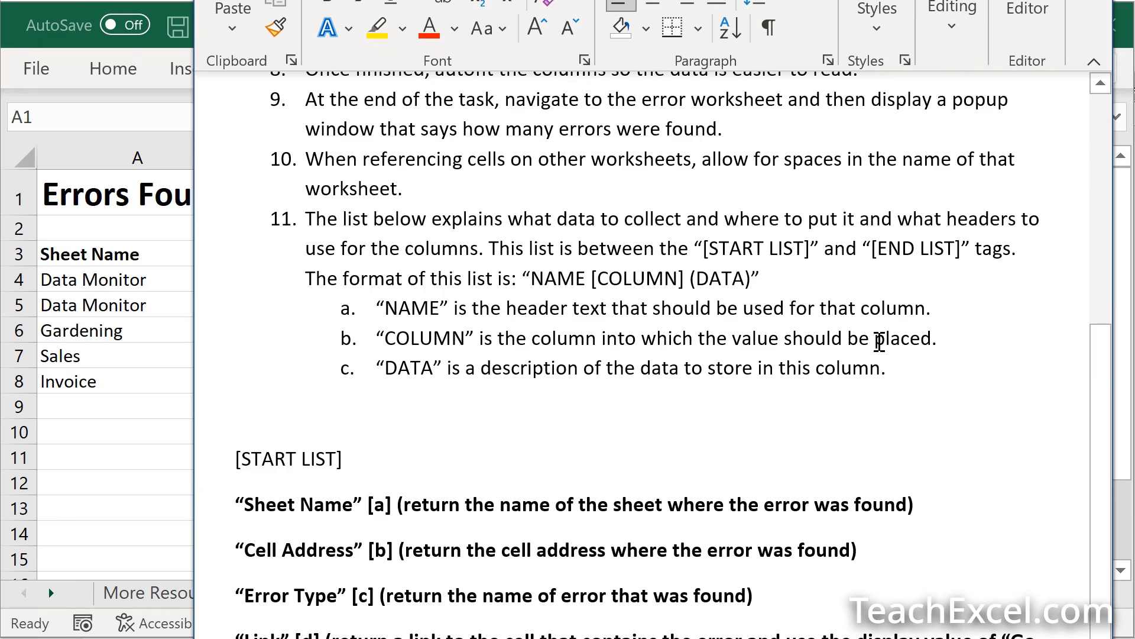
mouse_move(781, 358)
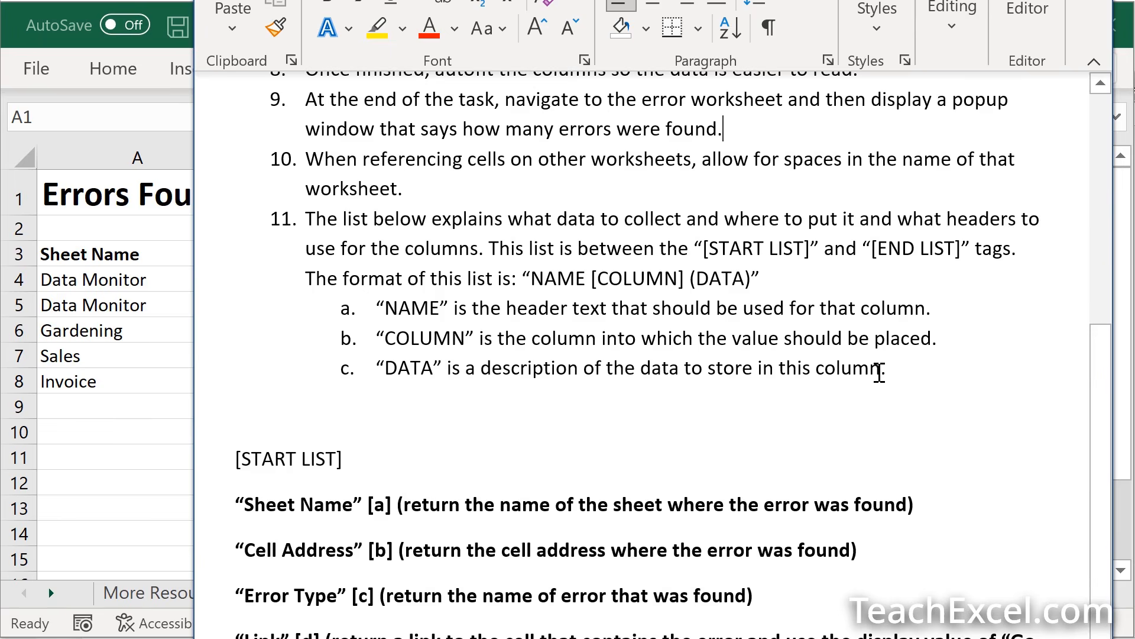
scroll(down, 3)
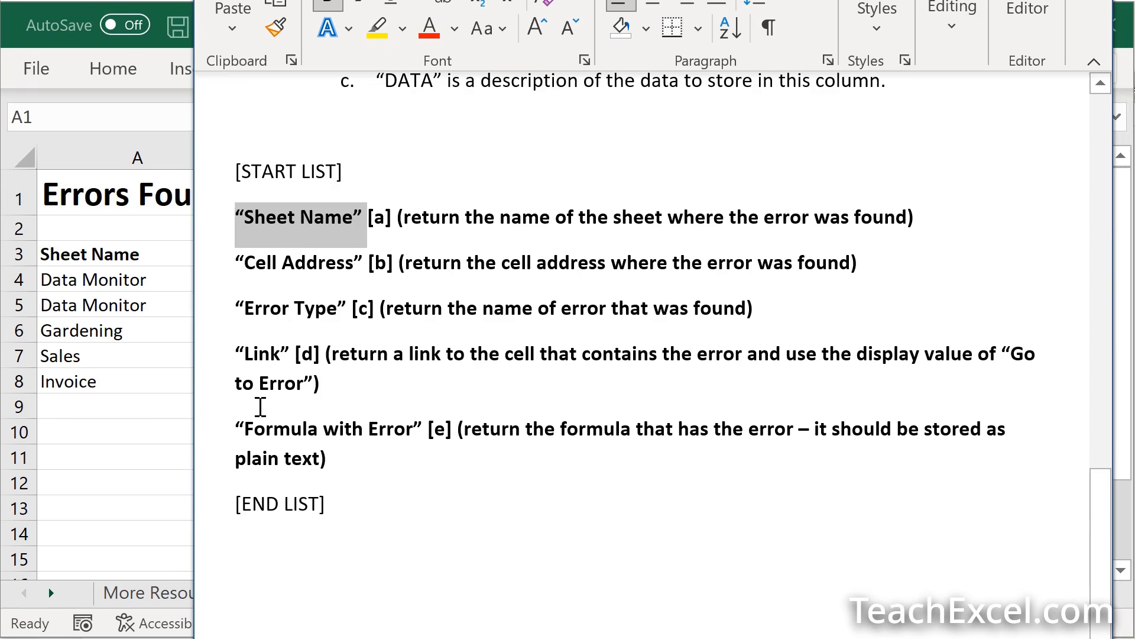
mouse_move(310, 226)
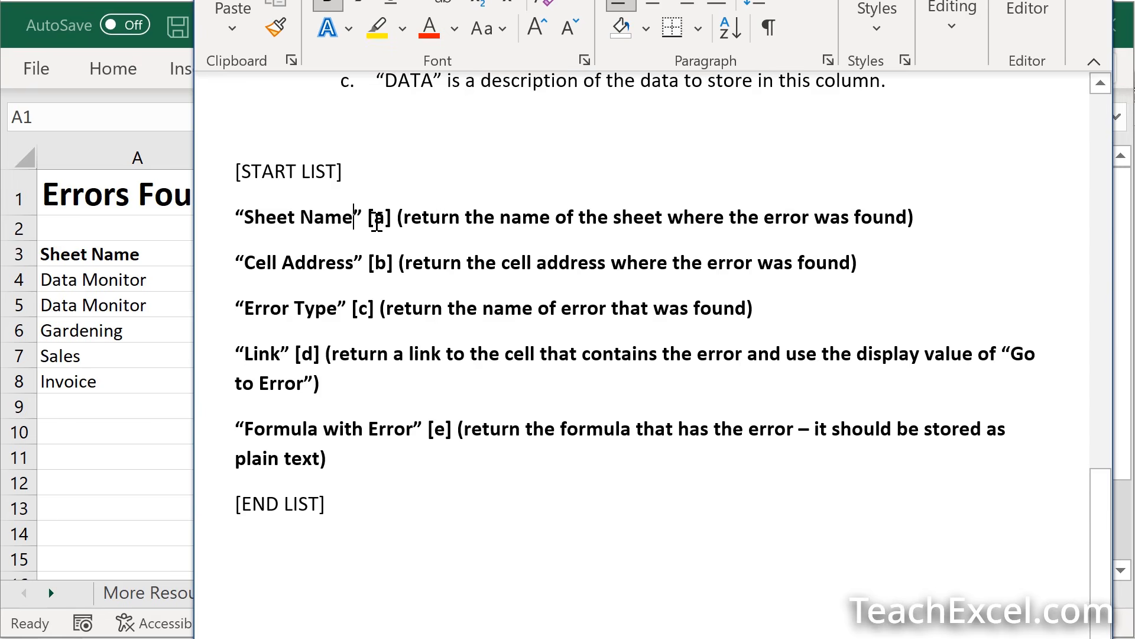
drag(369, 218, 385, 217)
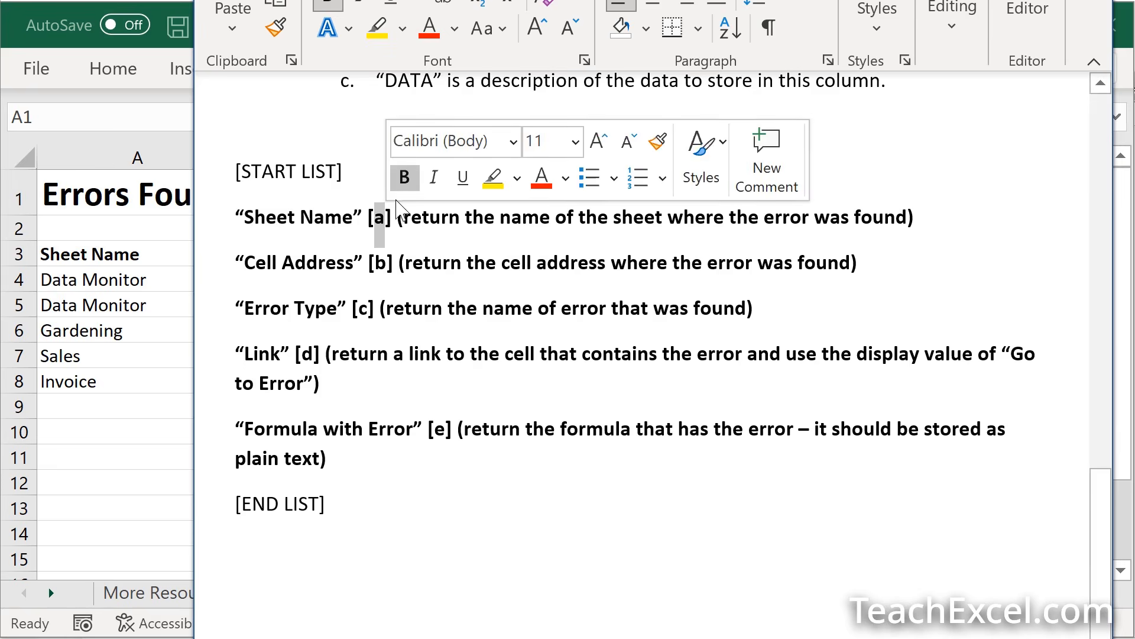
click(308, 353)
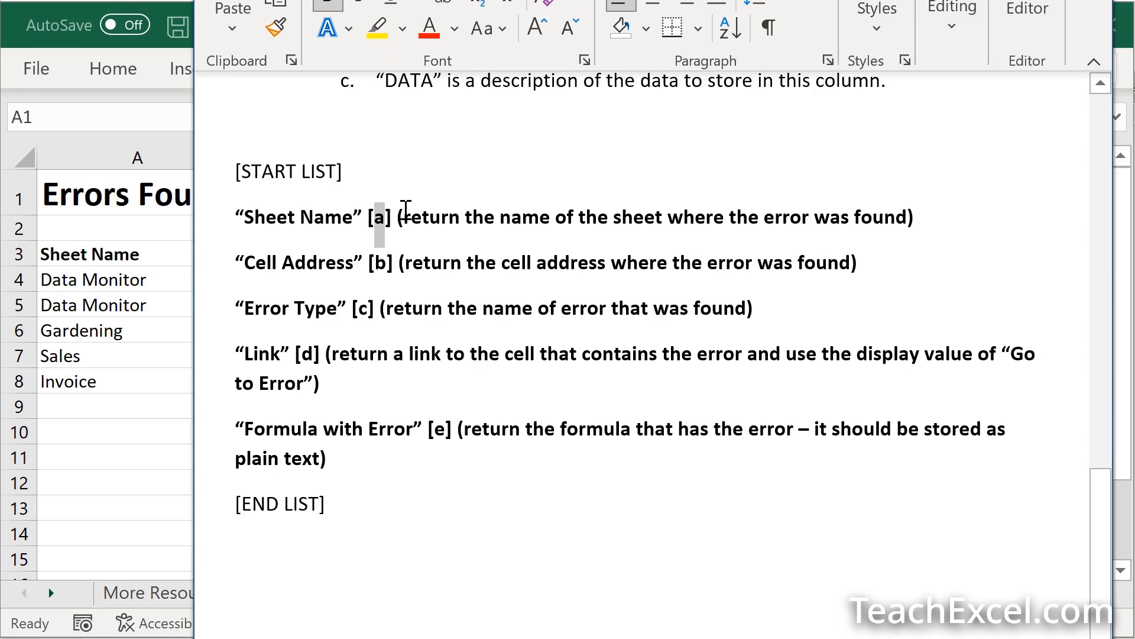
drag(402, 217, 911, 217)
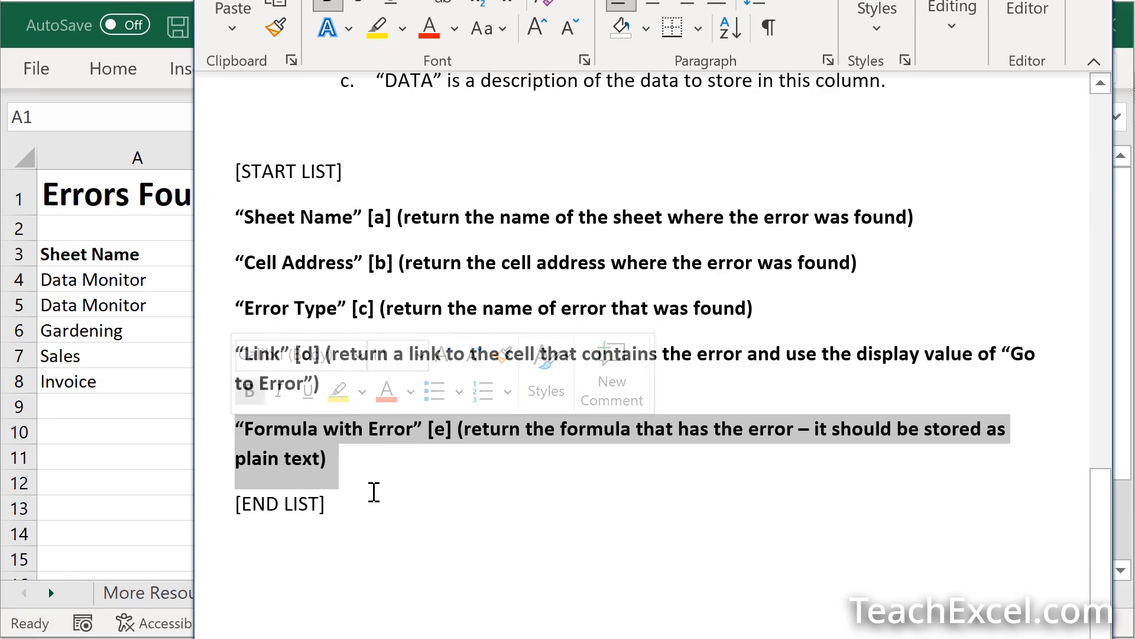
click(374, 493)
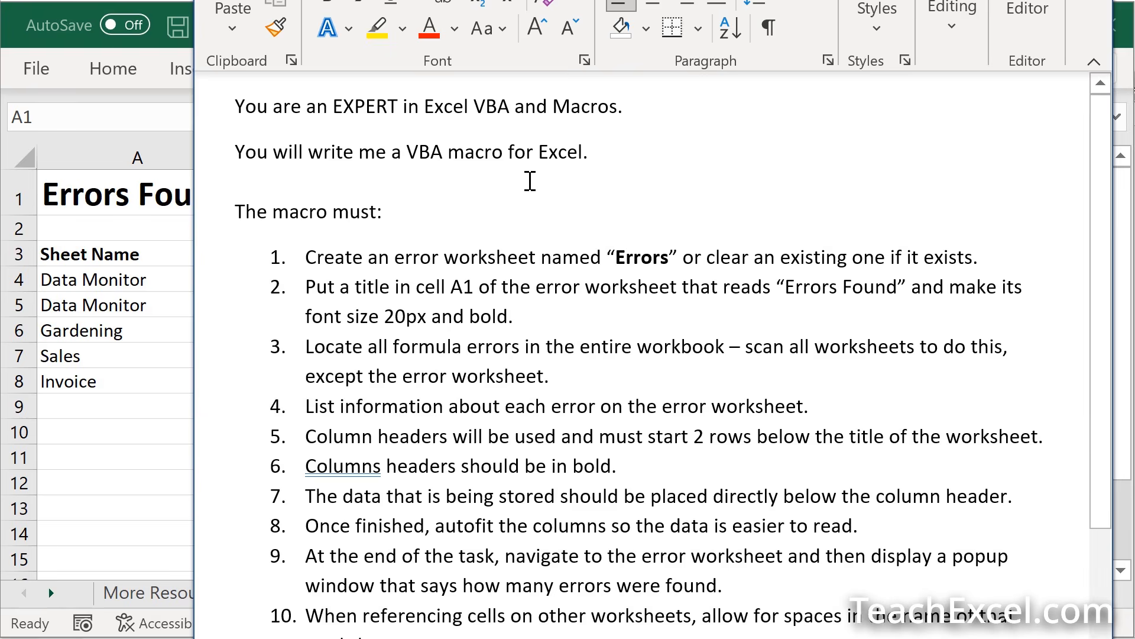
click(236, 181)
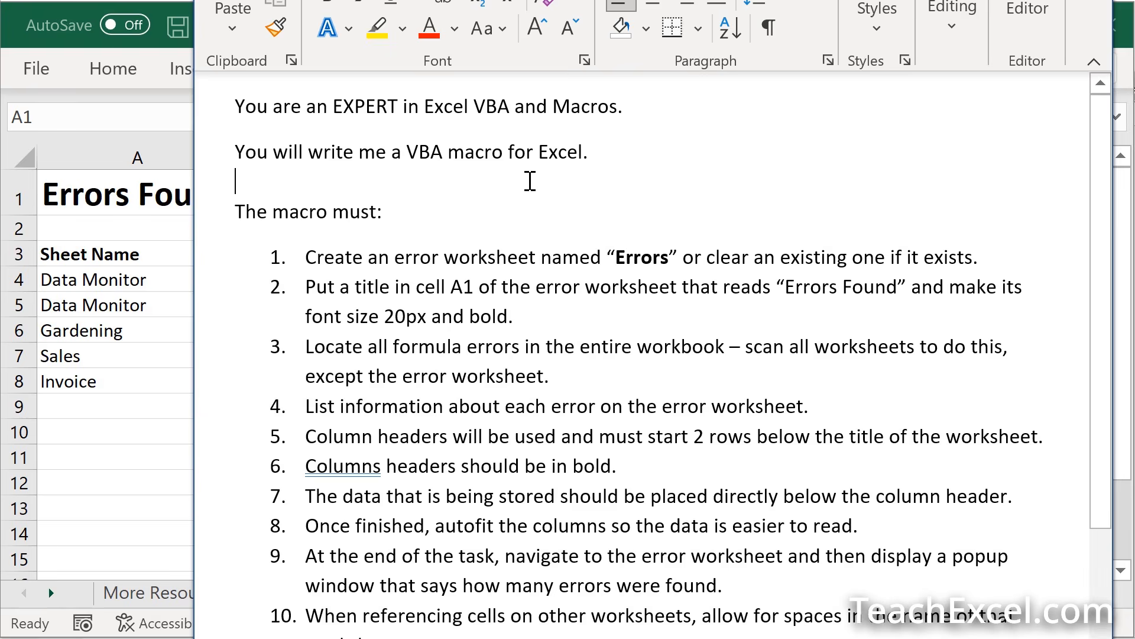